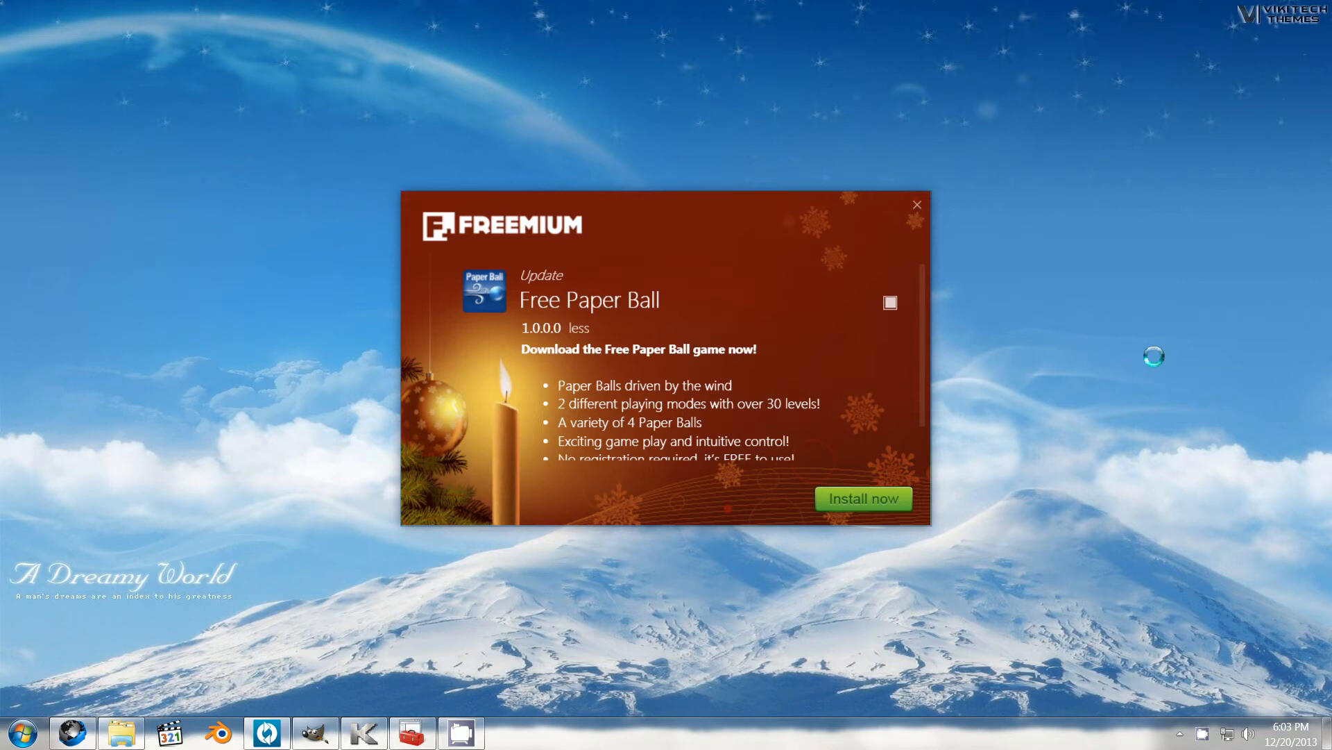
pyautogui.moveTo(1138, 350)
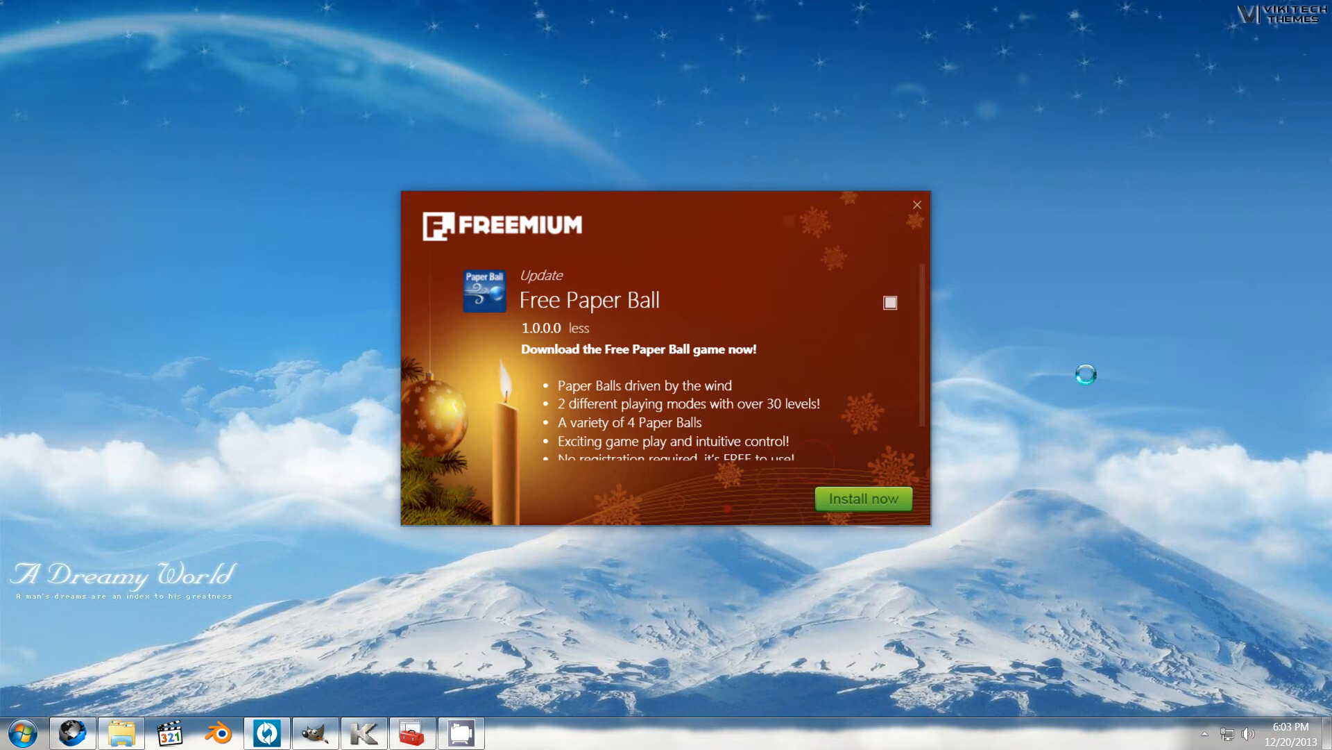
pyautogui.moveTo(246, 104)
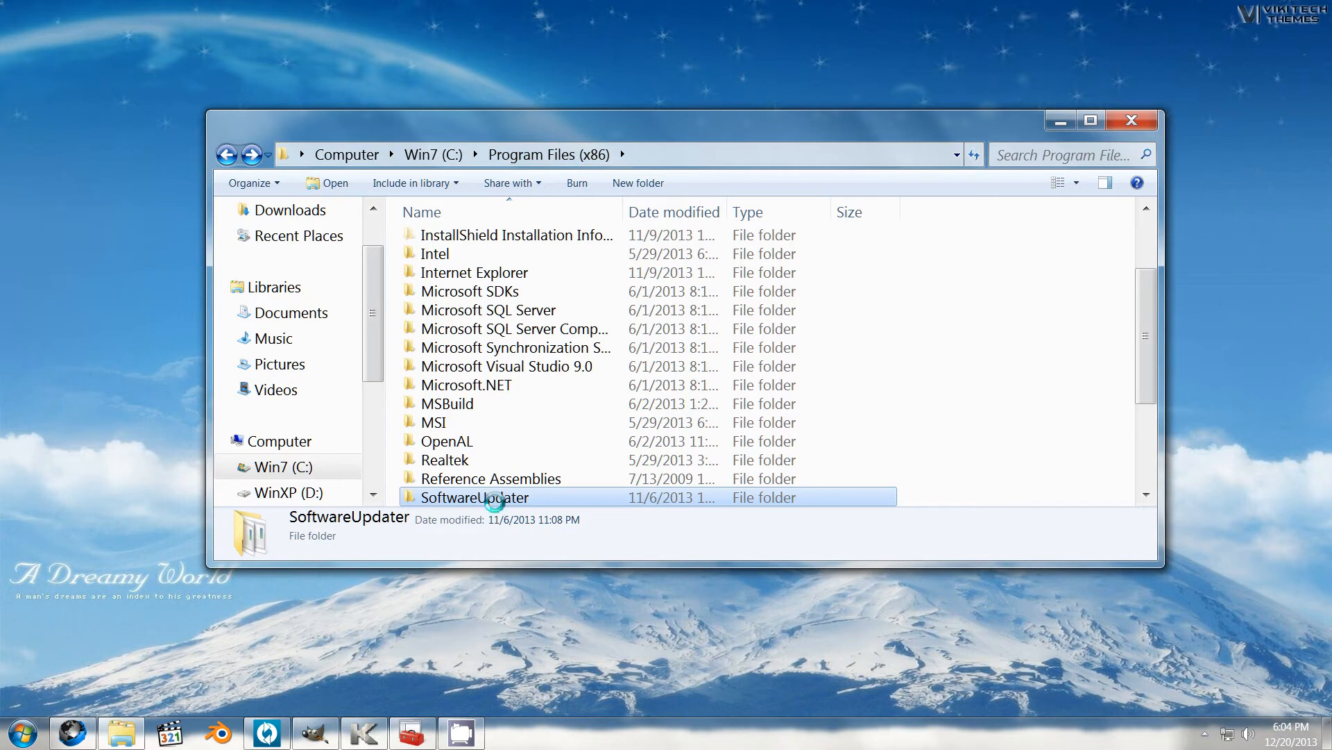
pyautogui.moveTo(495, 497)
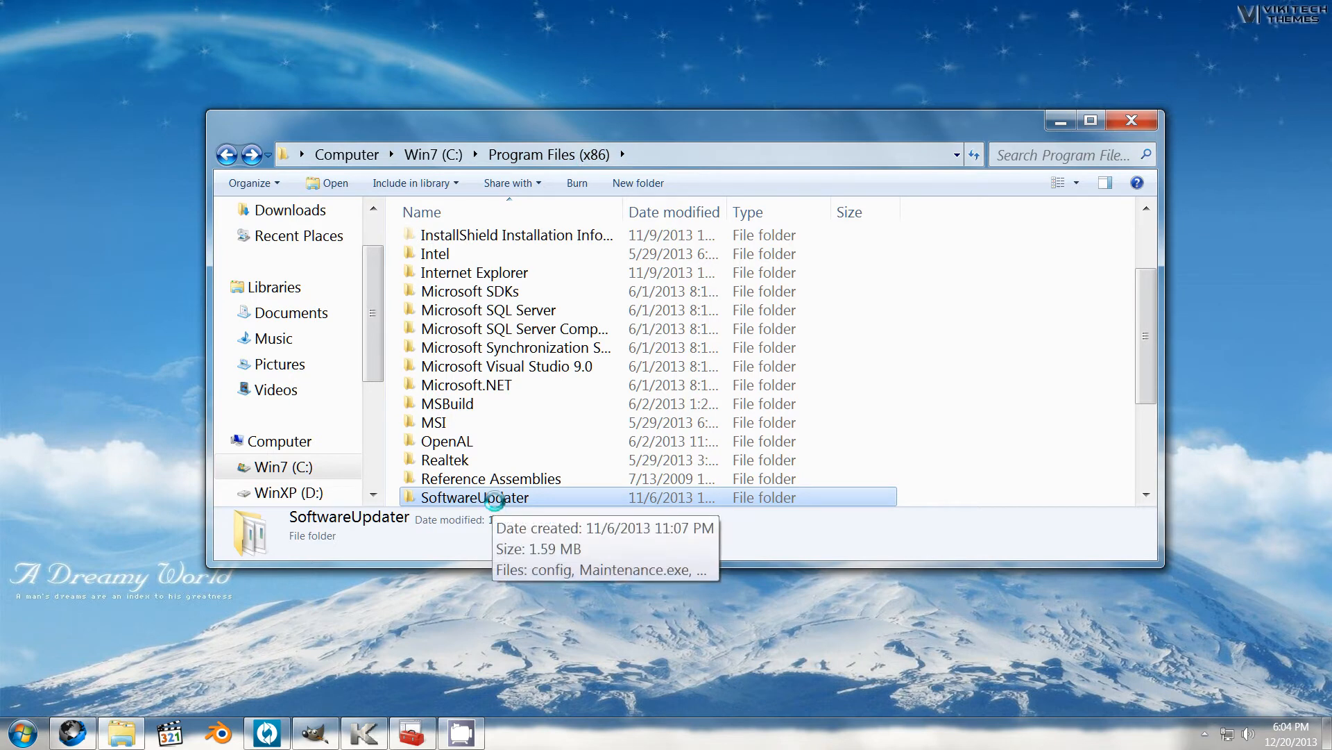
# Step: Open the SoftwareUpdater adware folder inside Program Files (x86)
pyautogui.doubleClick(474, 497)
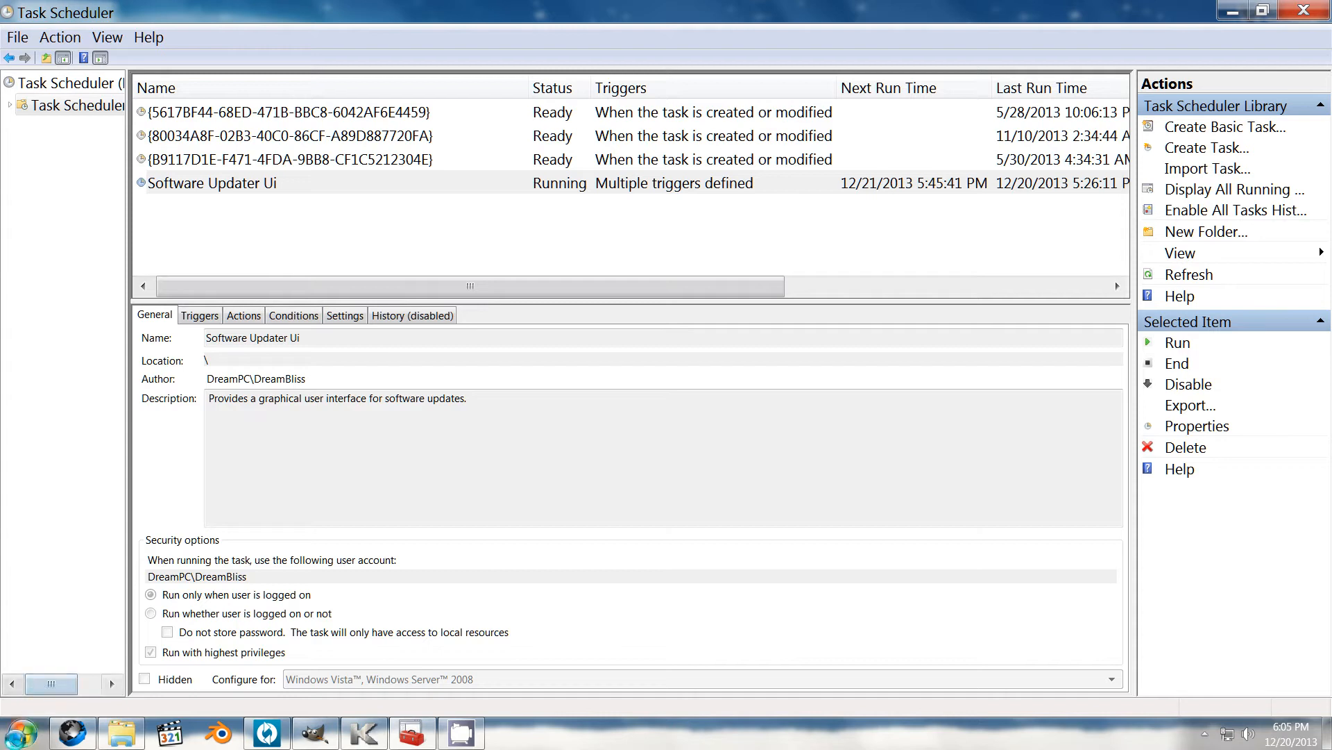
# Step: Review the Software Updater Ui task's Triggers, Actions, Conditions and Settings, ending on its SoftwareUpdater program path
pyautogui.click(22, 740)
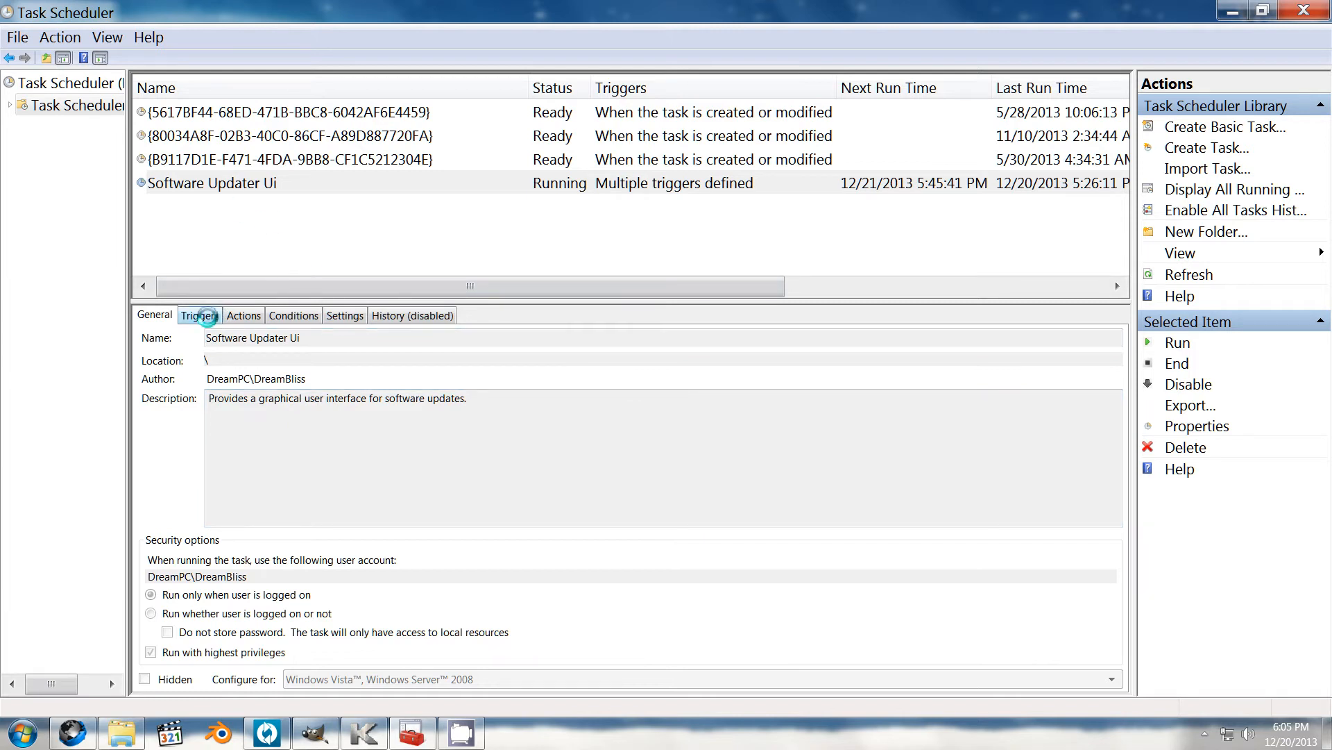
pyautogui.click(200, 317)
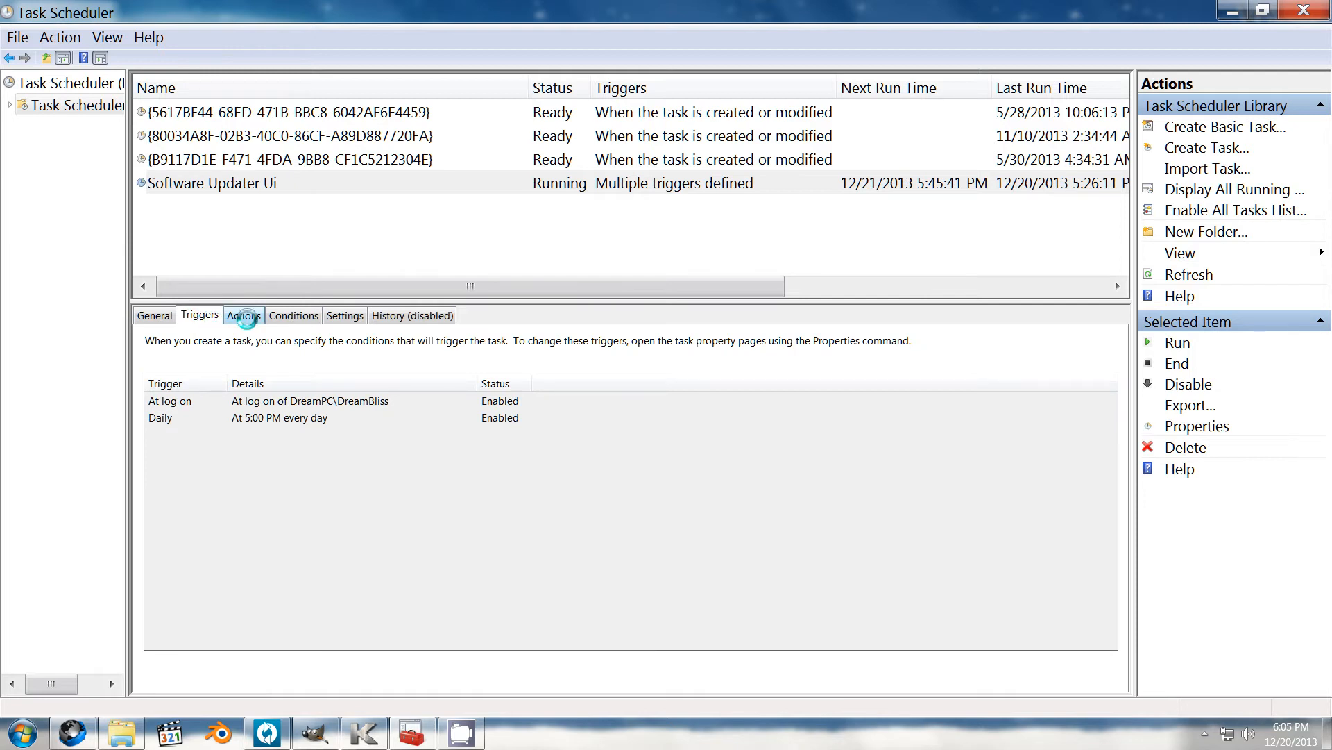
pyautogui.click(245, 315)
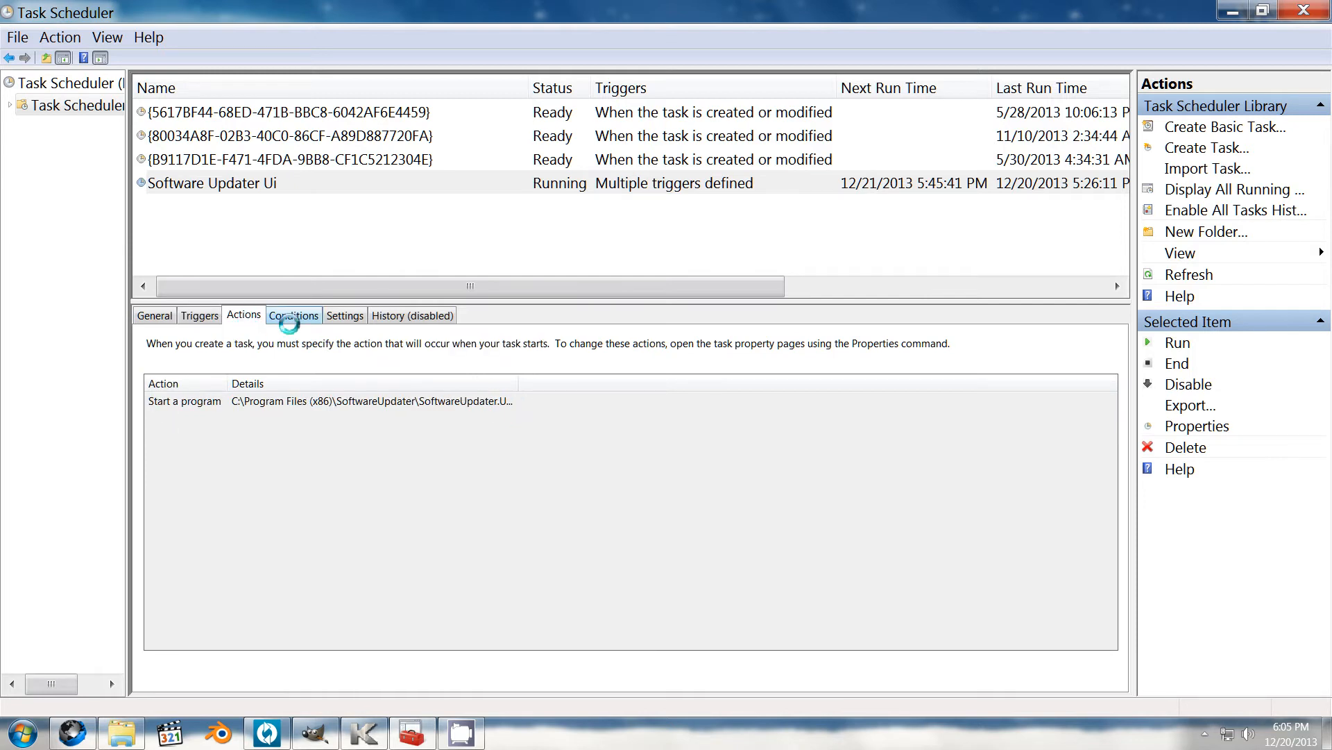
pyautogui.click(294, 316)
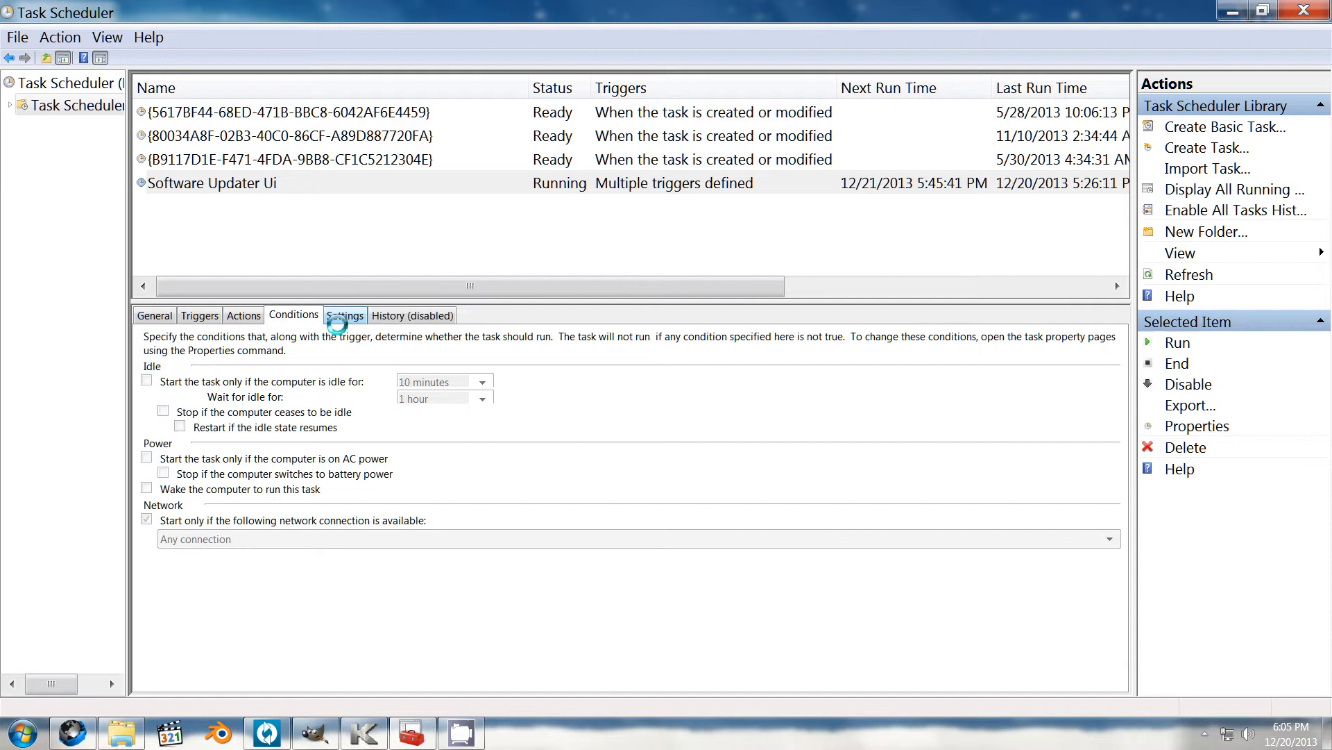
pyautogui.click(345, 315)
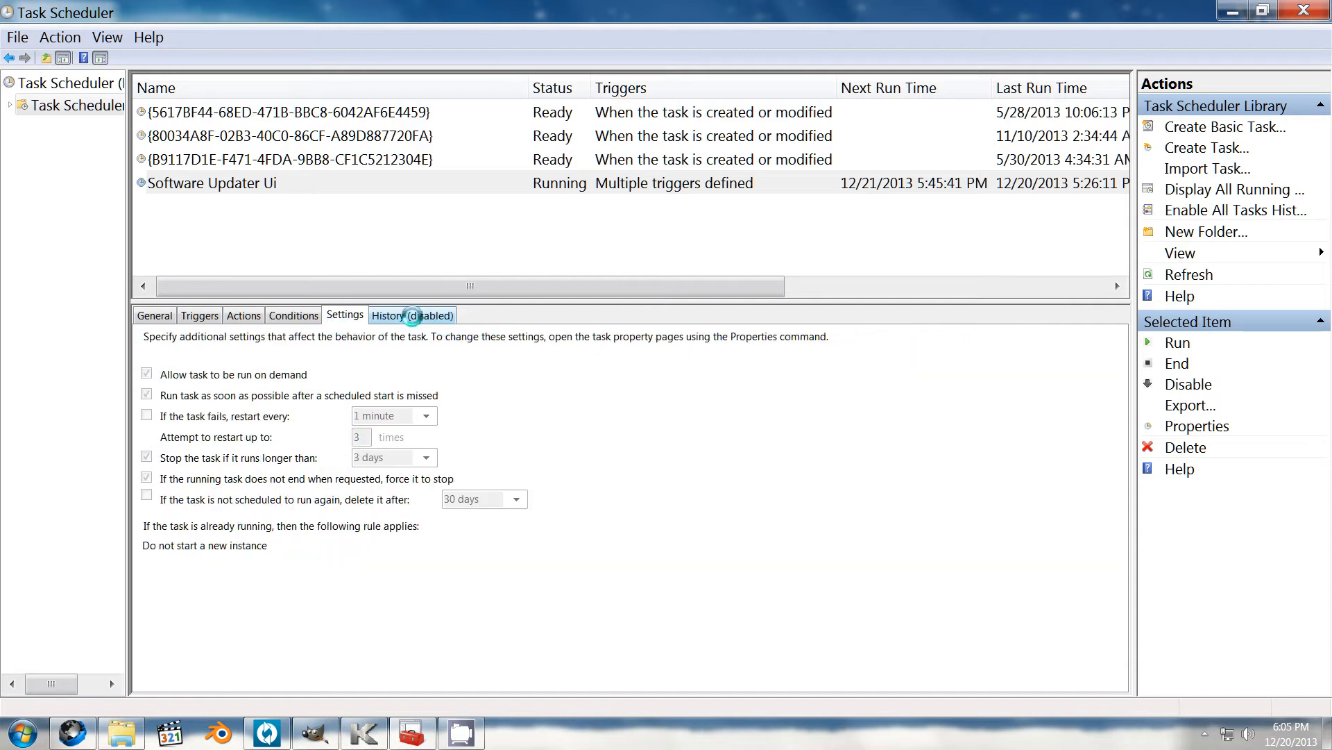
pyautogui.click(154, 316)
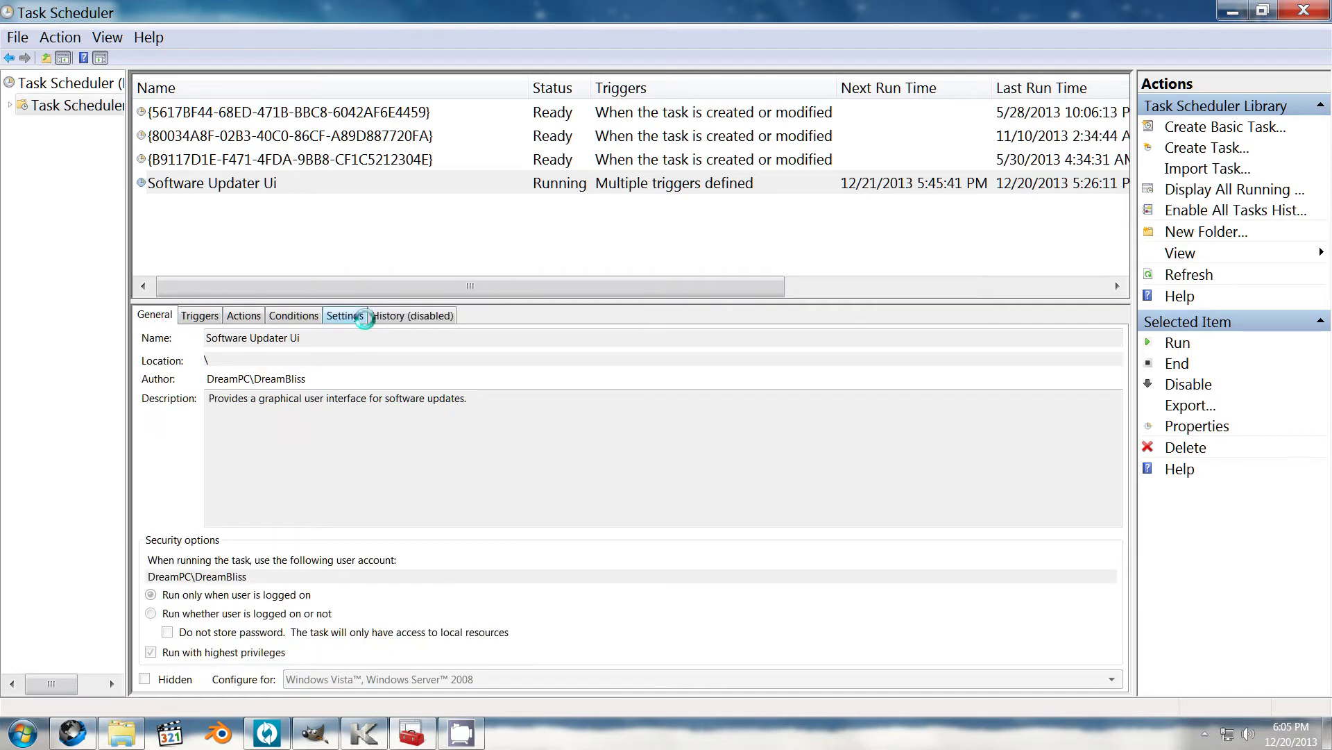
pyautogui.click(244, 315)
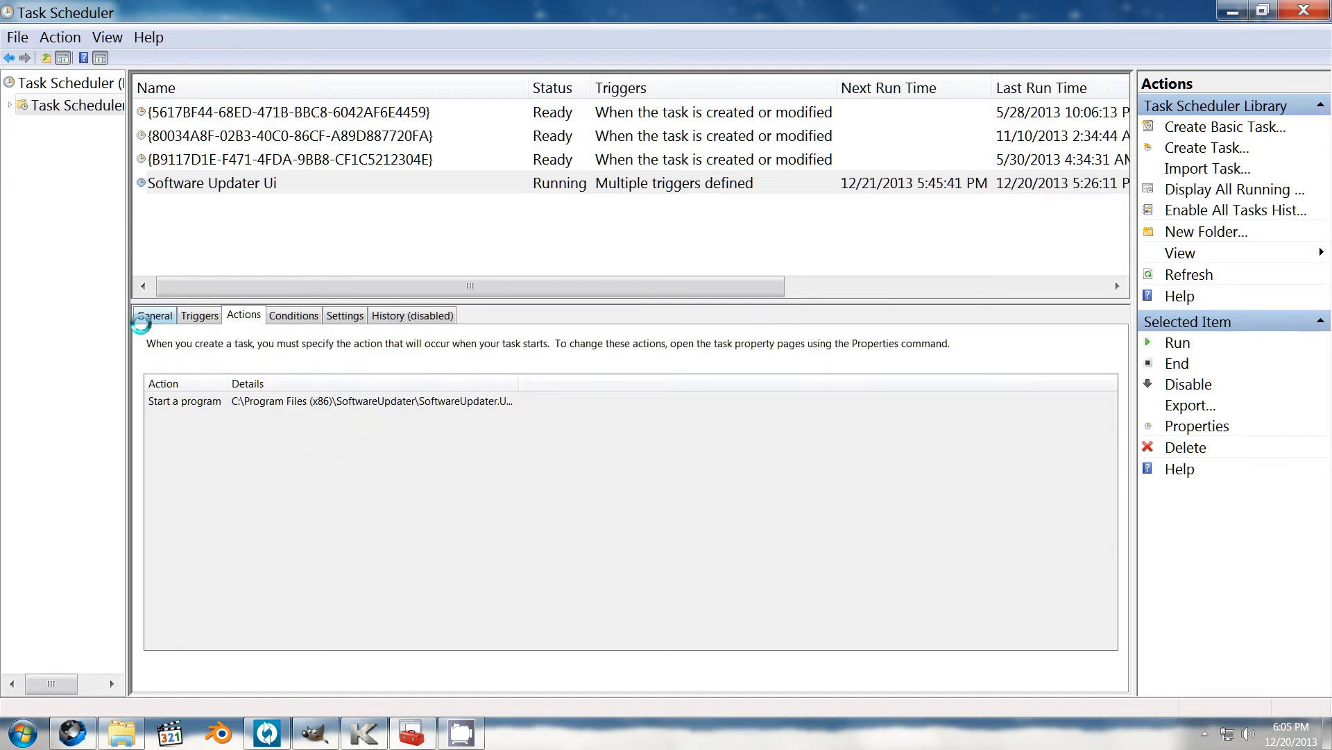
# Step: Delete the Software Updater Ui task and select the first remaining GUID-named task
pyautogui.rightClick(201, 184)
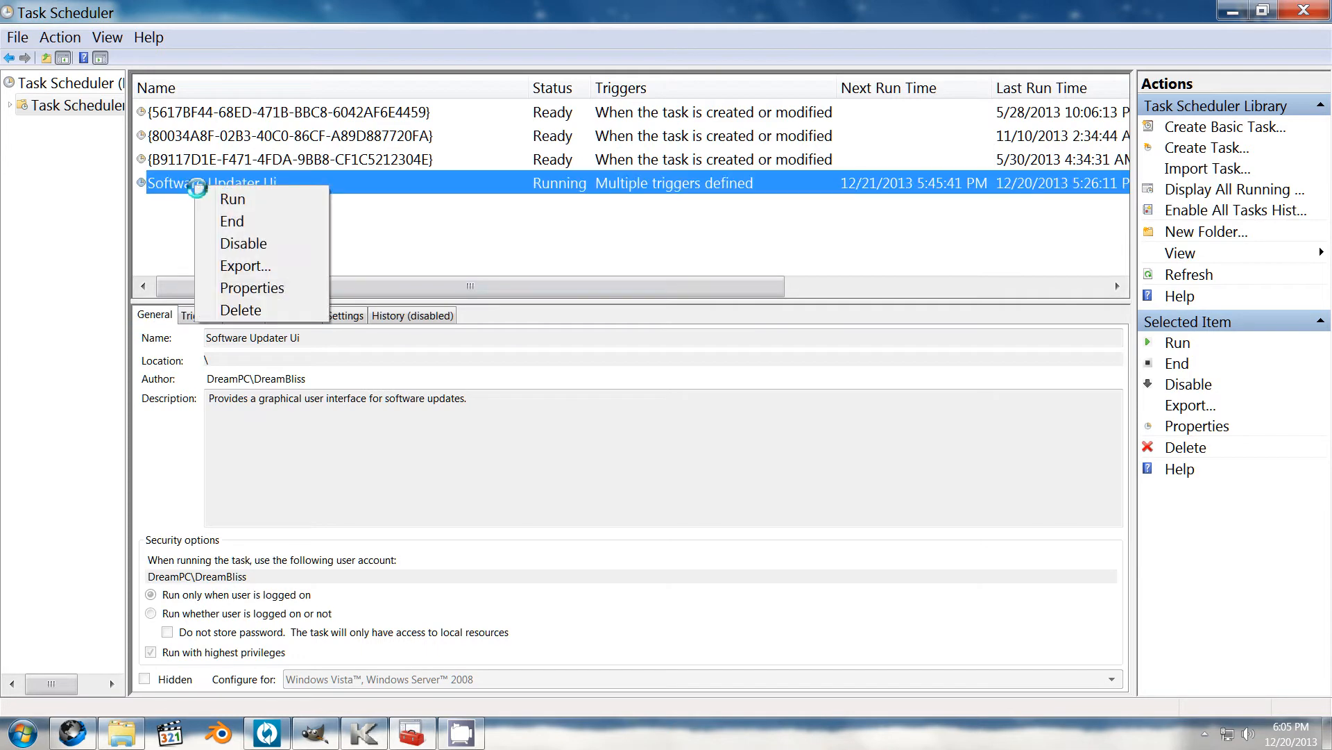
pyautogui.click(241, 309)
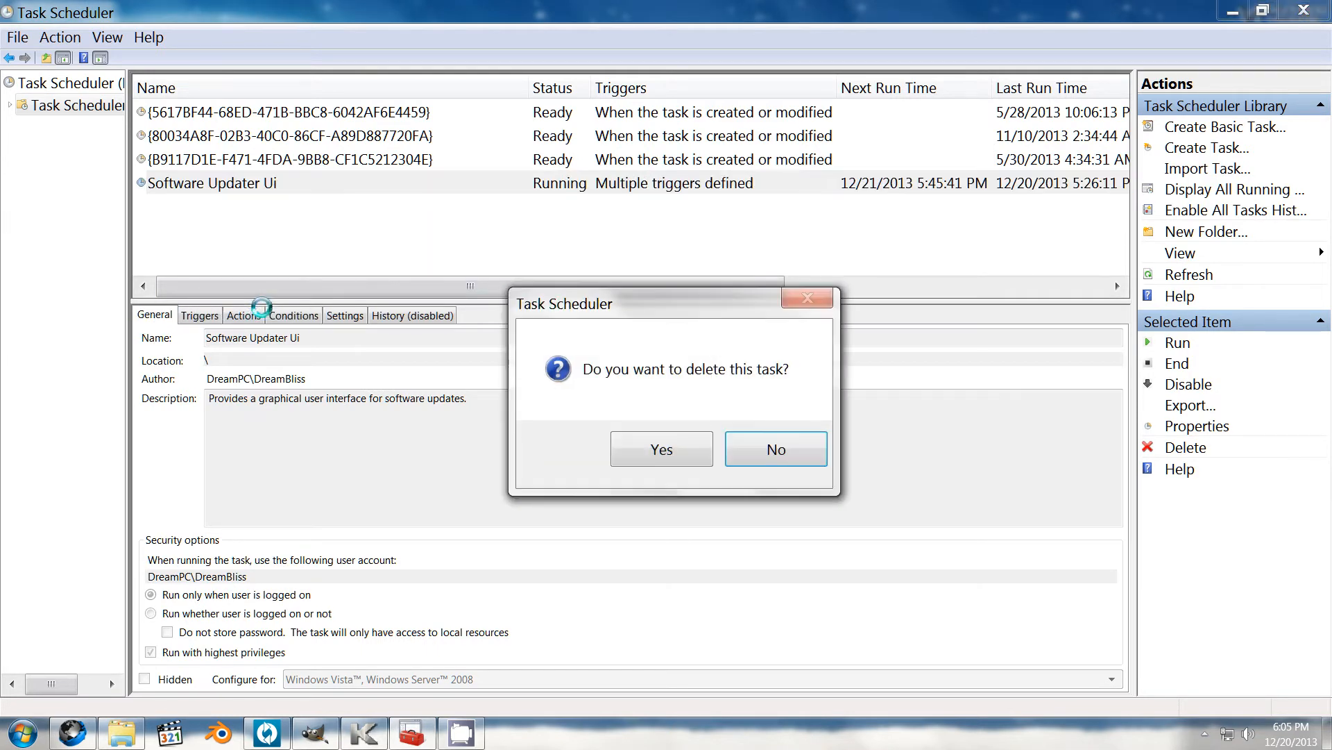
pyautogui.click(661, 448)
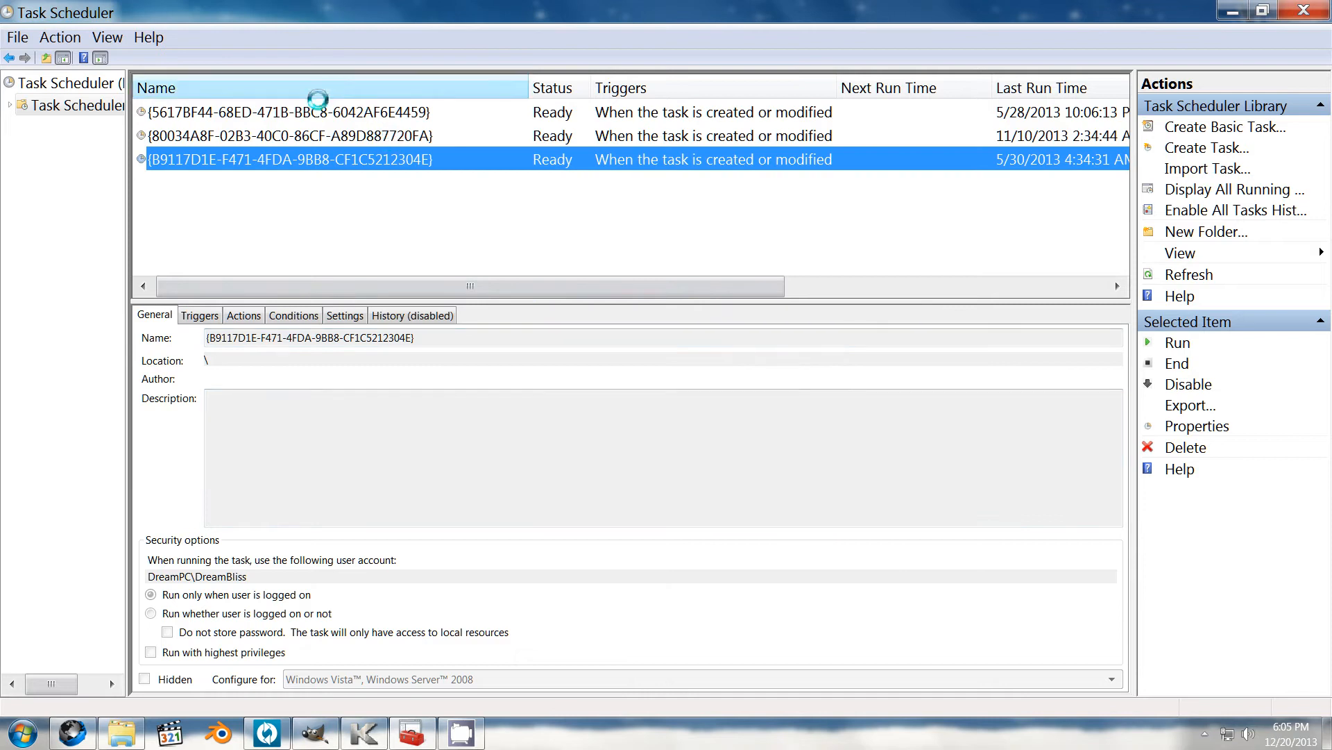
pyautogui.click(288, 111)
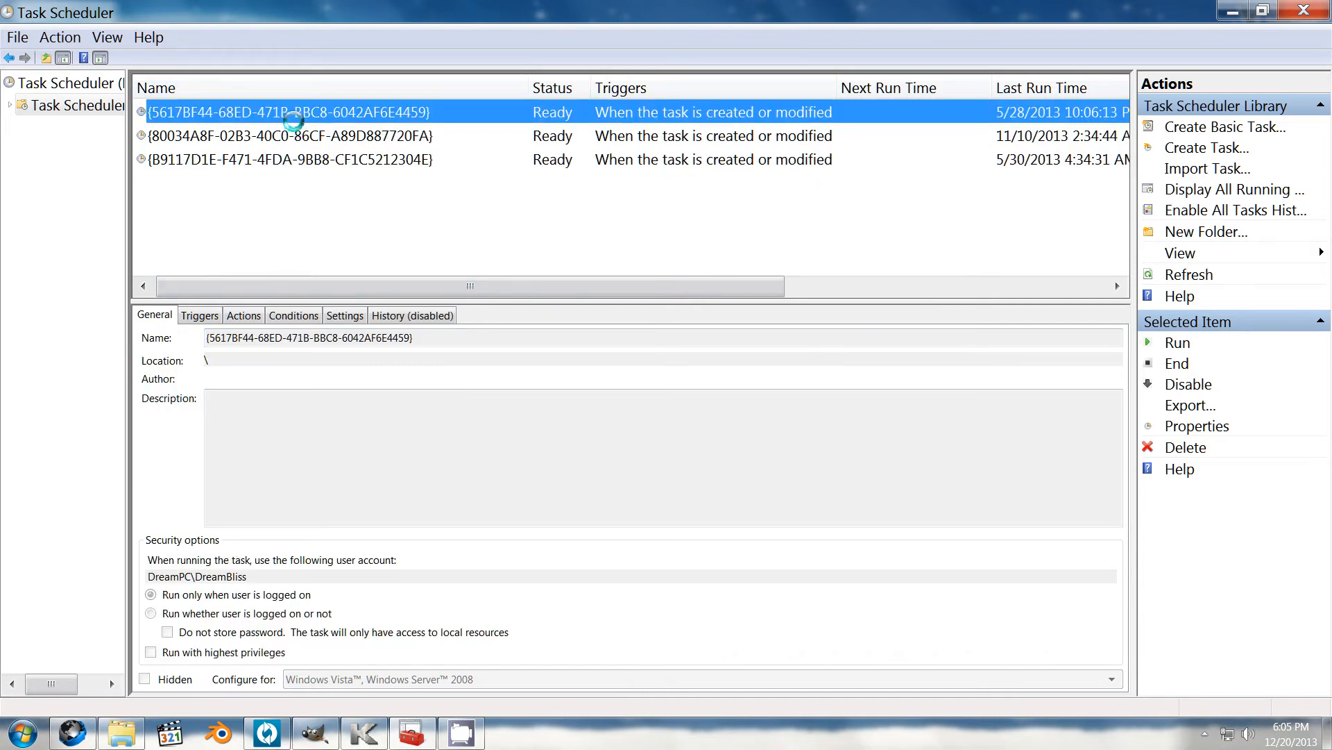
# Step: Check the GUID tasks' triggers and actions, finding pcalua.exe commands for The Witcher and Xilisoft software
pyautogui.click(200, 315)
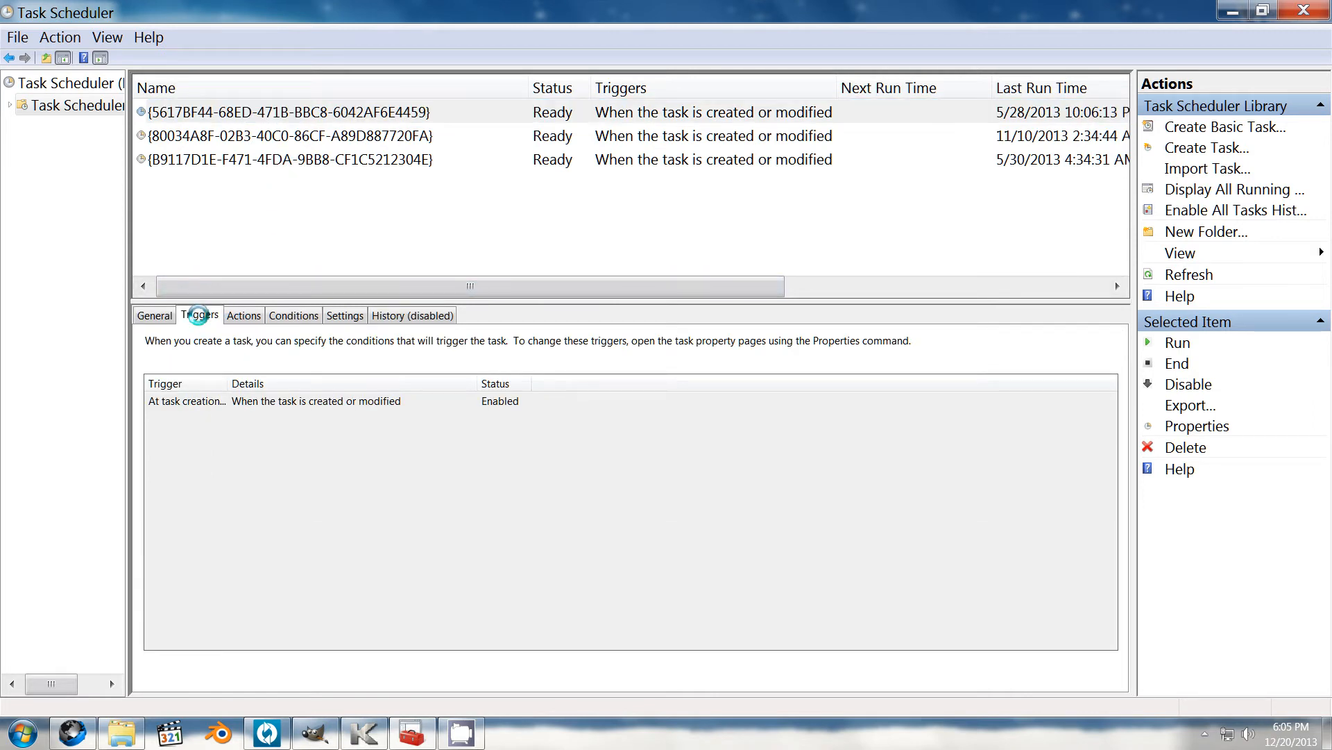
pyautogui.click(244, 315)
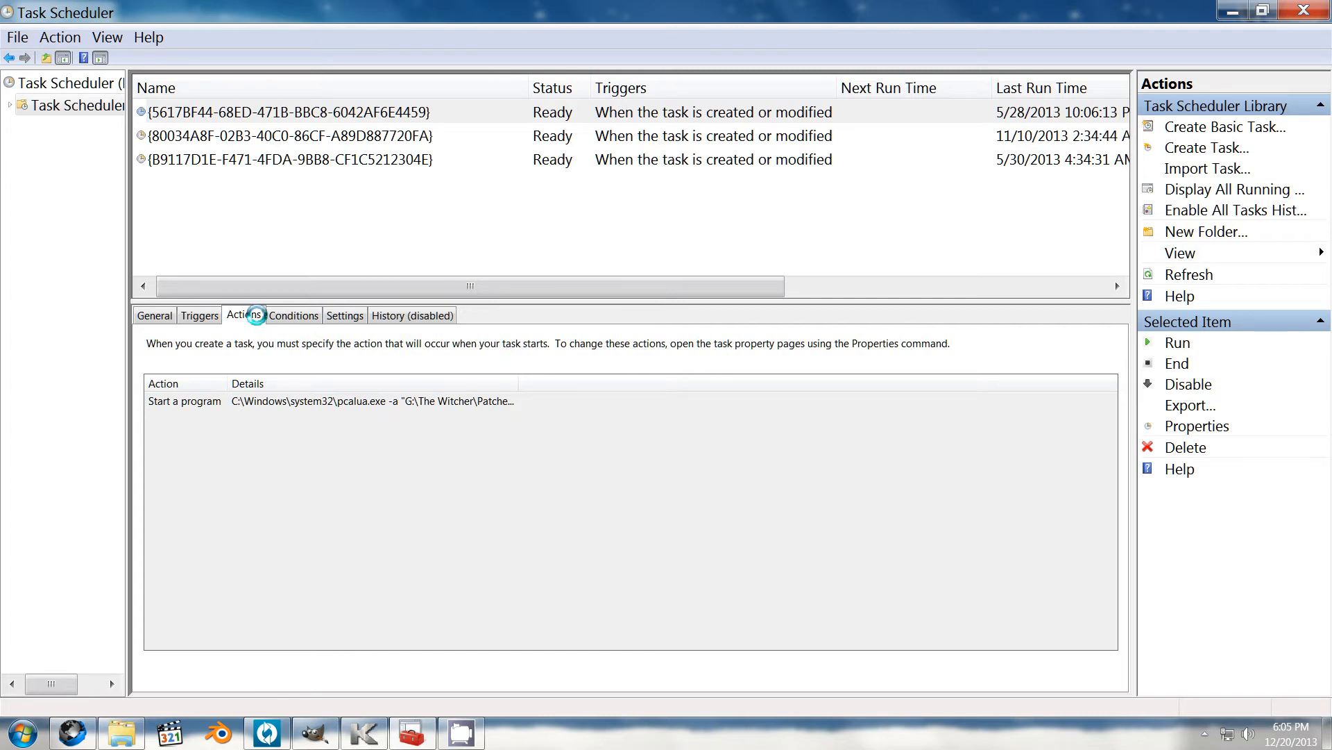
pyautogui.moveTo(320, 136)
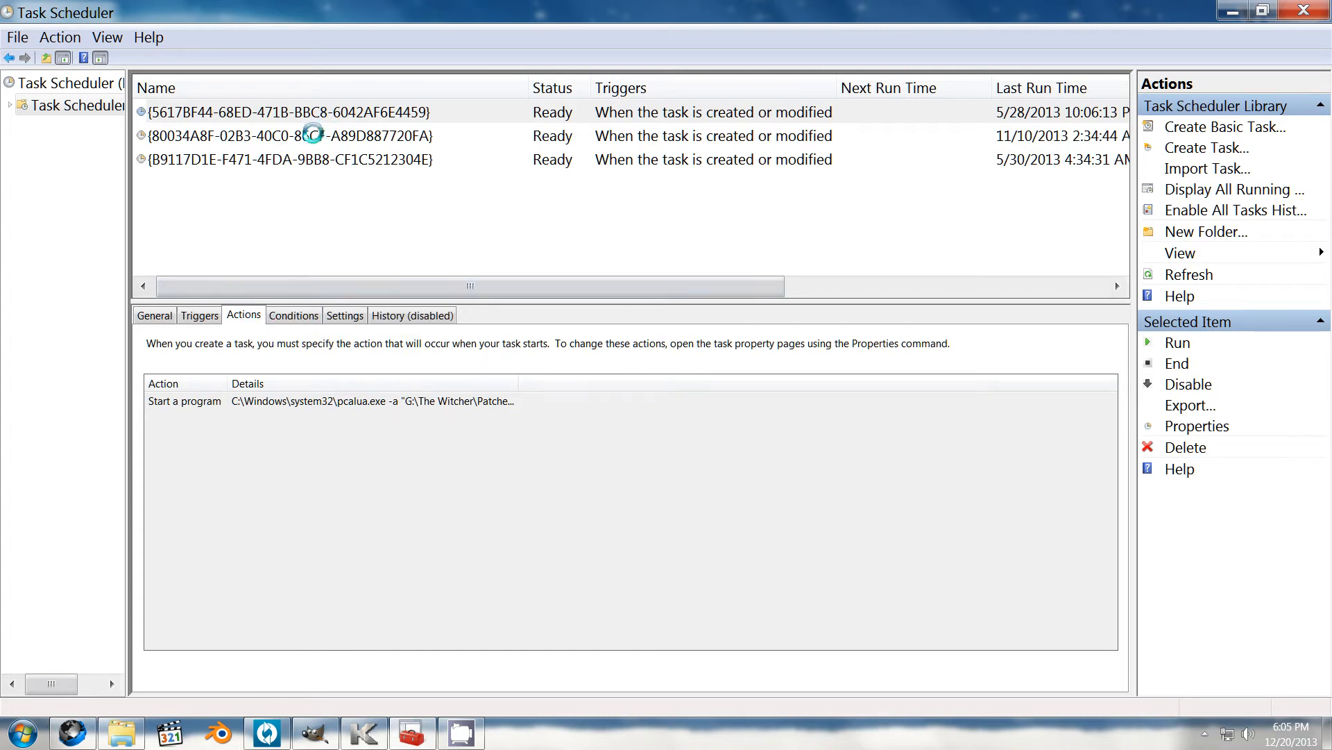
pyautogui.click(309, 136)
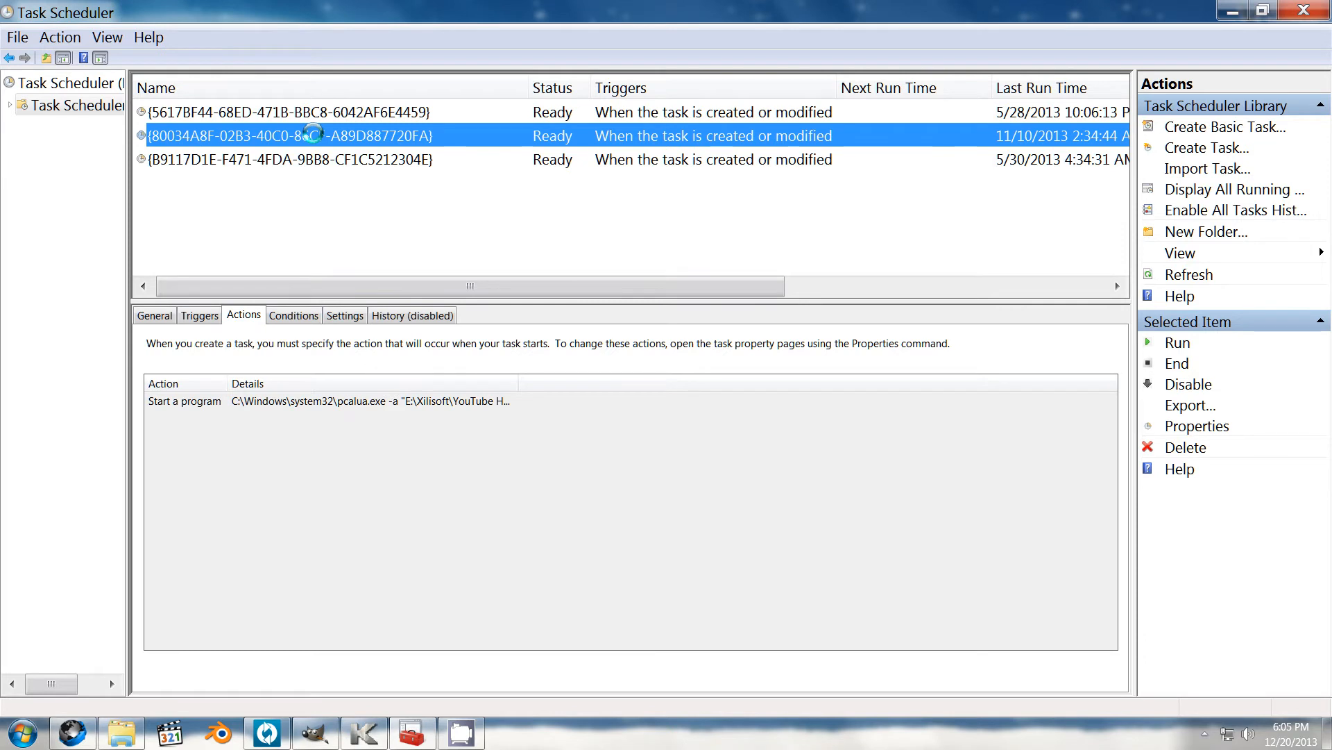
pyautogui.click(319, 159)
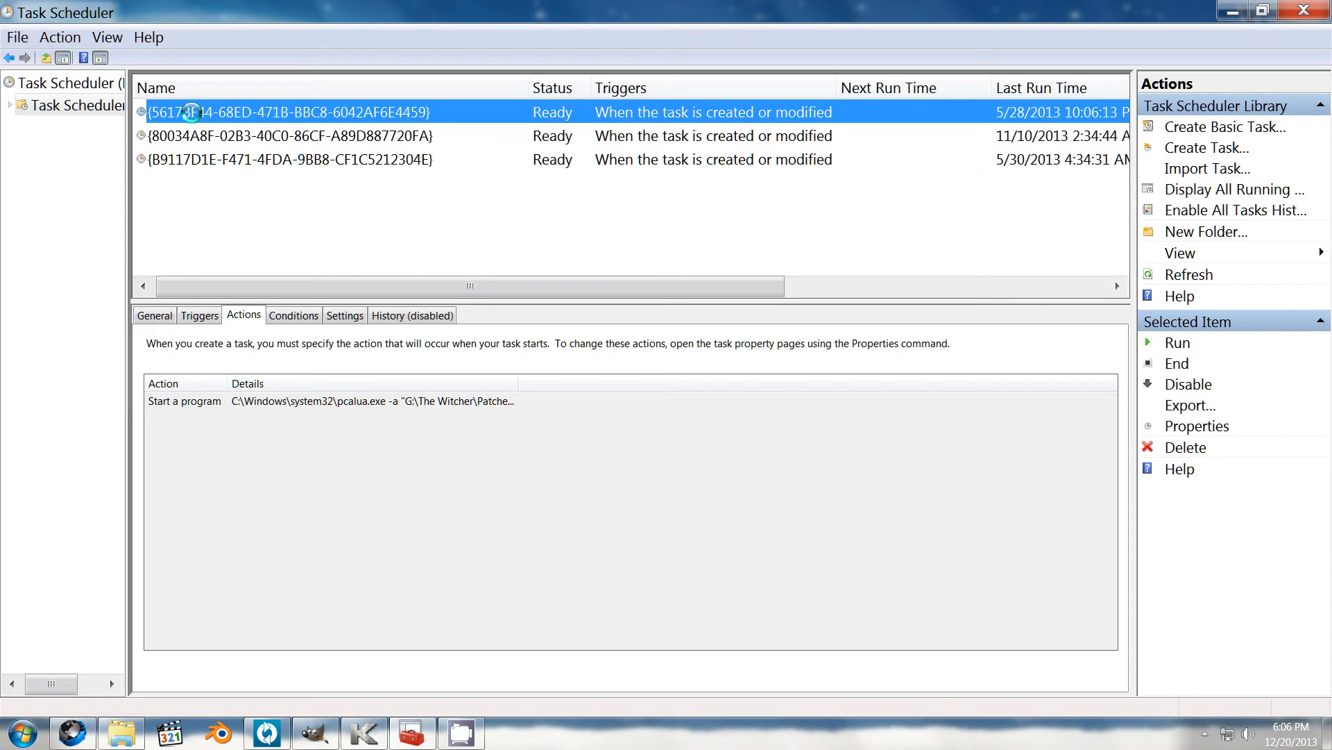
# Step: Disable the three remaining GUID-named tasks so all show Disabled status
pyautogui.rightClick(195, 112)
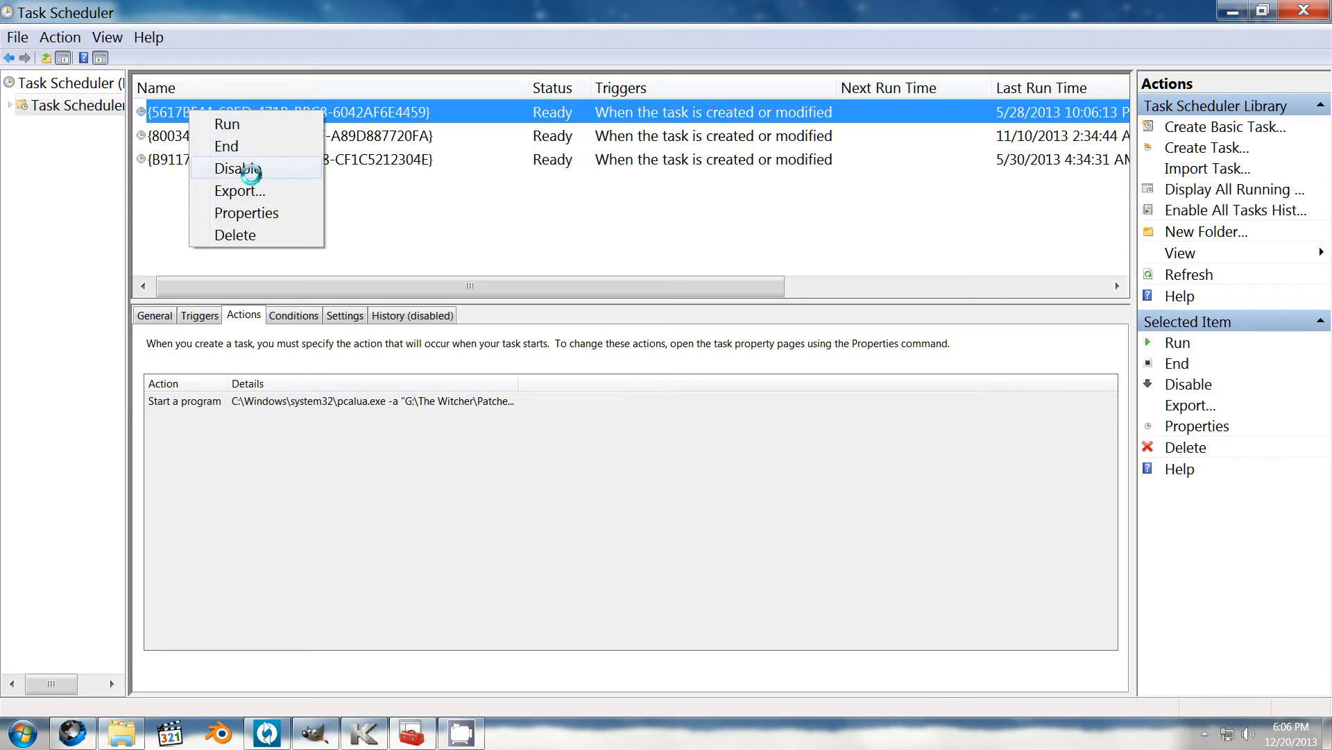
pyautogui.click(236, 168)
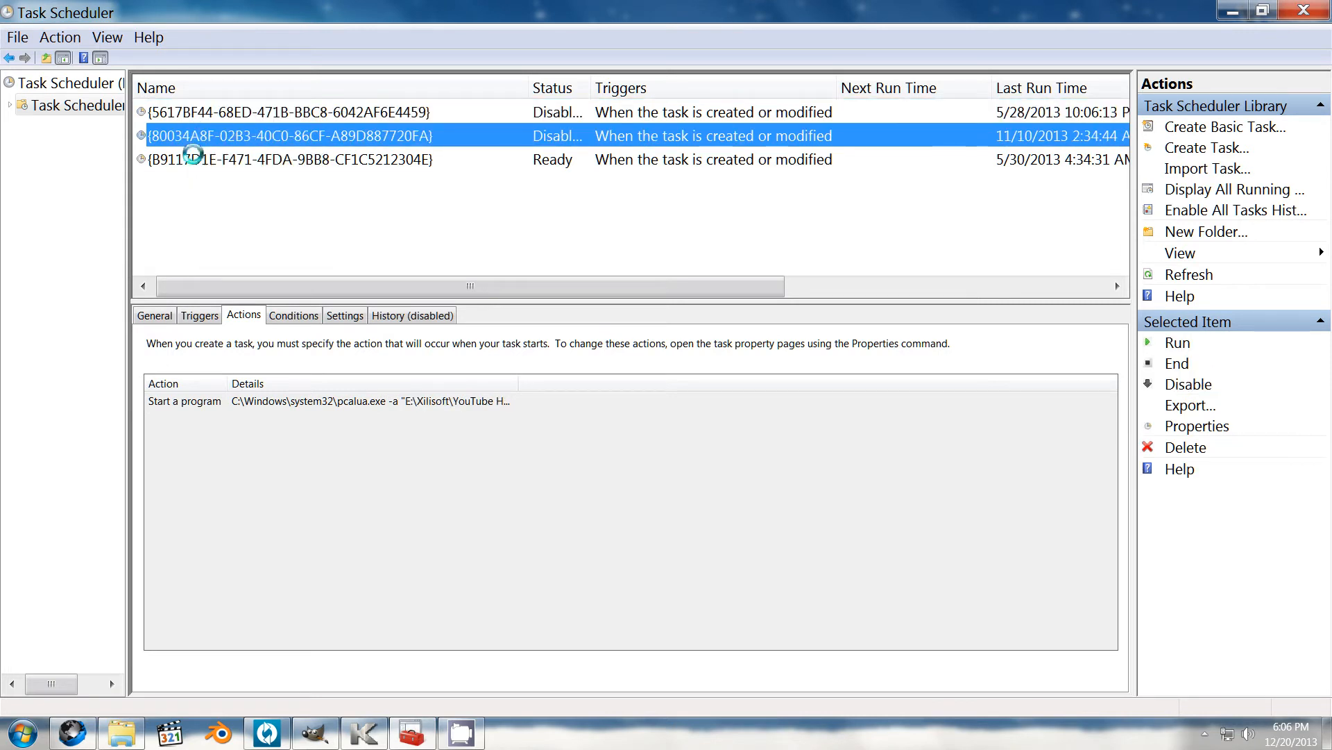
pyautogui.click(288, 160)
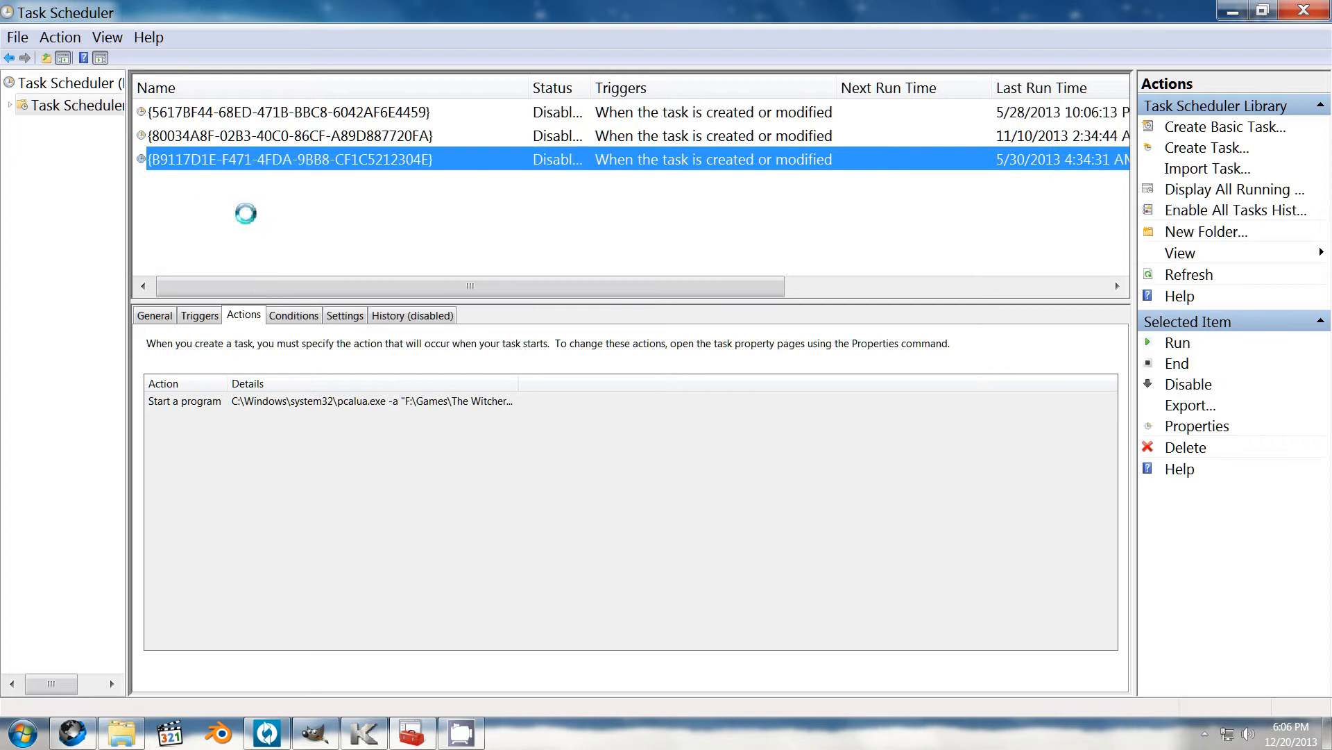
pyautogui.click(268, 112)
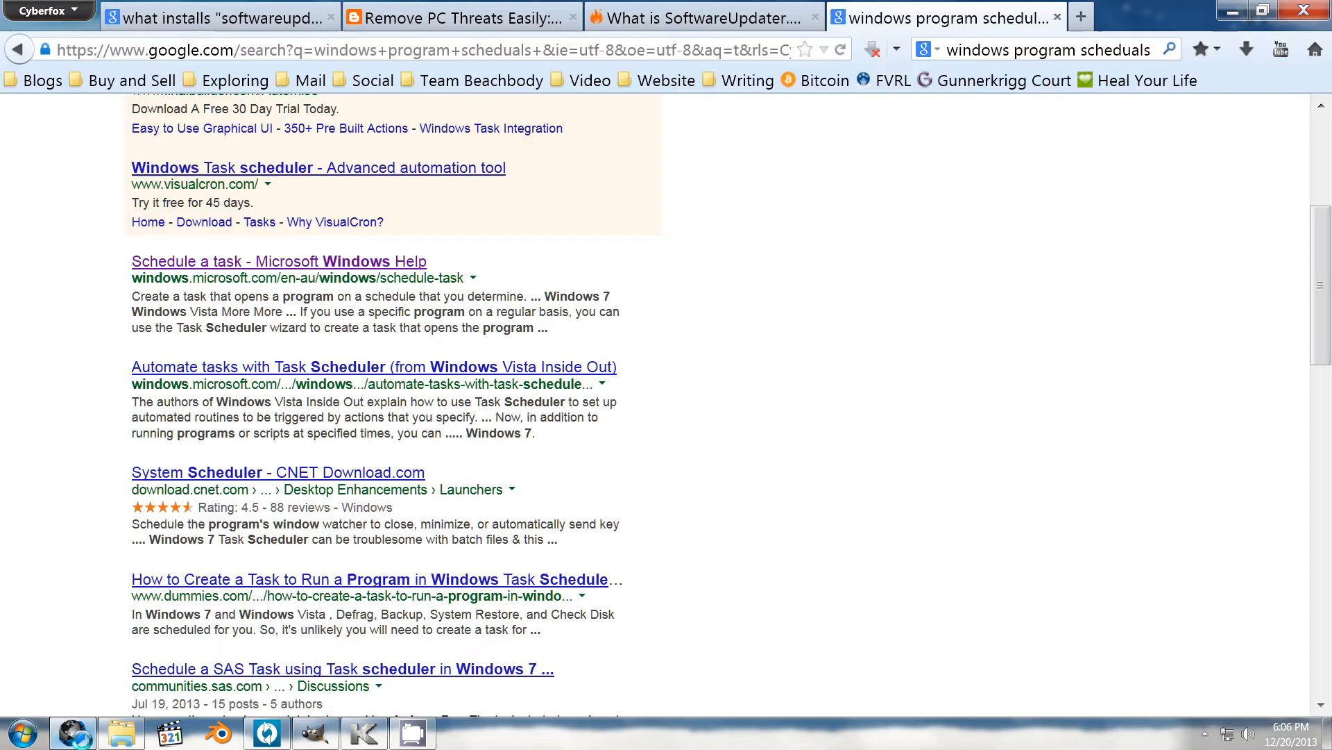
# Step: Read through the Remove PC Threats and SoftwareUpdater.Ui.exe articles in Cyberfox
pyautogui.click(455, 18)
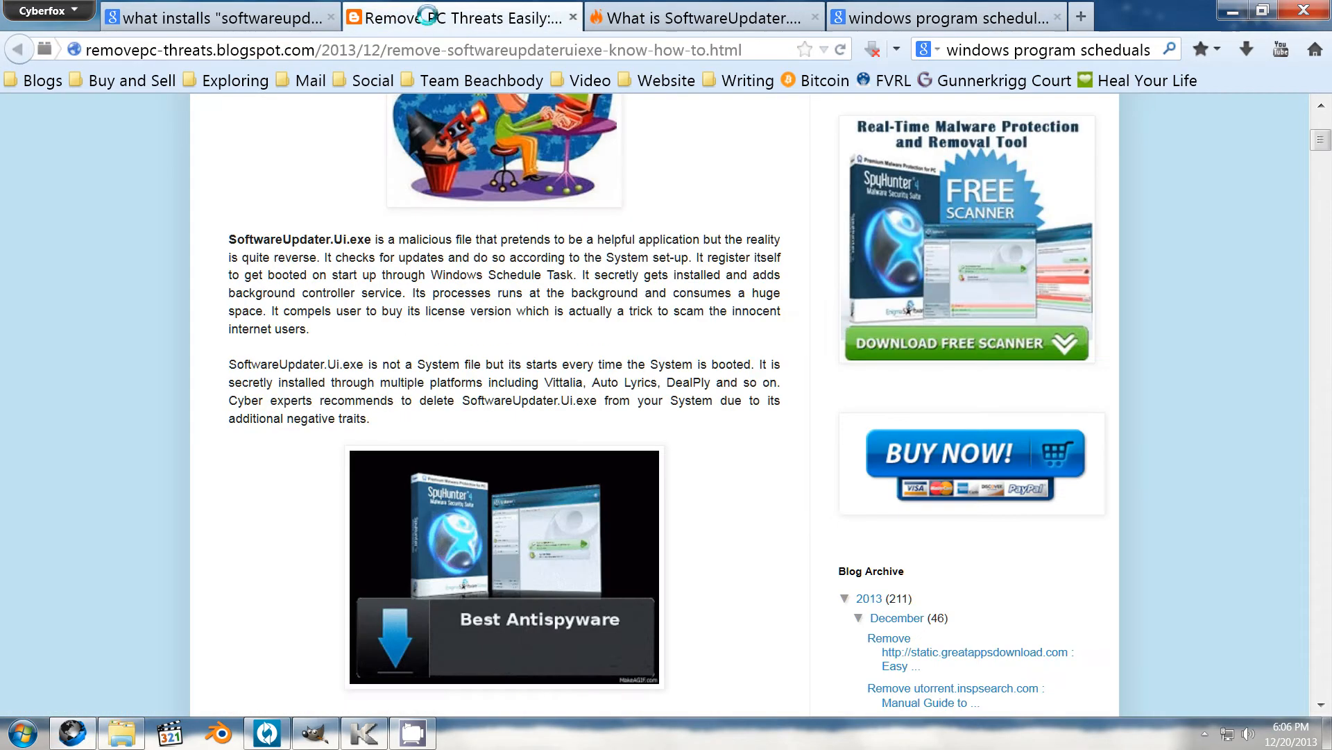
pyautogui.click(704, 16)
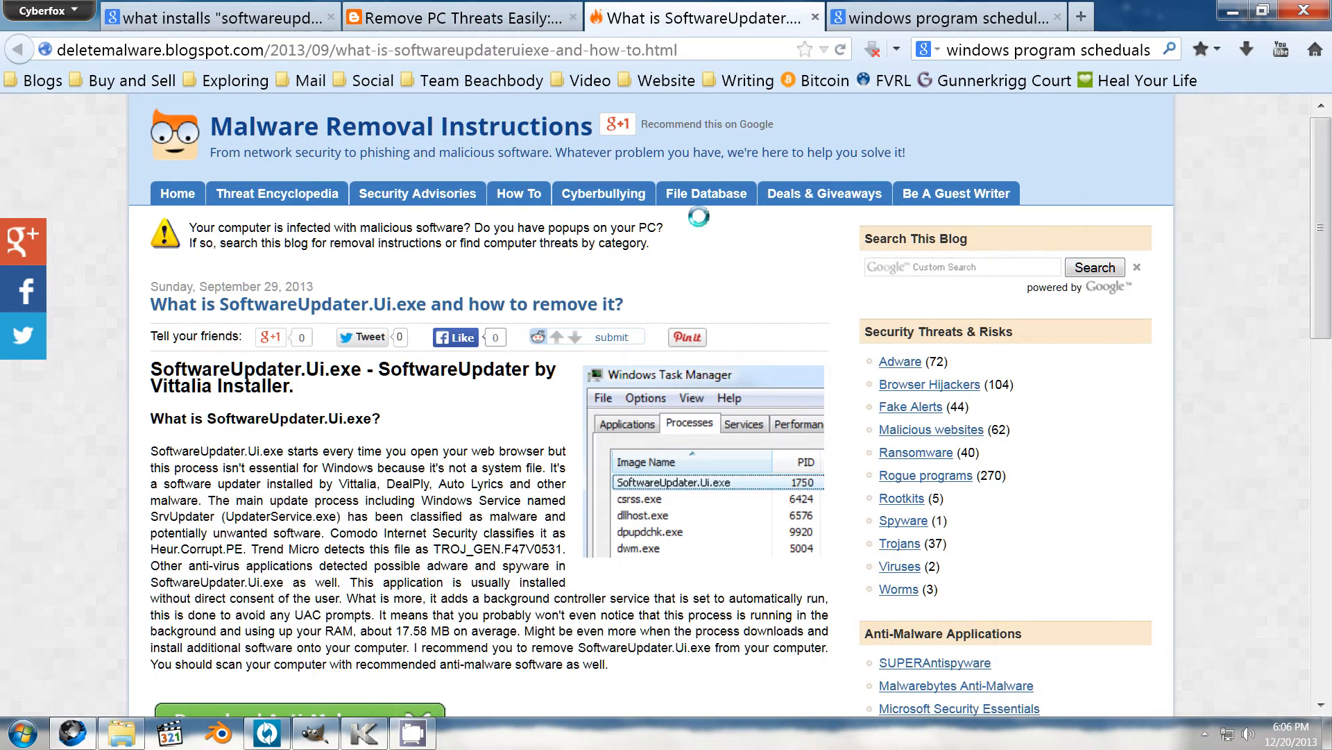
pyautogui.click(454, 18)
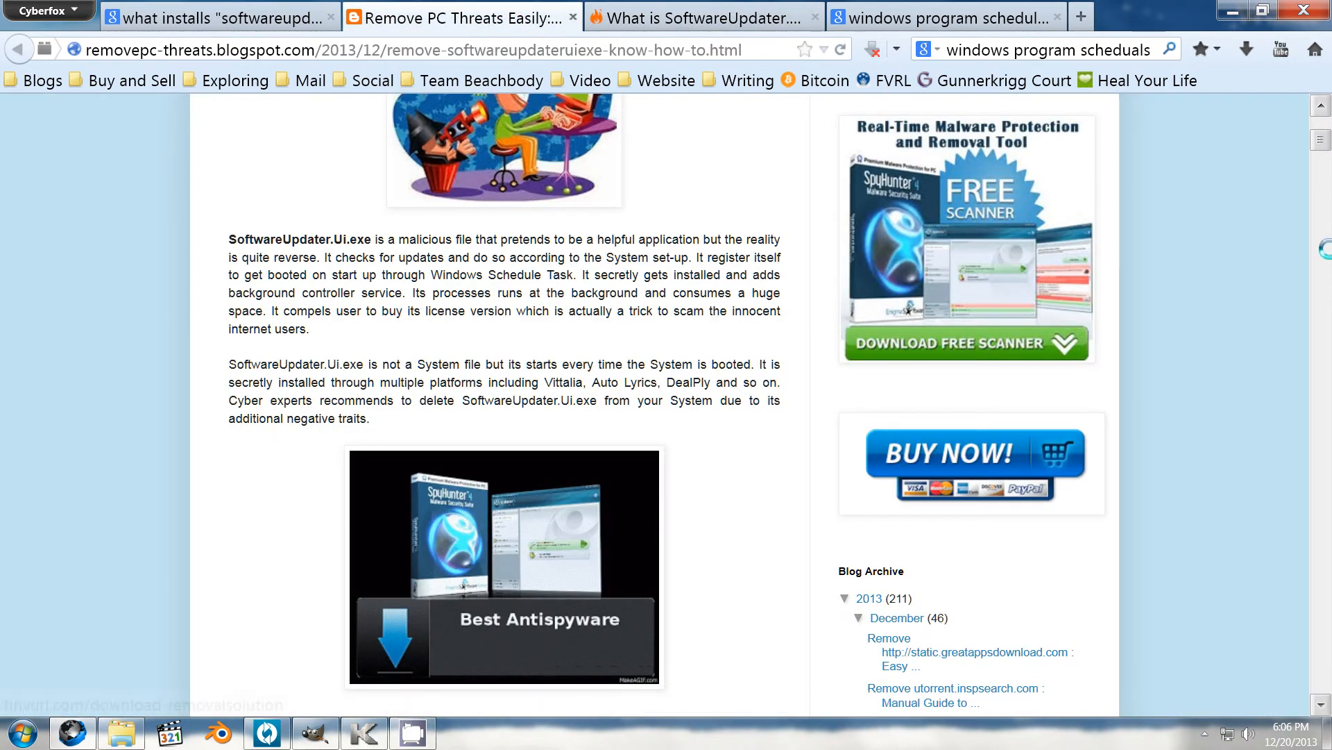
pyautogui.scroll(-3)
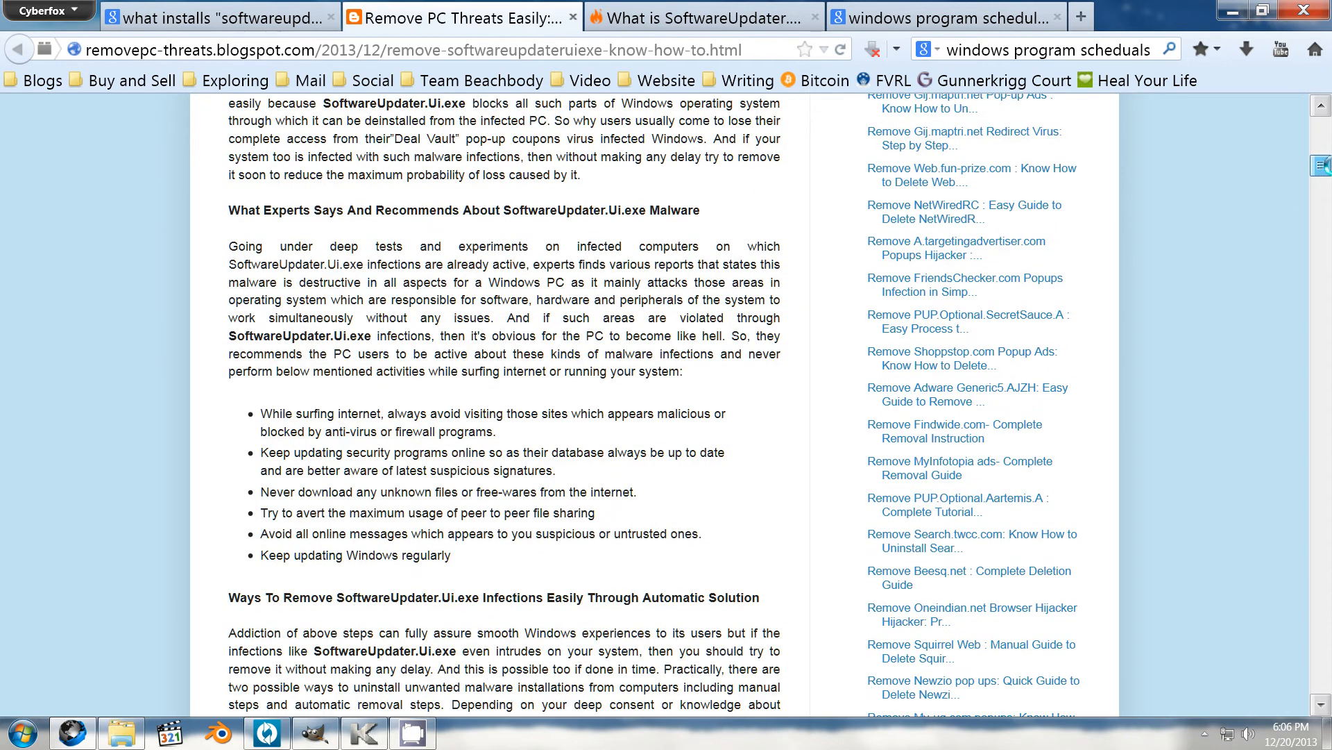
pyautogui.scroll(-3)
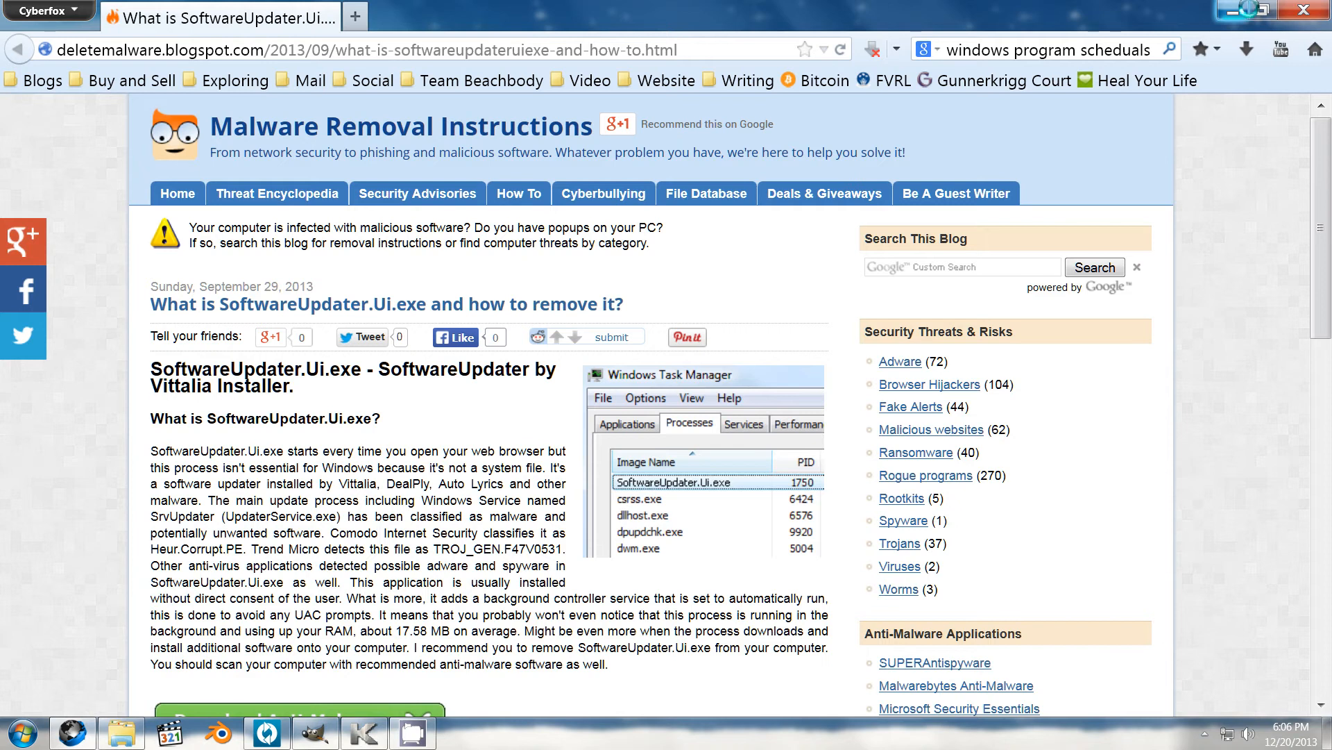
pyautogui.moveTo(1235, 8)
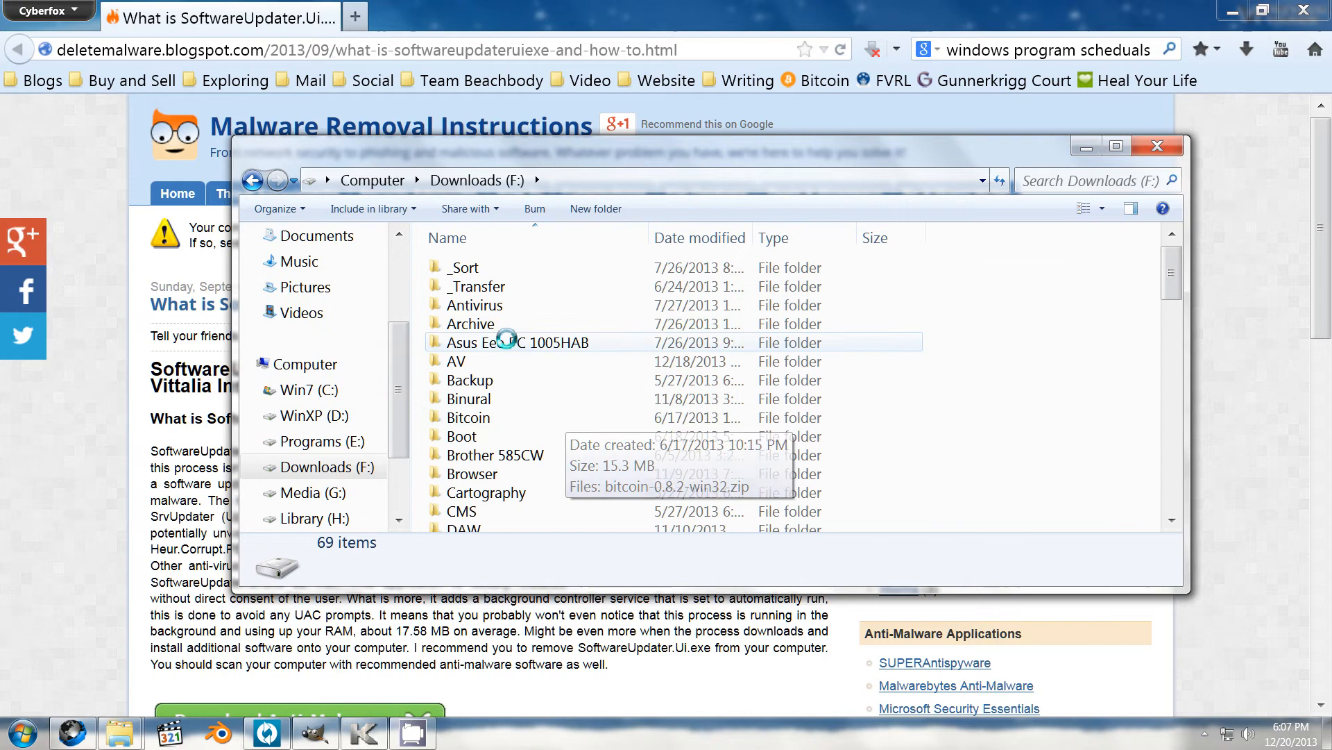
# Step: Open the x264vfw folder inside AV on the Downloads drive
pyautogui.doubleClick(455, 361)
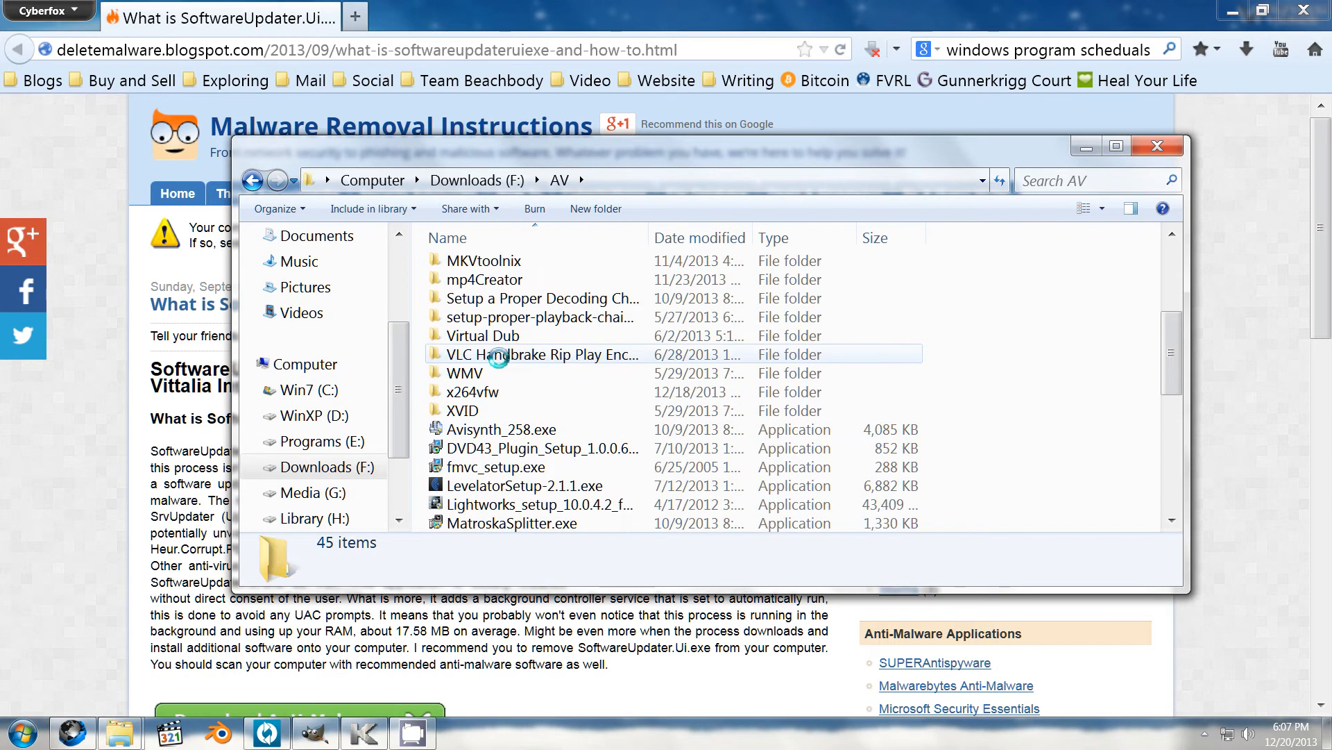
pyautogui.doubleClick(464, 391)
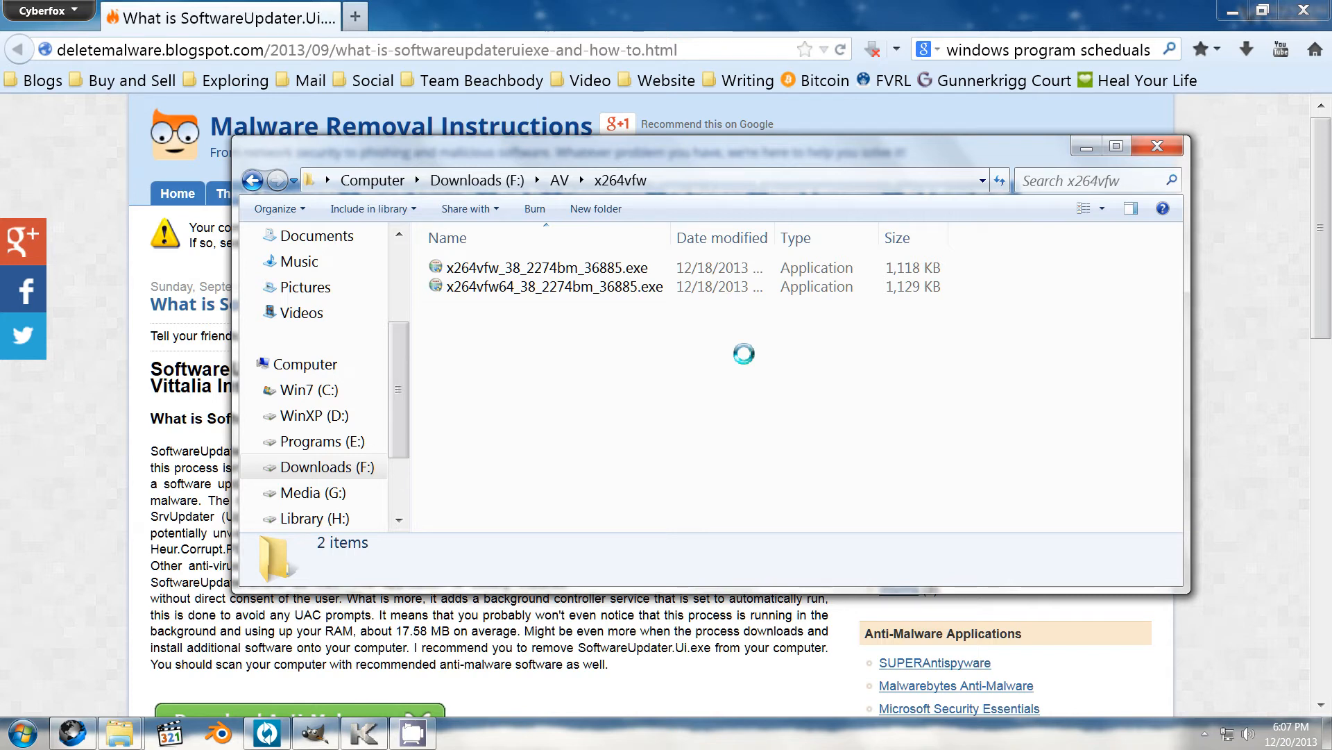
pyautogui.click(1157, 146)
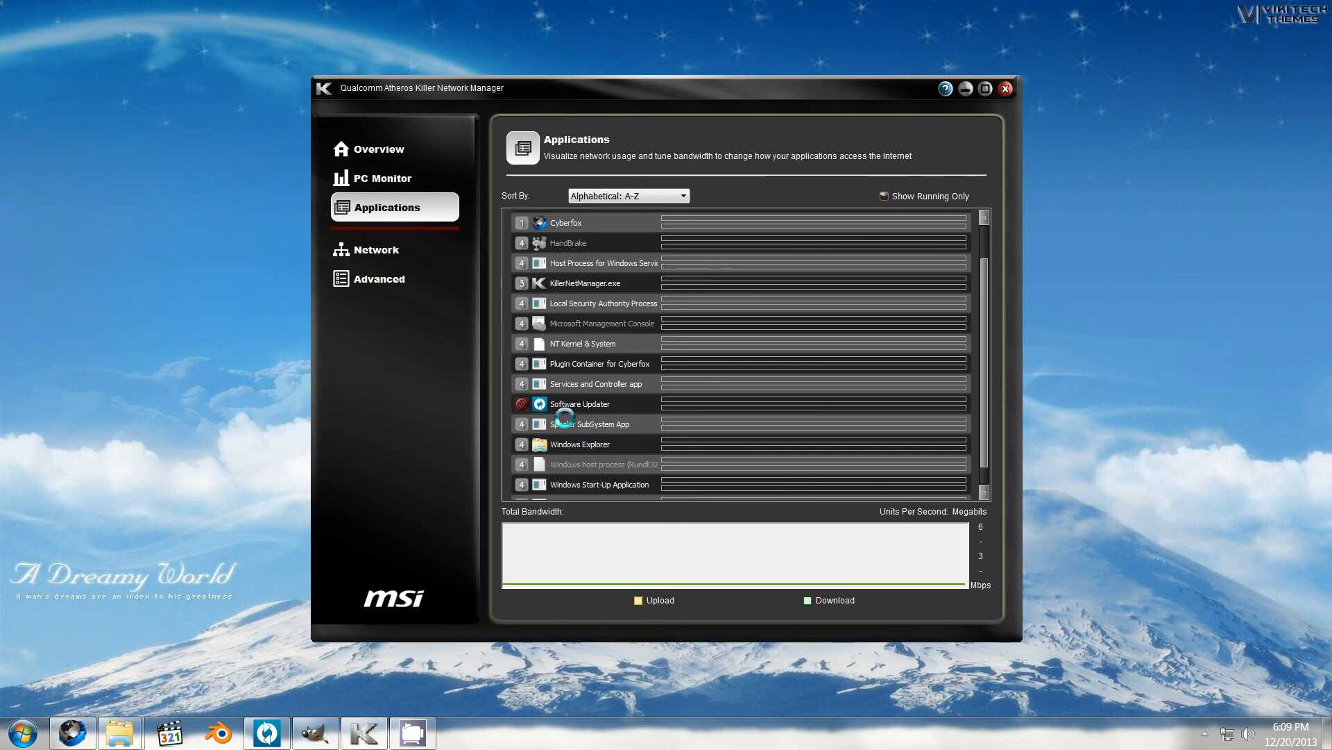
pyautogui.moveTo(580, 407)
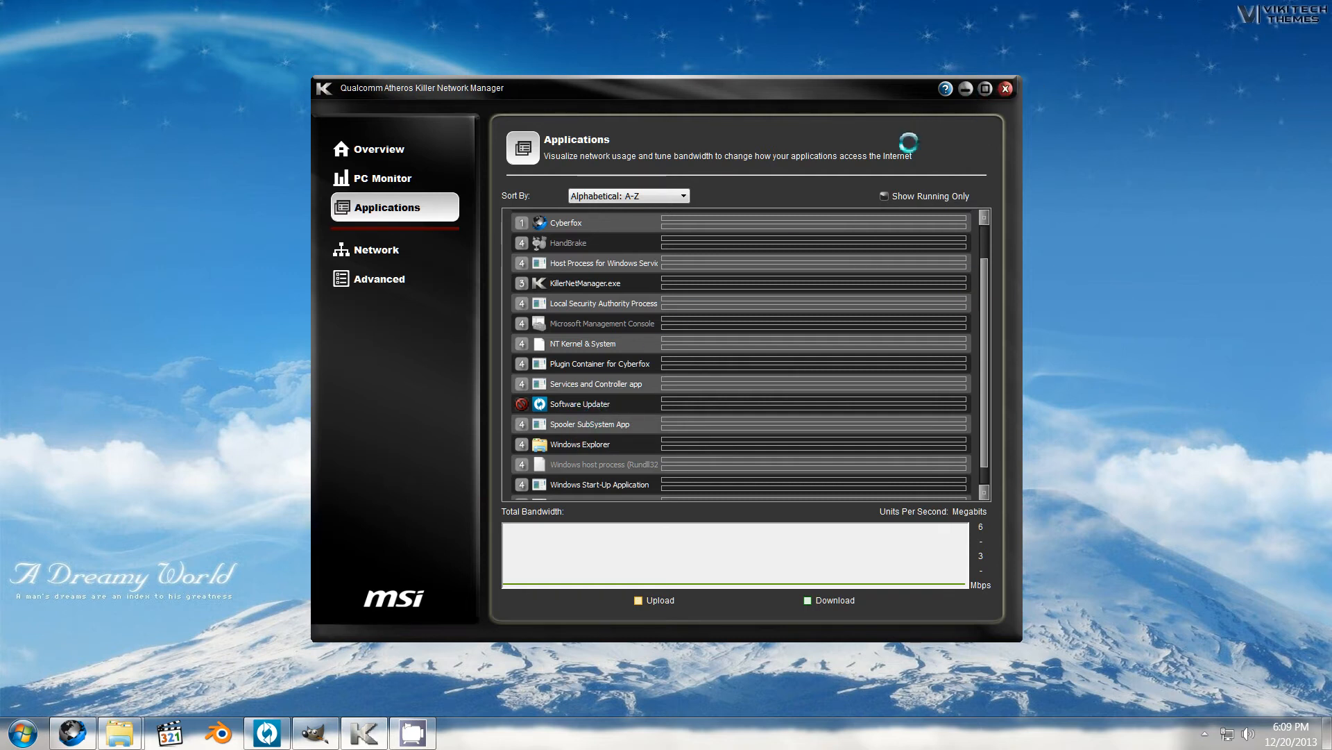
pyautogui.moveTo(608, 288)
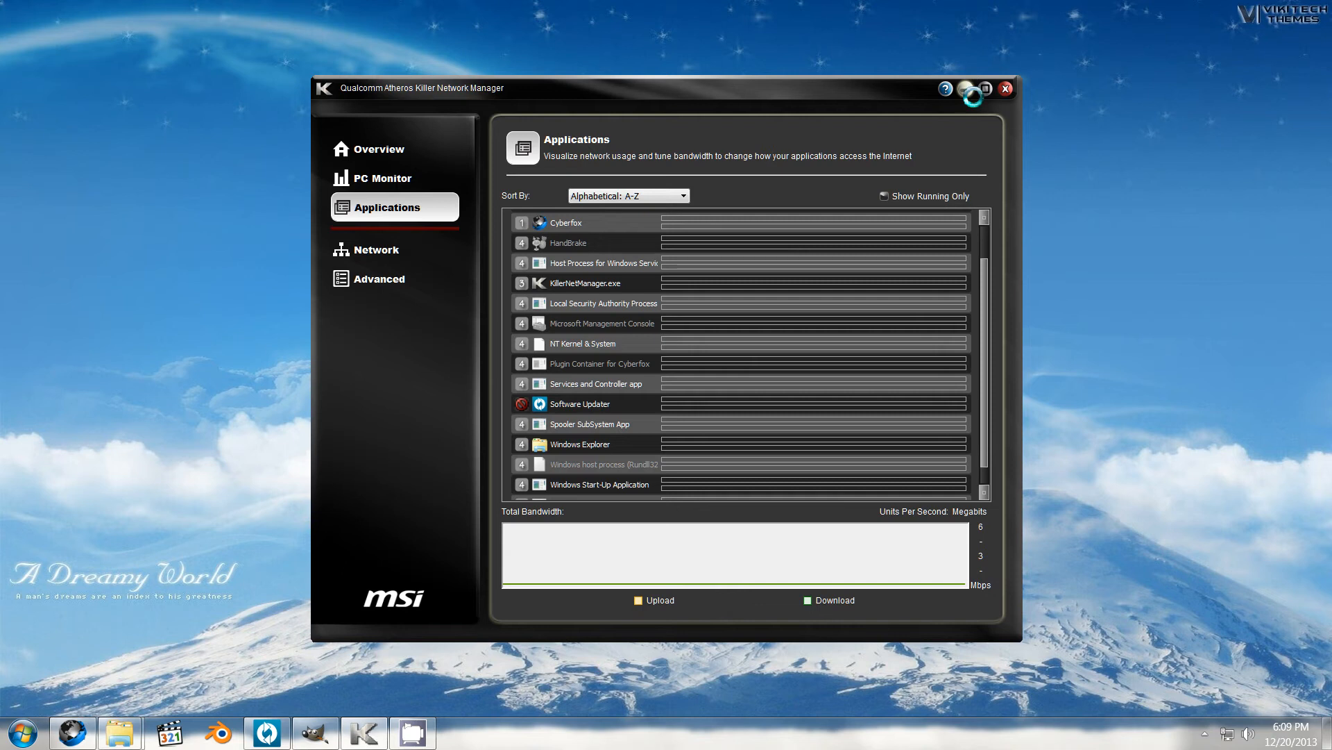
# Step: Put away the Killer Network Manager window after checking the Software Updater entry
pyautogui.click(964, 90)
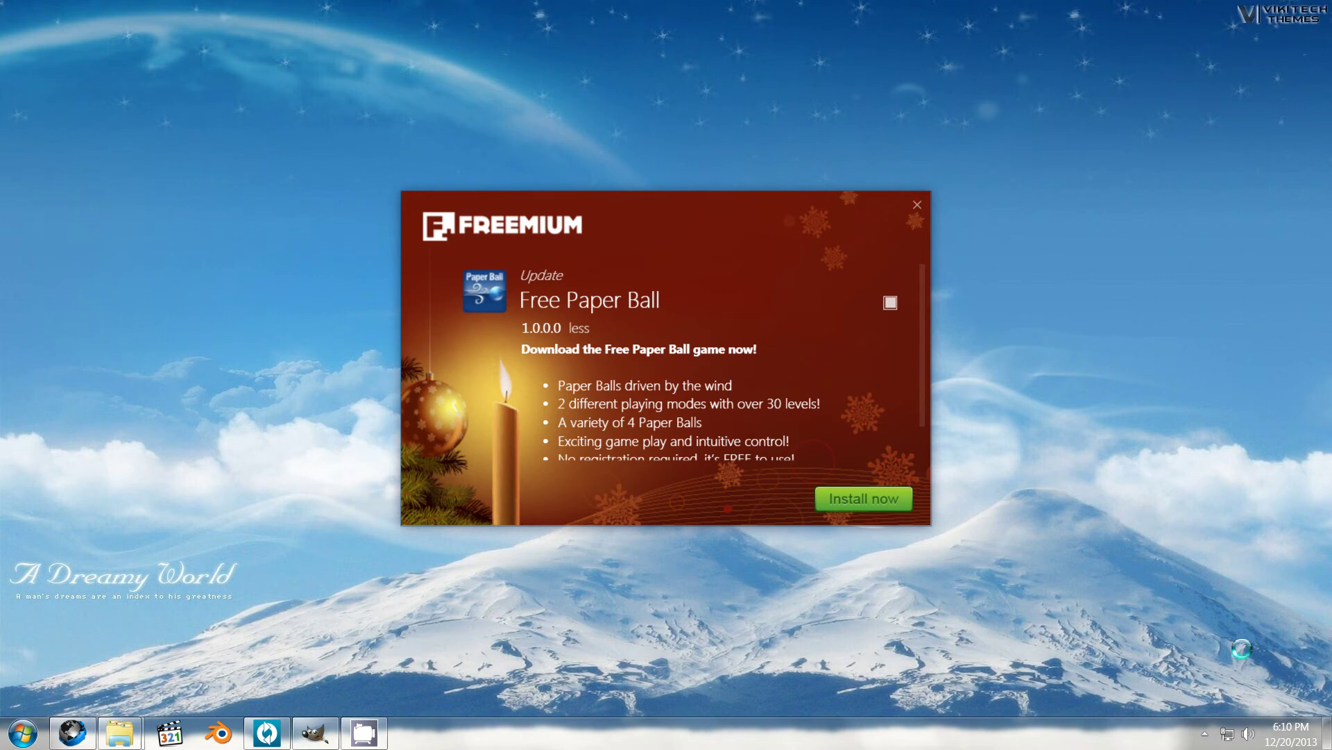
# Step: Close the Freemium Free Paper Ball pop-up ad
pyautogui.click(916, 205)
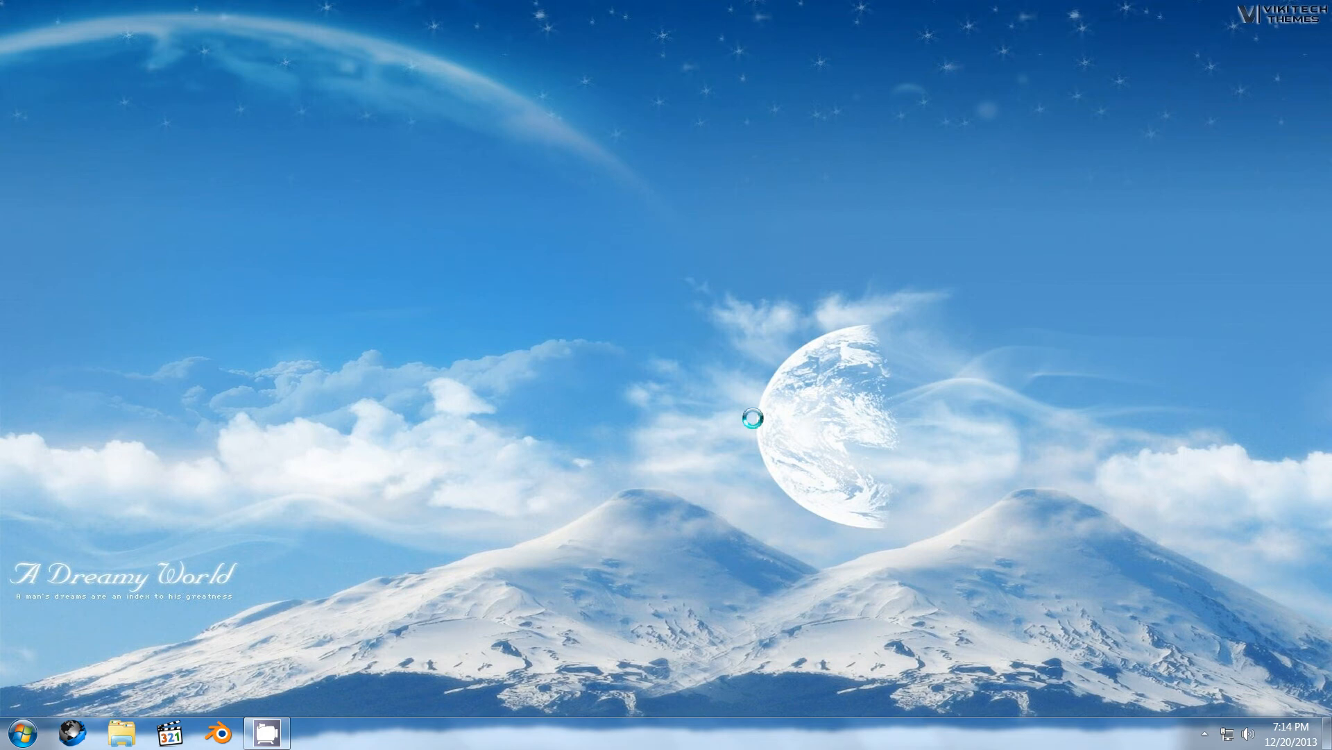
pyautogui.moveTo(418, 444)
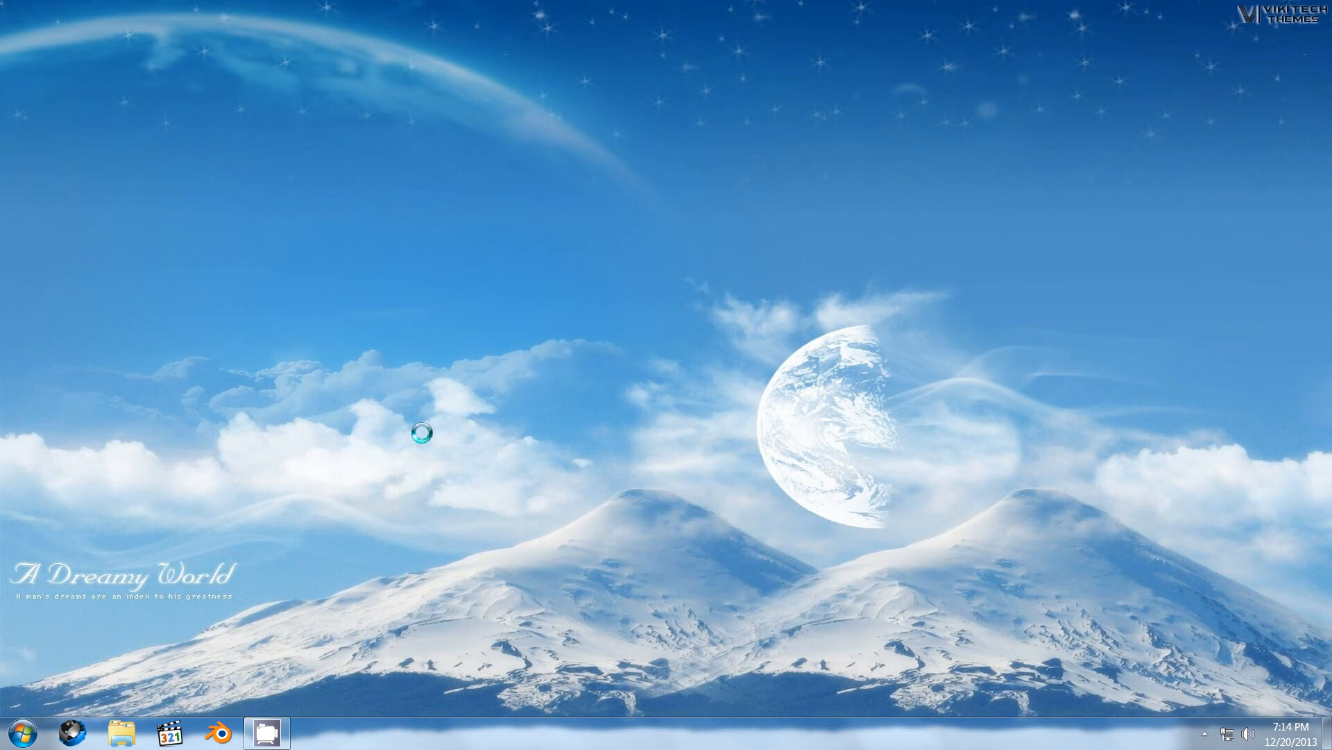
pyautogui.moveTo(653, 469)
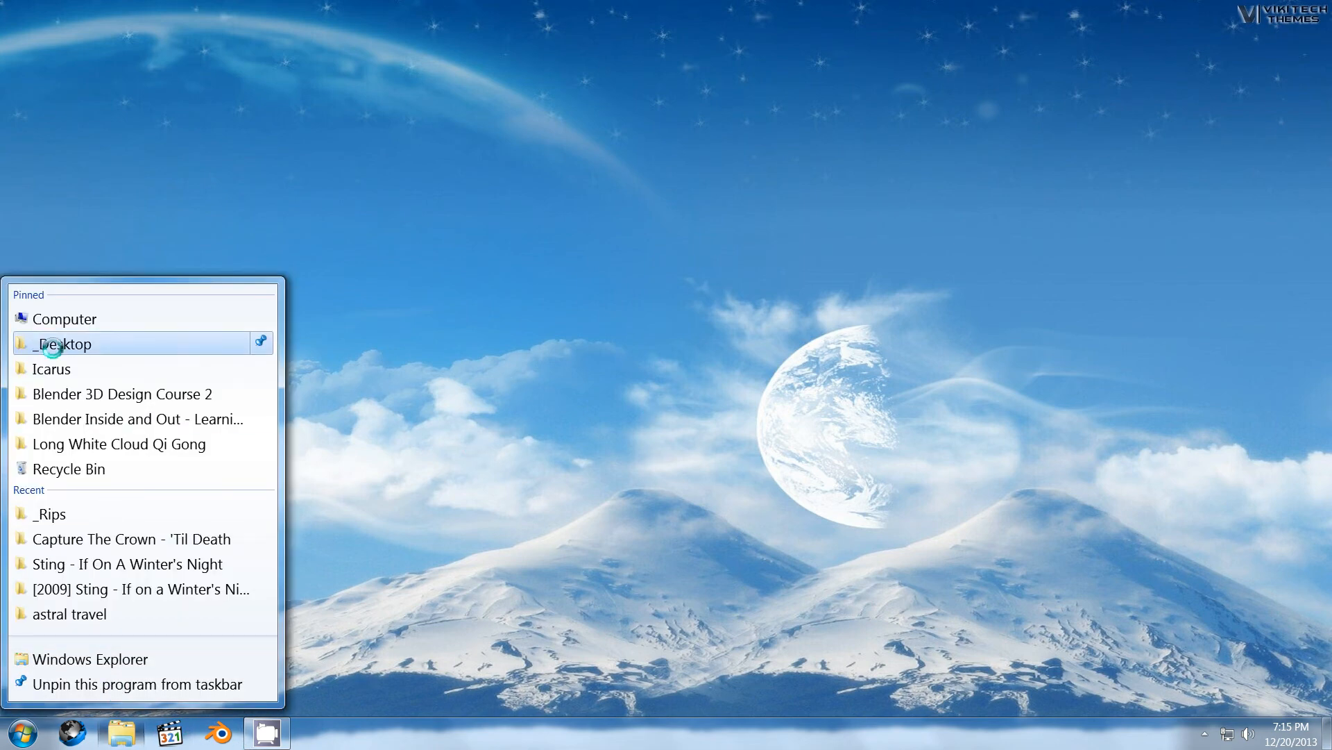
# Step: Browse from Computer to the _My Art folder on the Programs (E:) drive
pyautogui.click(64, 319)
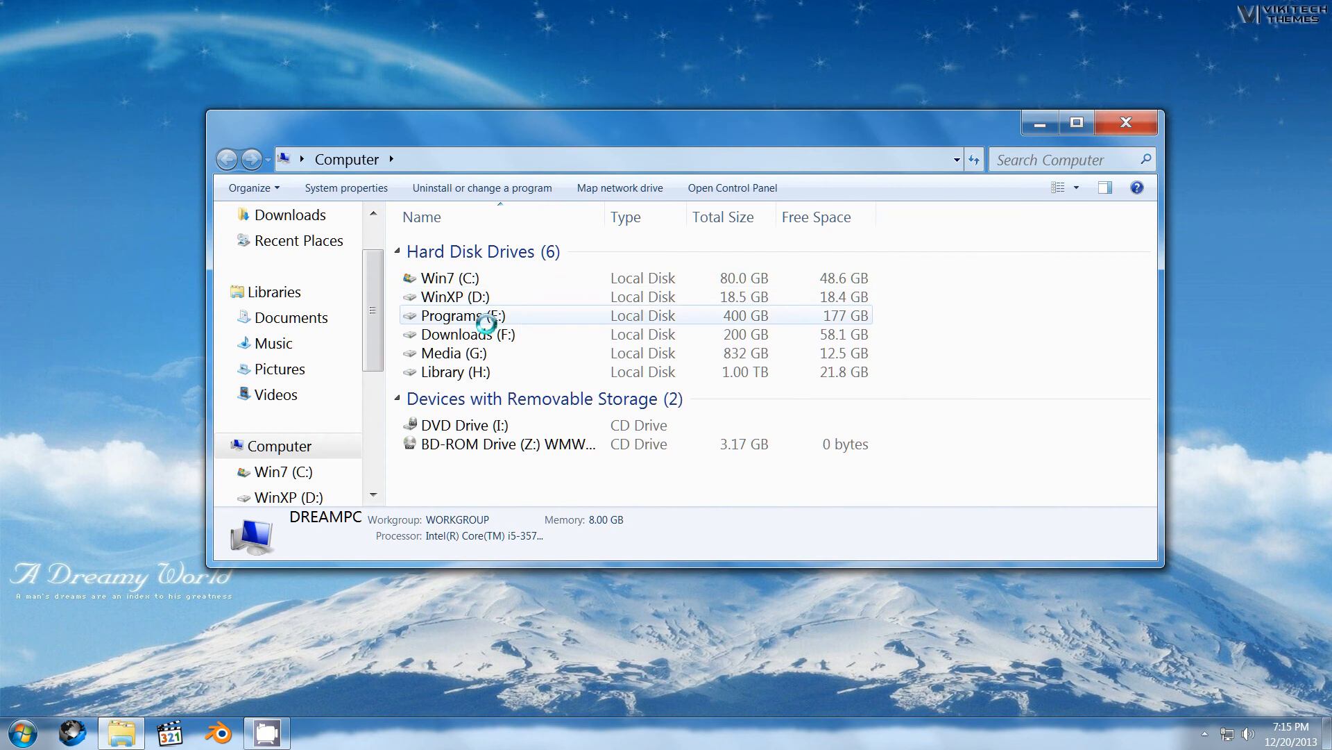
pyautogui.doubleClick(455, 315)
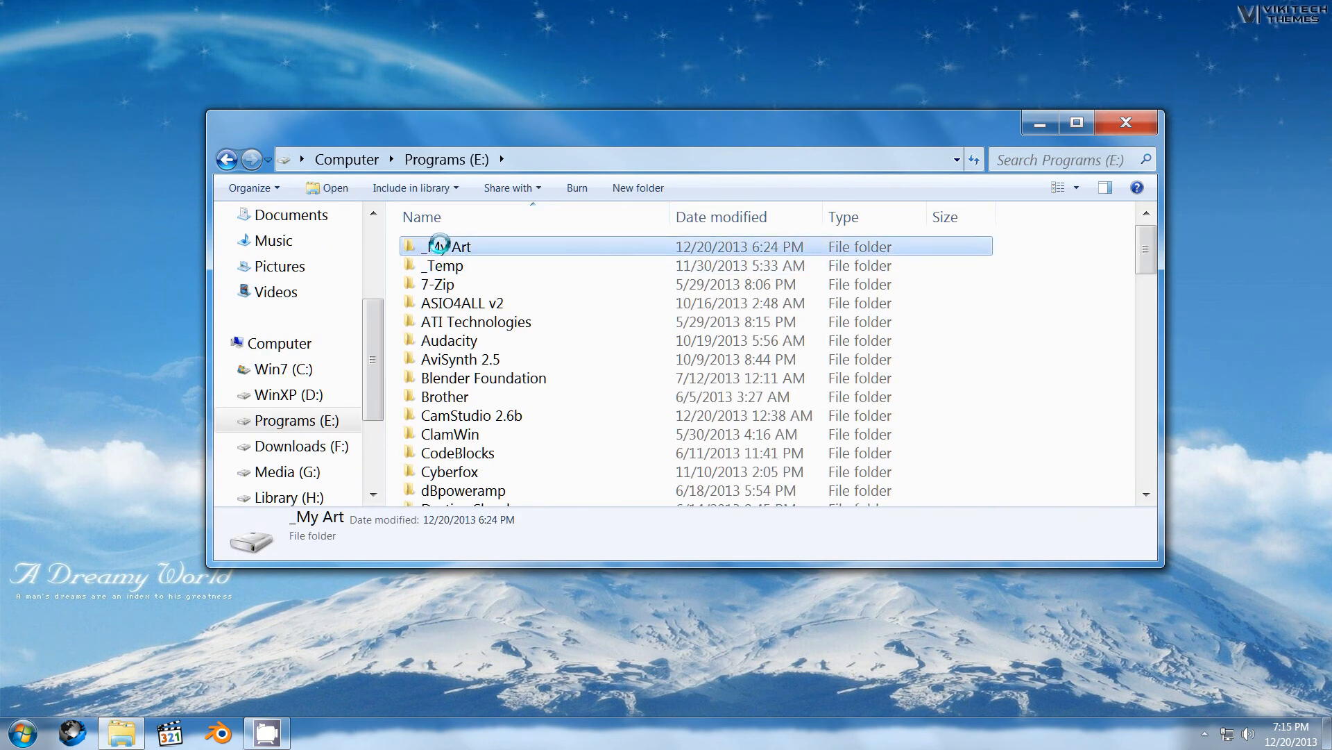
pyautogui.doubleClick(446, 247)
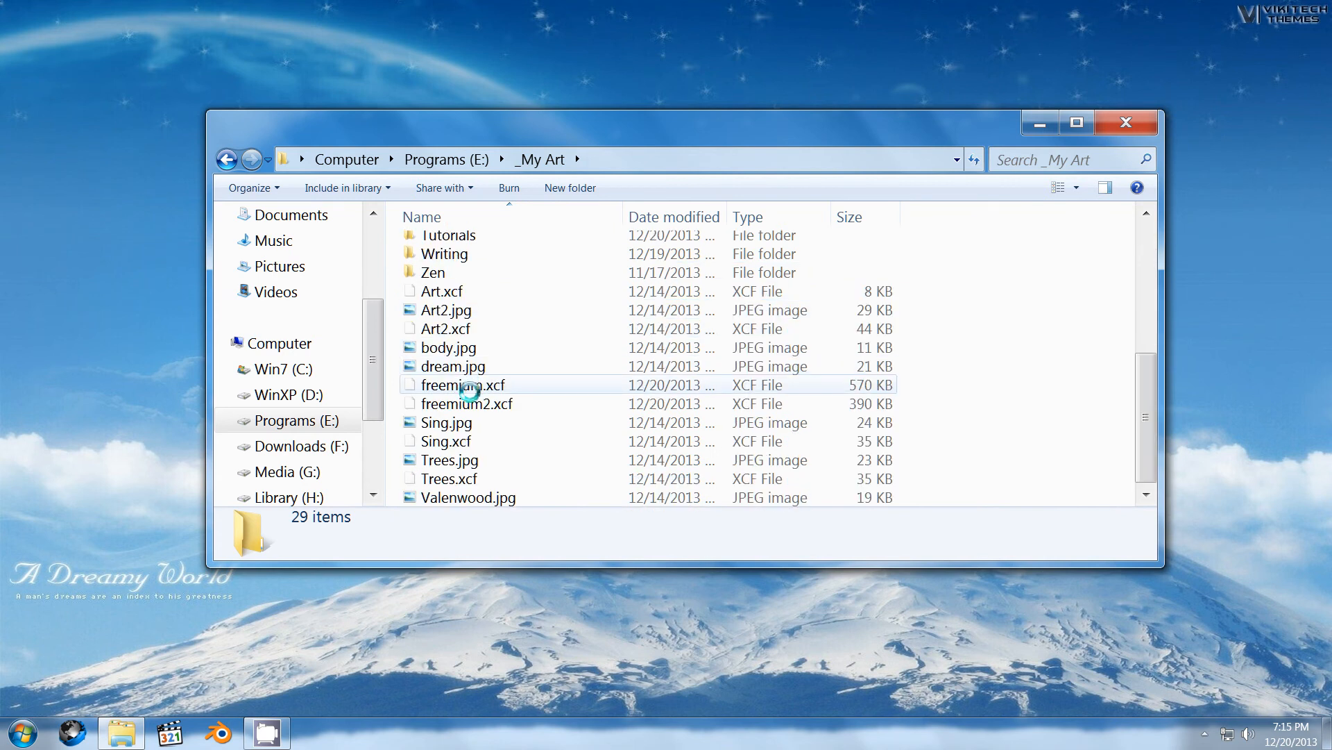
pyautogui.click(486, 403)
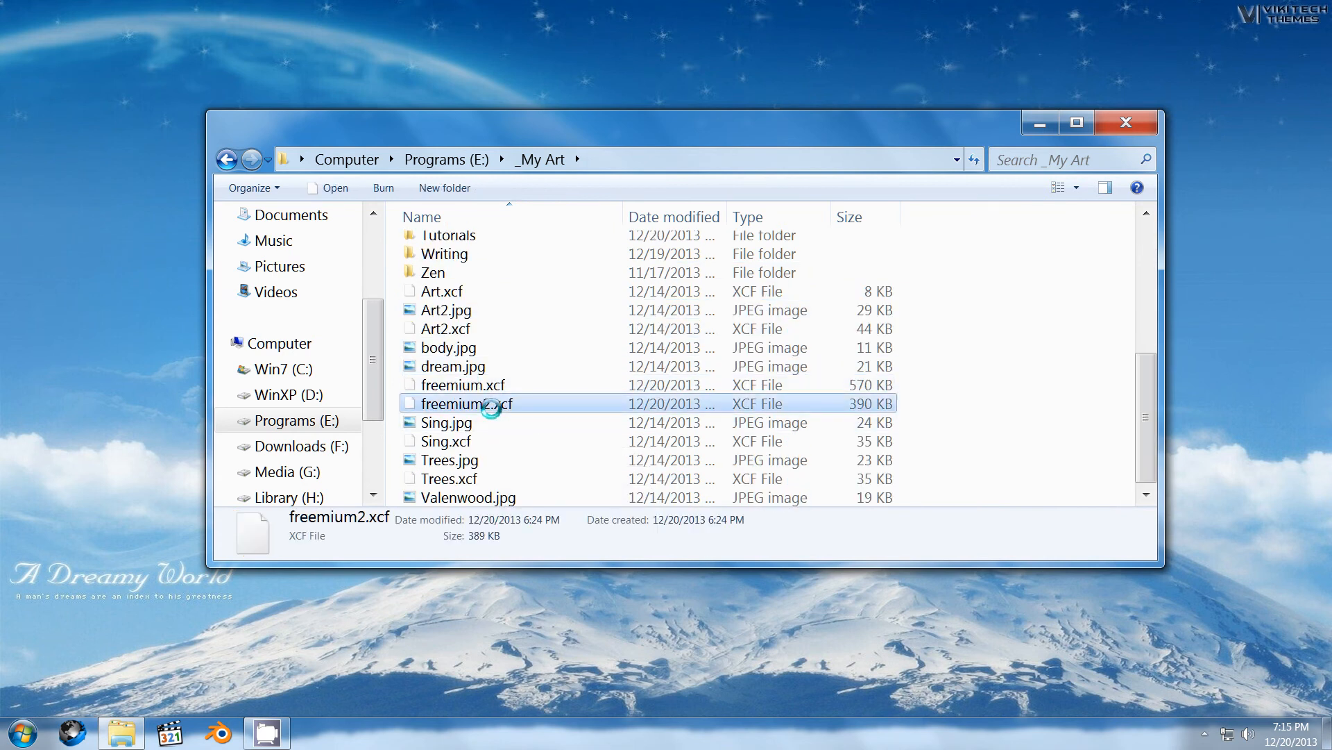
# Step: Associate .xcf files with GNU Image Manipulation Program and open freemium2.xcf in GIMP
pyautogui.doubleClick(466, 403)
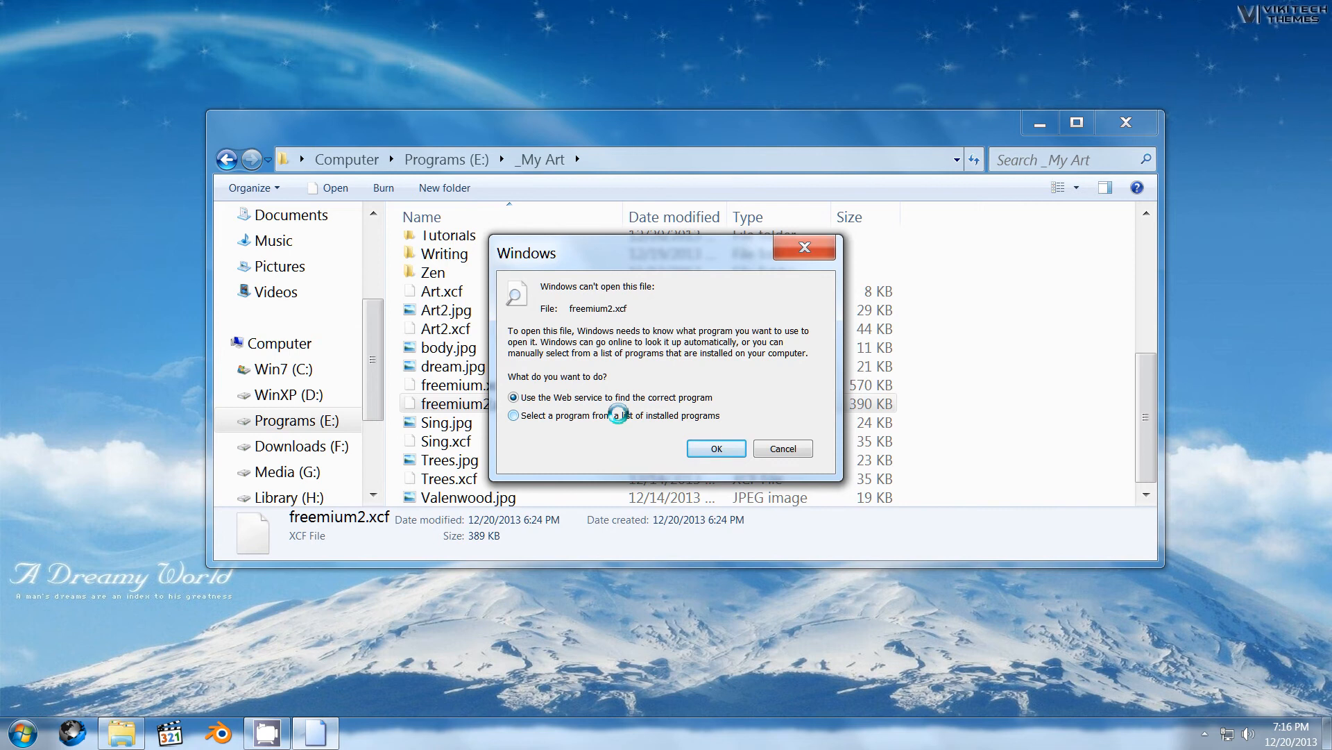
pyautogui.click(514, 415)
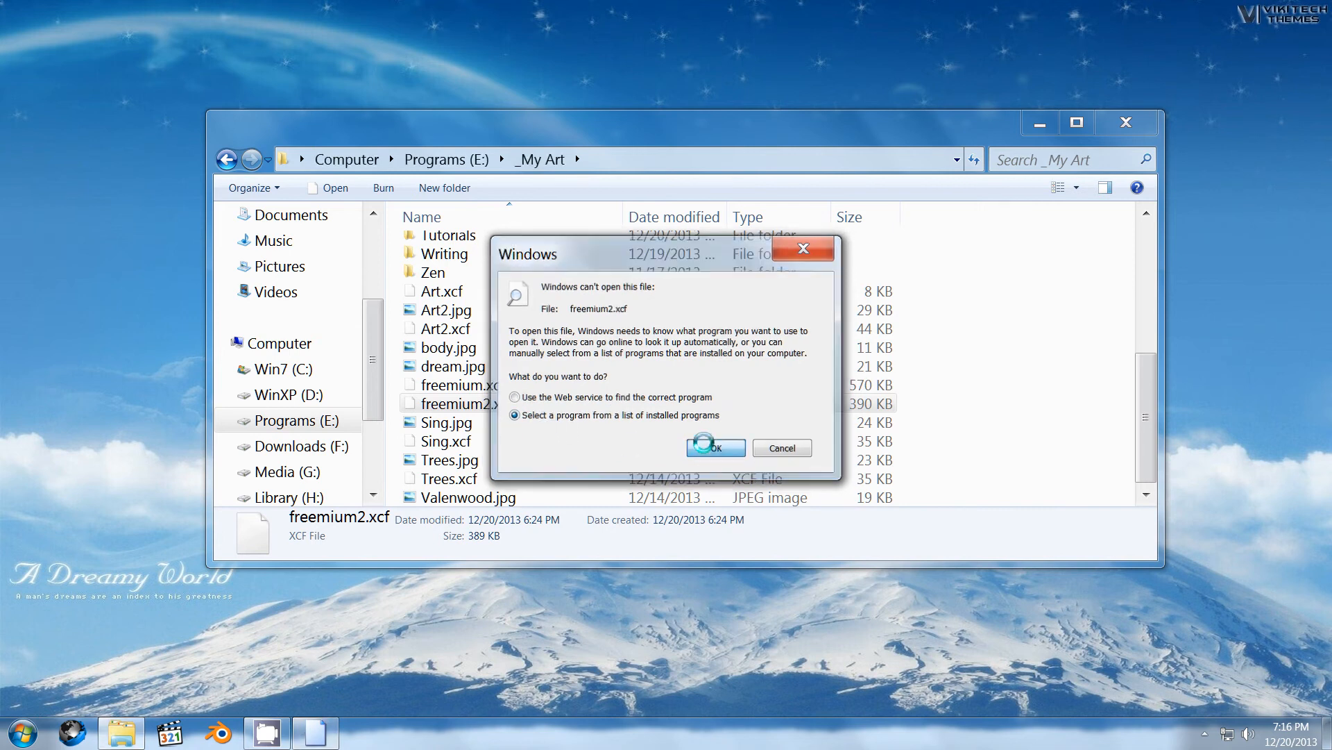
pyautogui.click(716, 447)
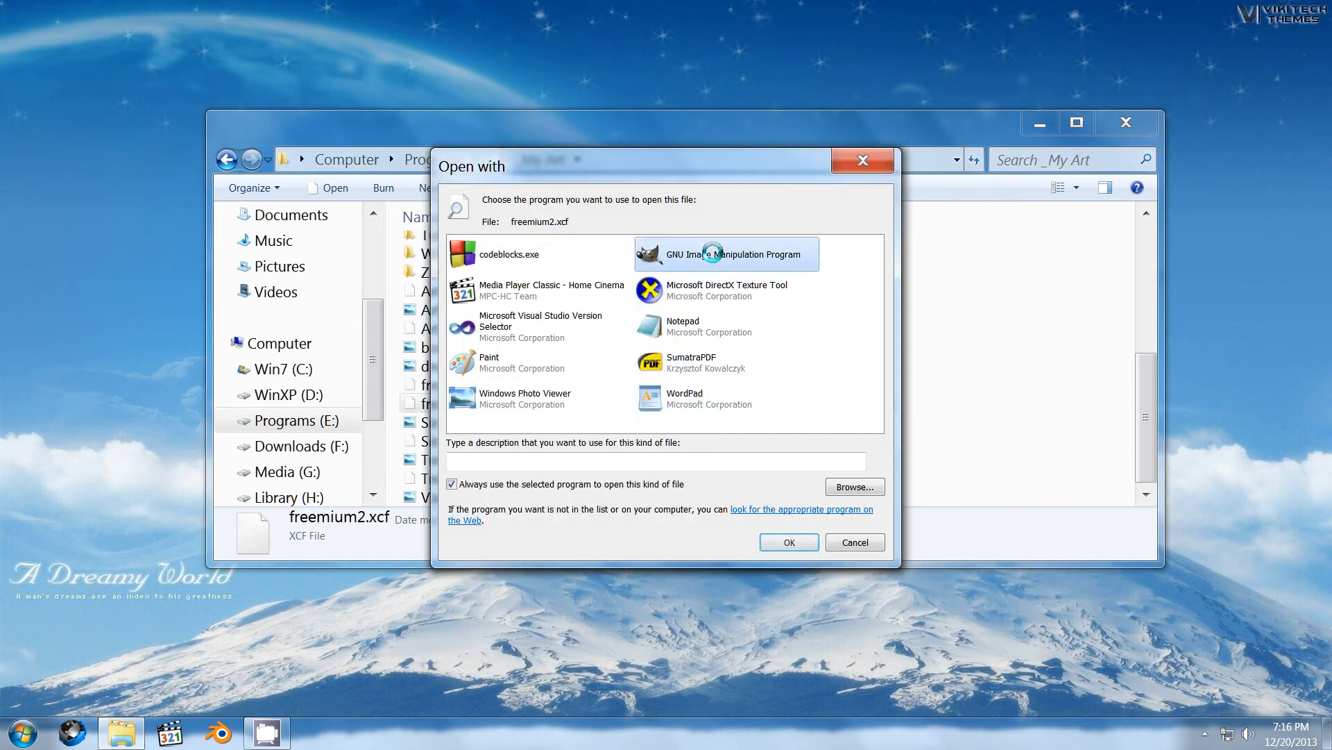
pyautogui.click(788, 541)
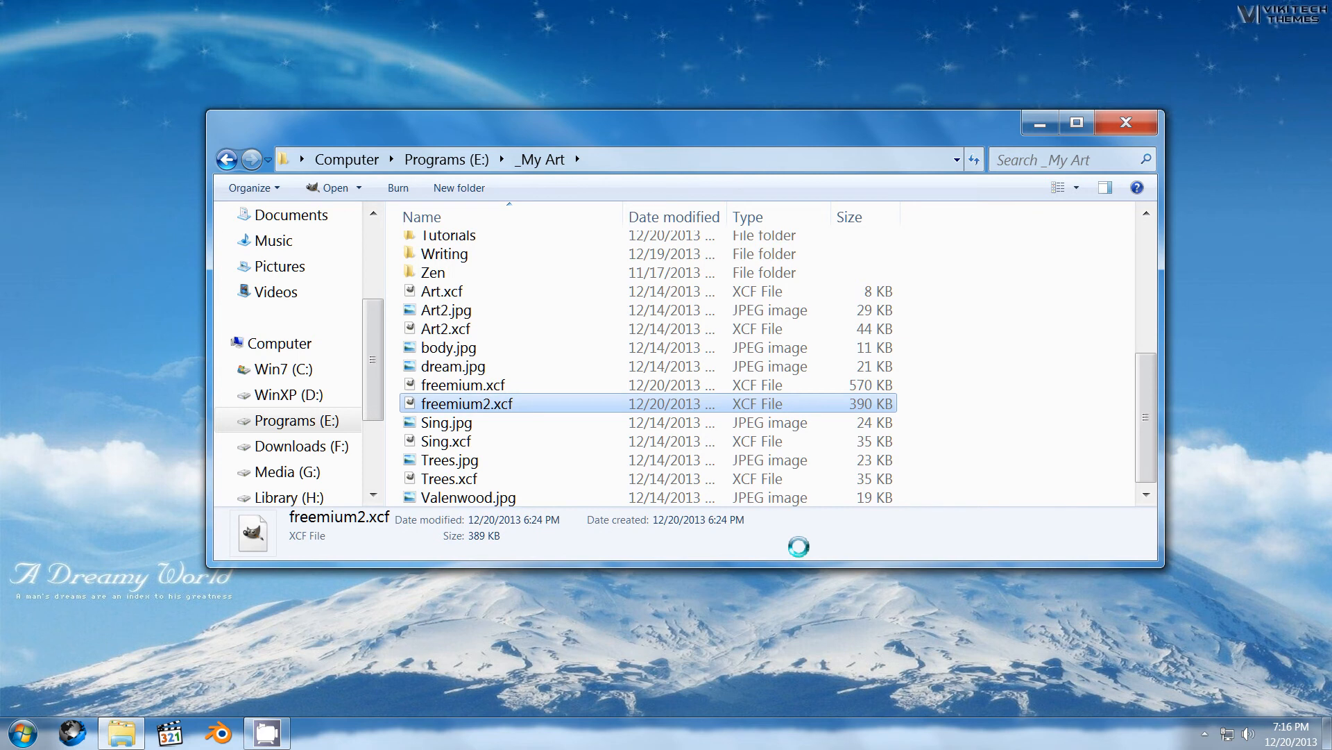
pyautogui.doubleClick(466, 402)
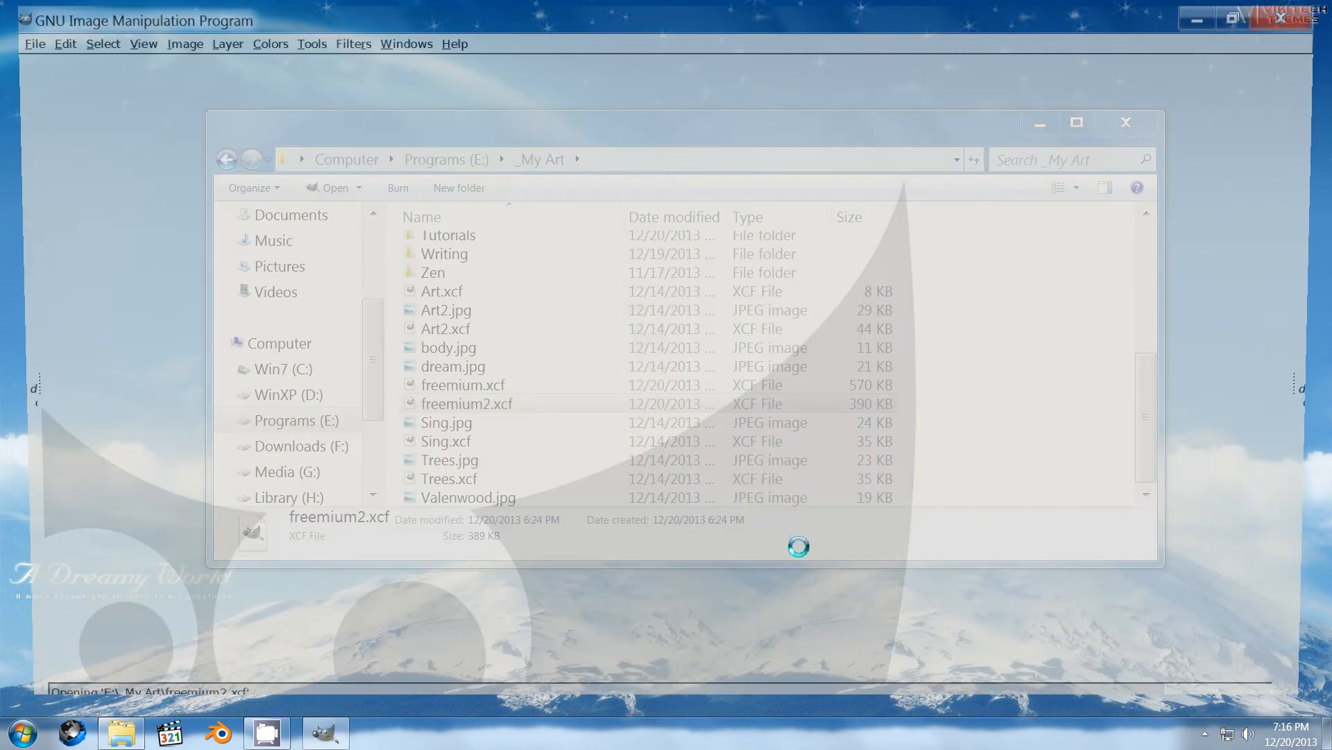
pyautogui.doubleClick(467, 403)
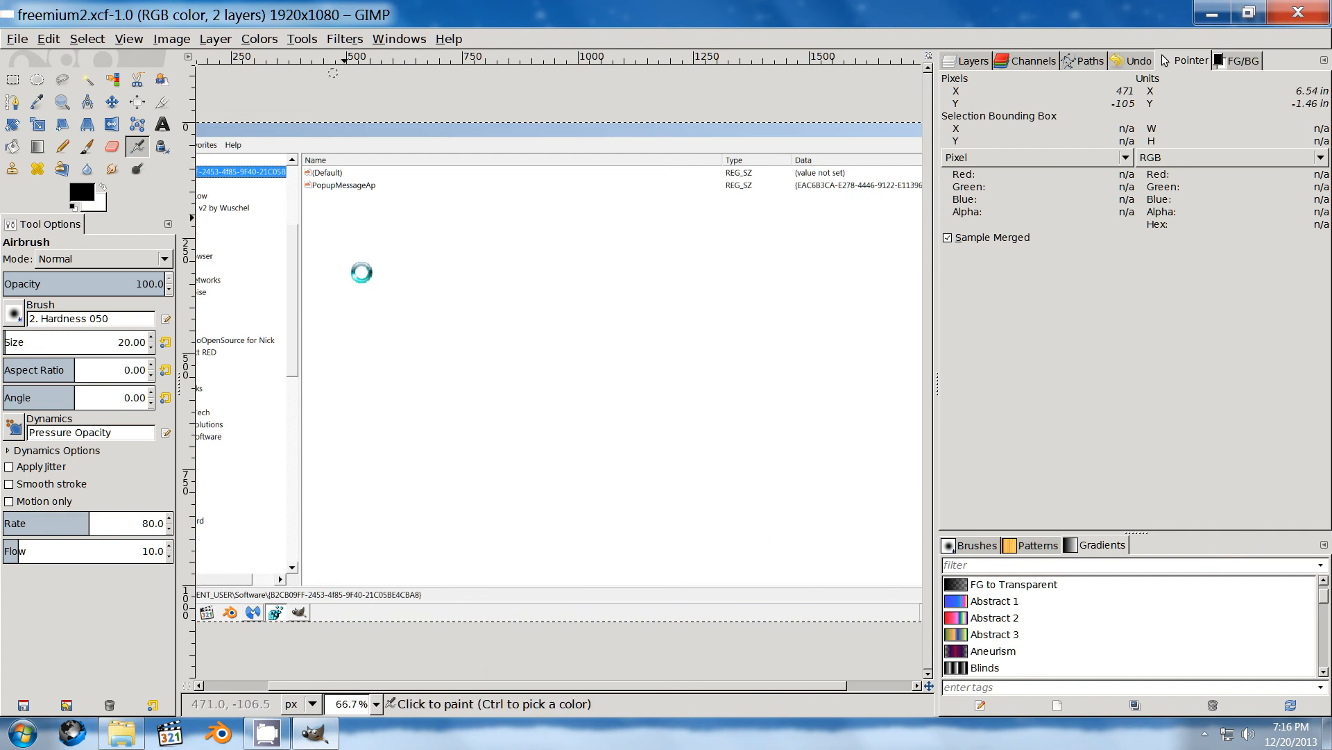
# Step: Zoom the Registry Editor screenshot to 200 percent
pyautogui.click(381, 704)
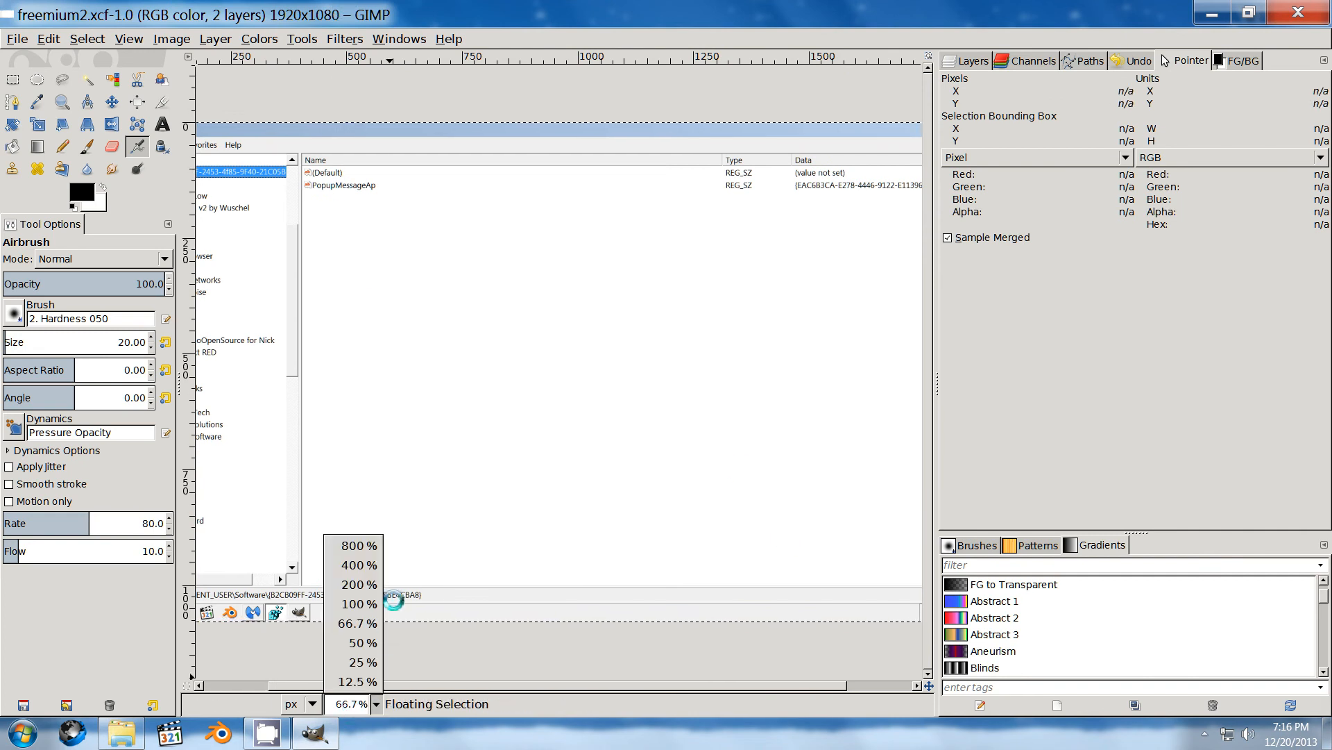
pyautogui.click(352, 584)
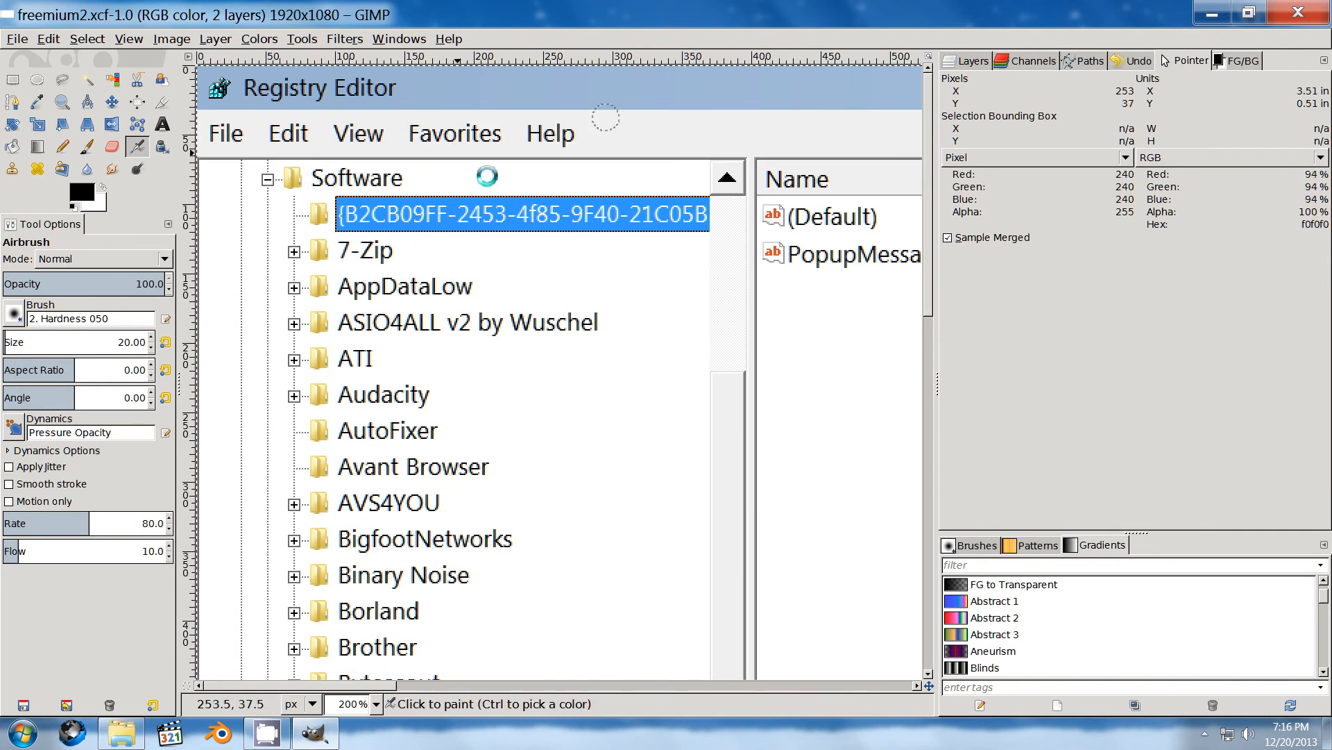
pyautogui.moveTo(342, 251)
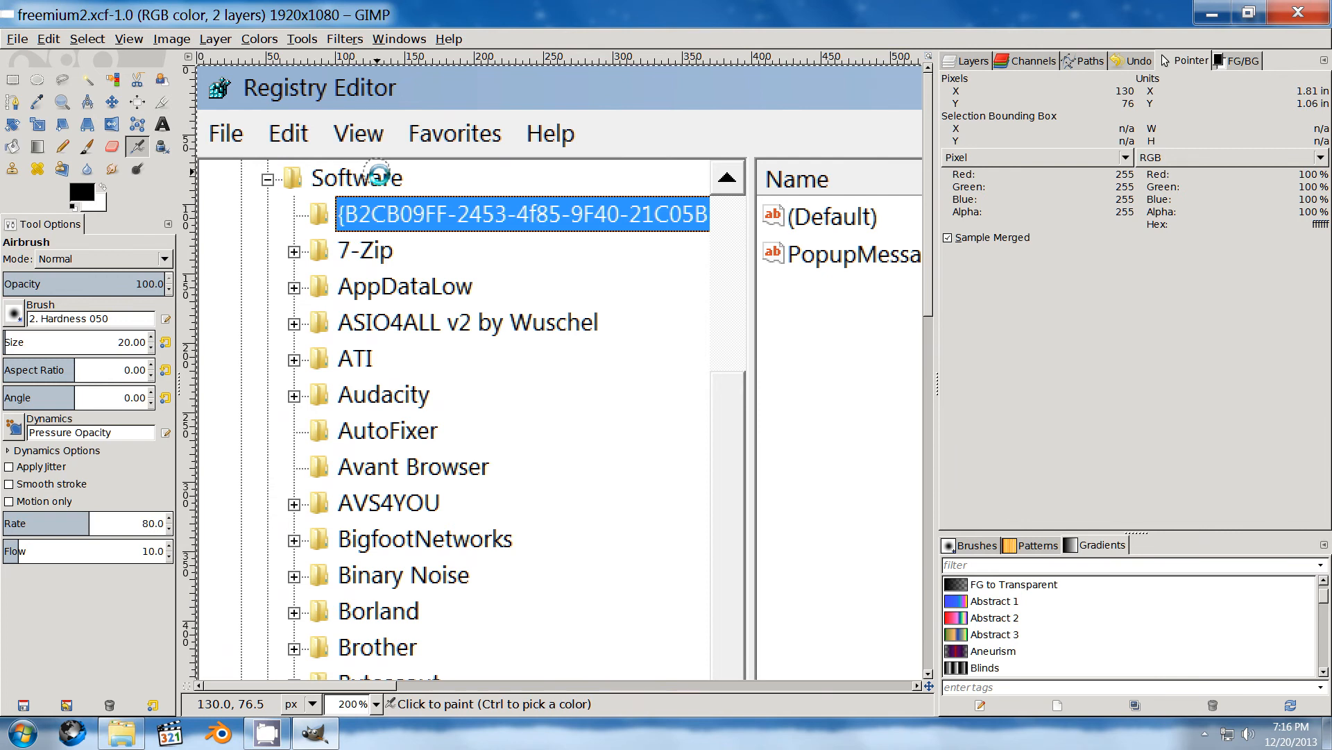
pyautogui.moveTo(722, 450)
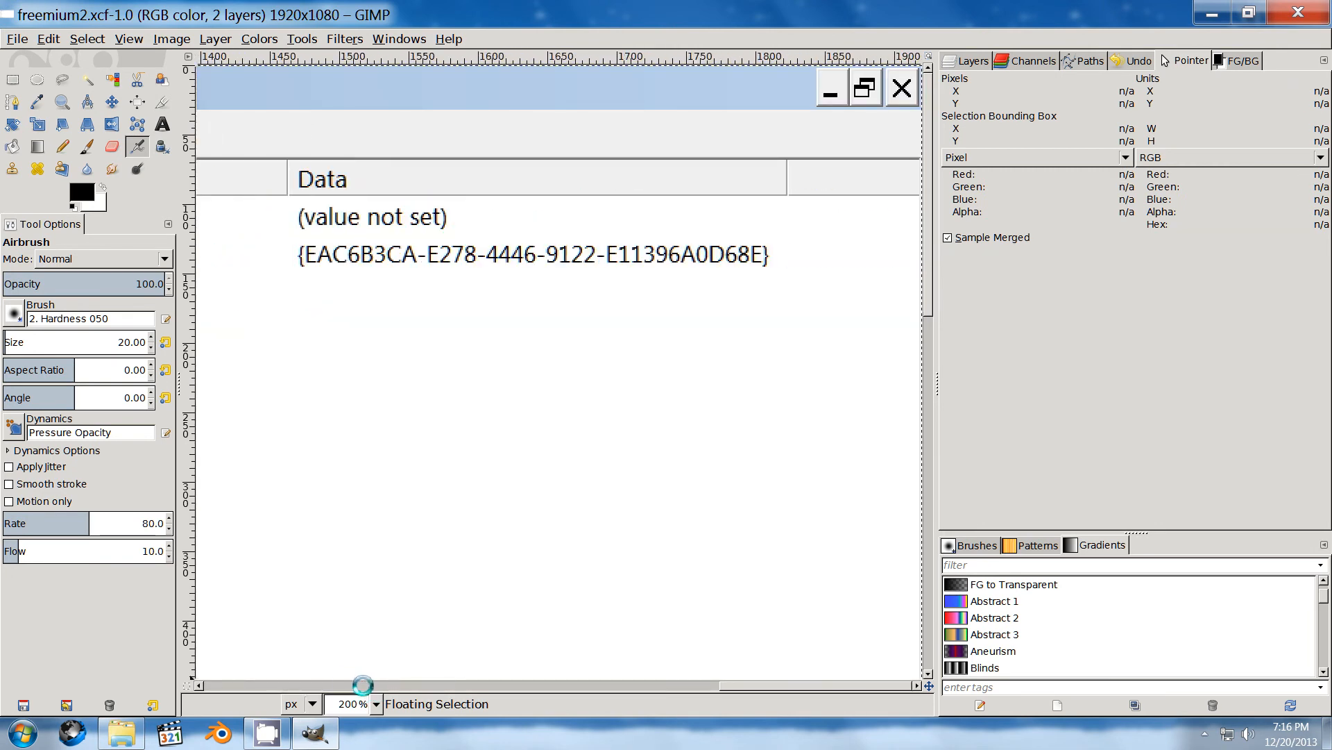
# Step: Pan the zoomed Registry Editor screenshot to reveal the PopupMessageAp value holding the GUID
pyautogui.moveTo(361, 684); pyautogui.dragTo(788, 684)
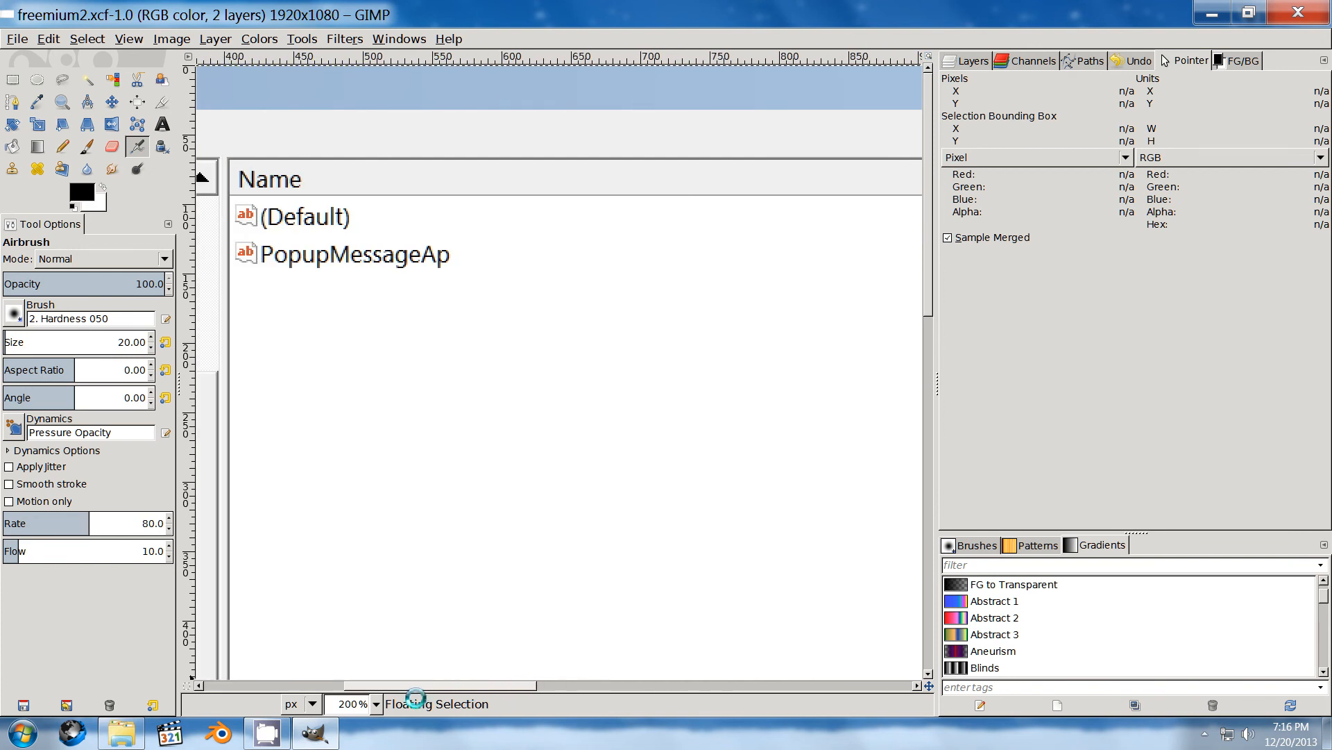
pyautogui.moveTo(489, 664)
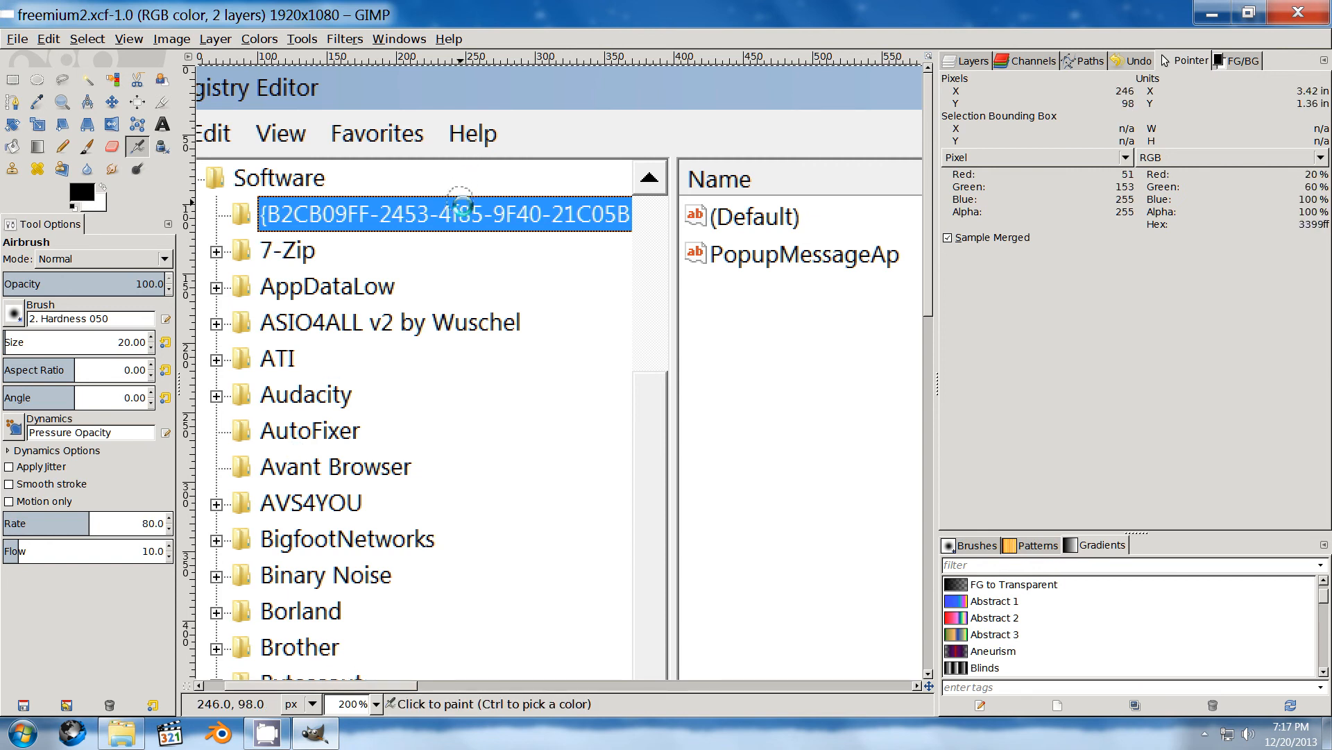
pyautogui.moveTo(390, 472)
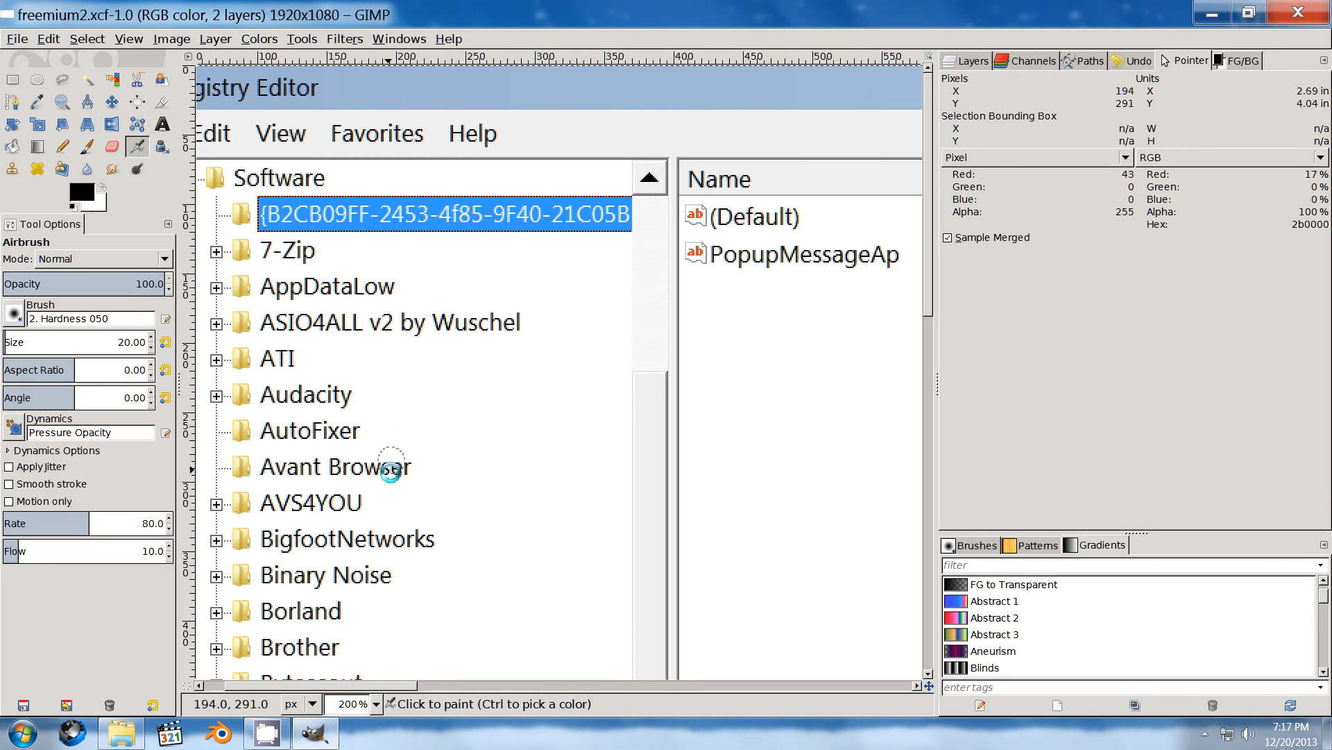
pyautogui.moveTo(349, 354)
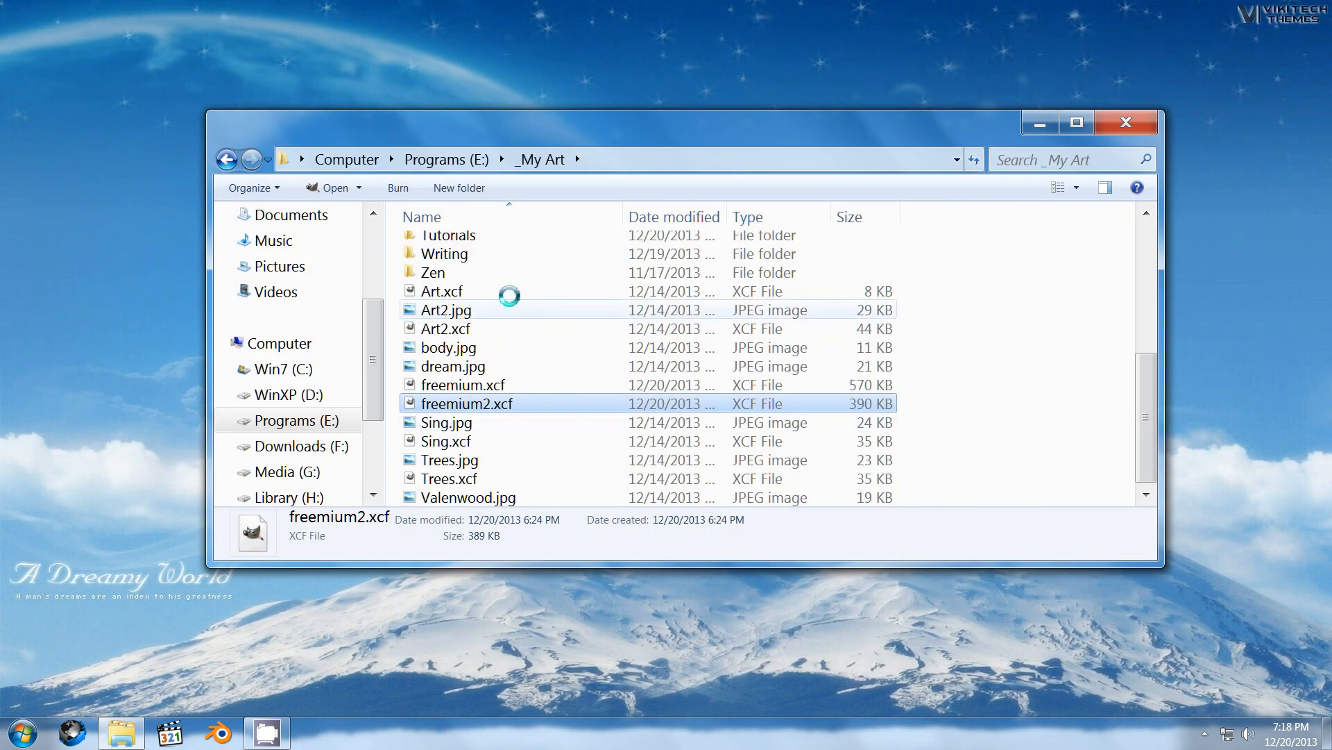
# Step: Browse Program Files (x86) on Win7 (C:) for the adware folder, then close Explorer
pyautogui.click(224, 158)
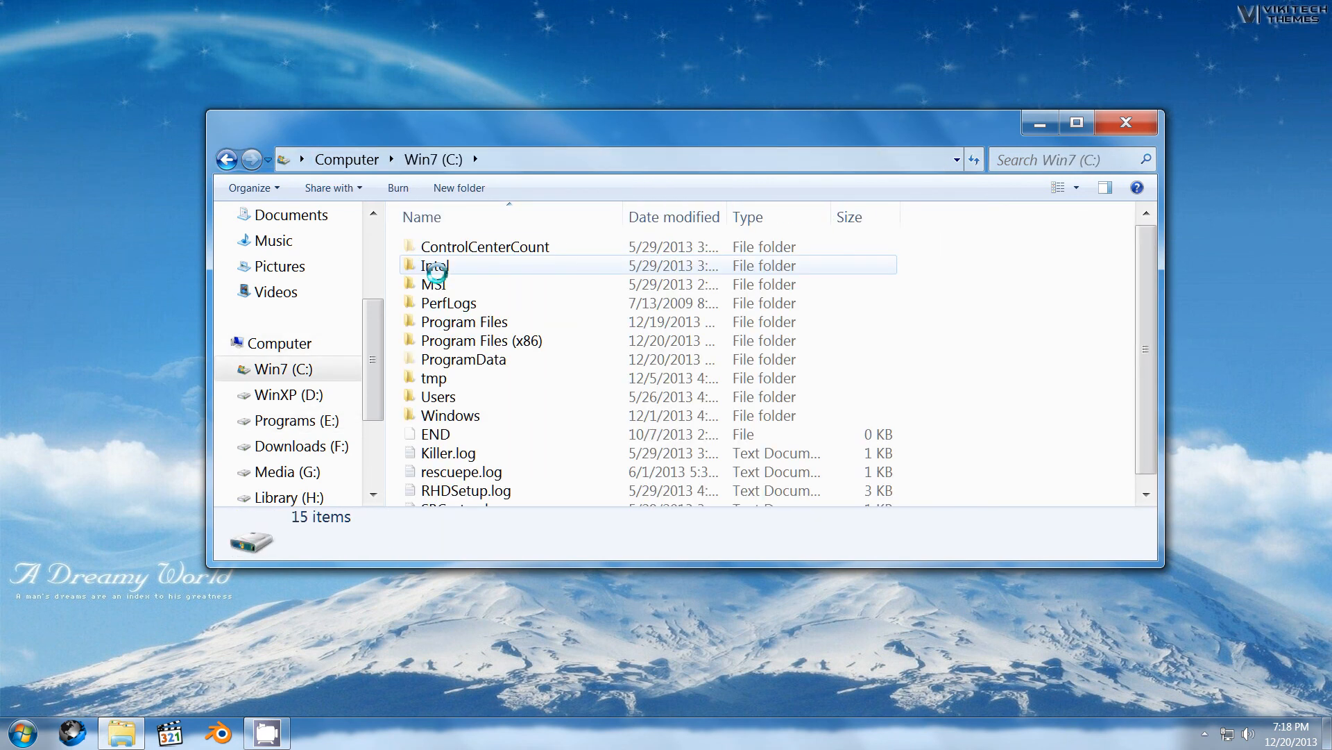
pyautogui.click(513, 340)
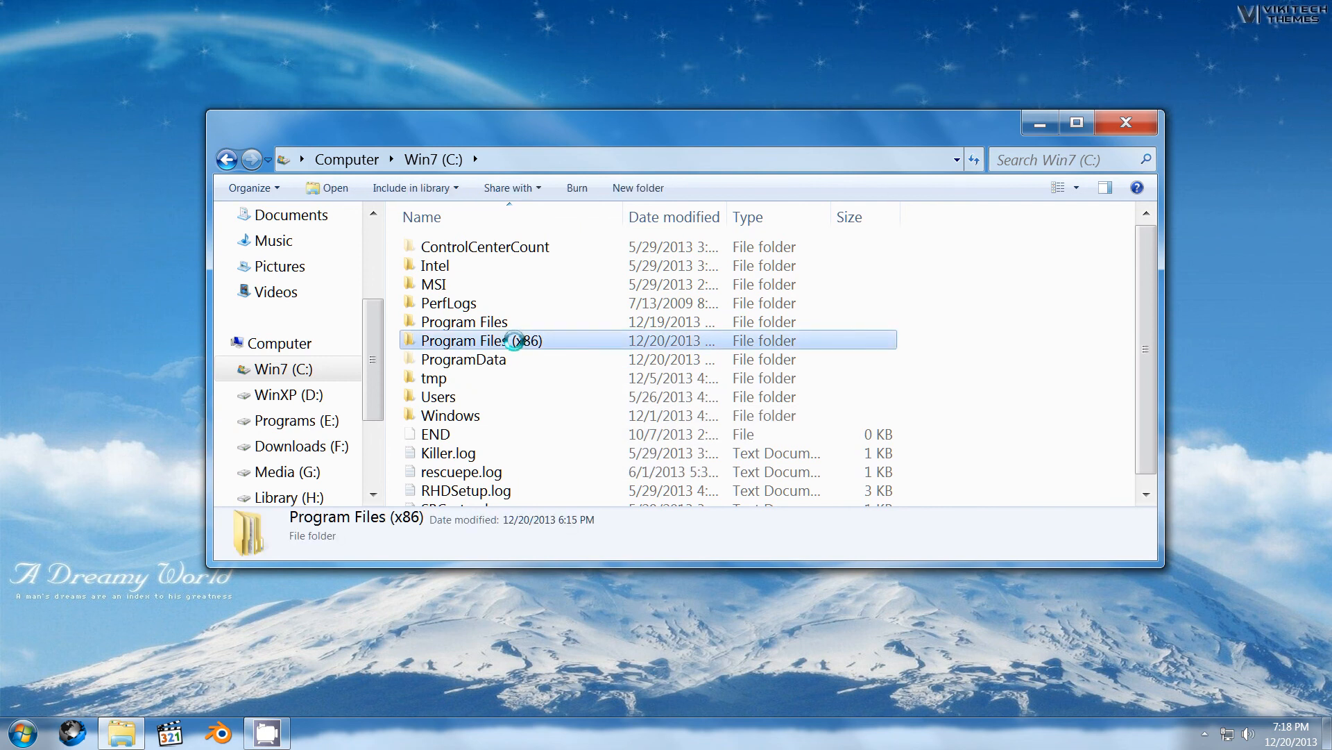
pyautogui.doubleClick(480, 340)
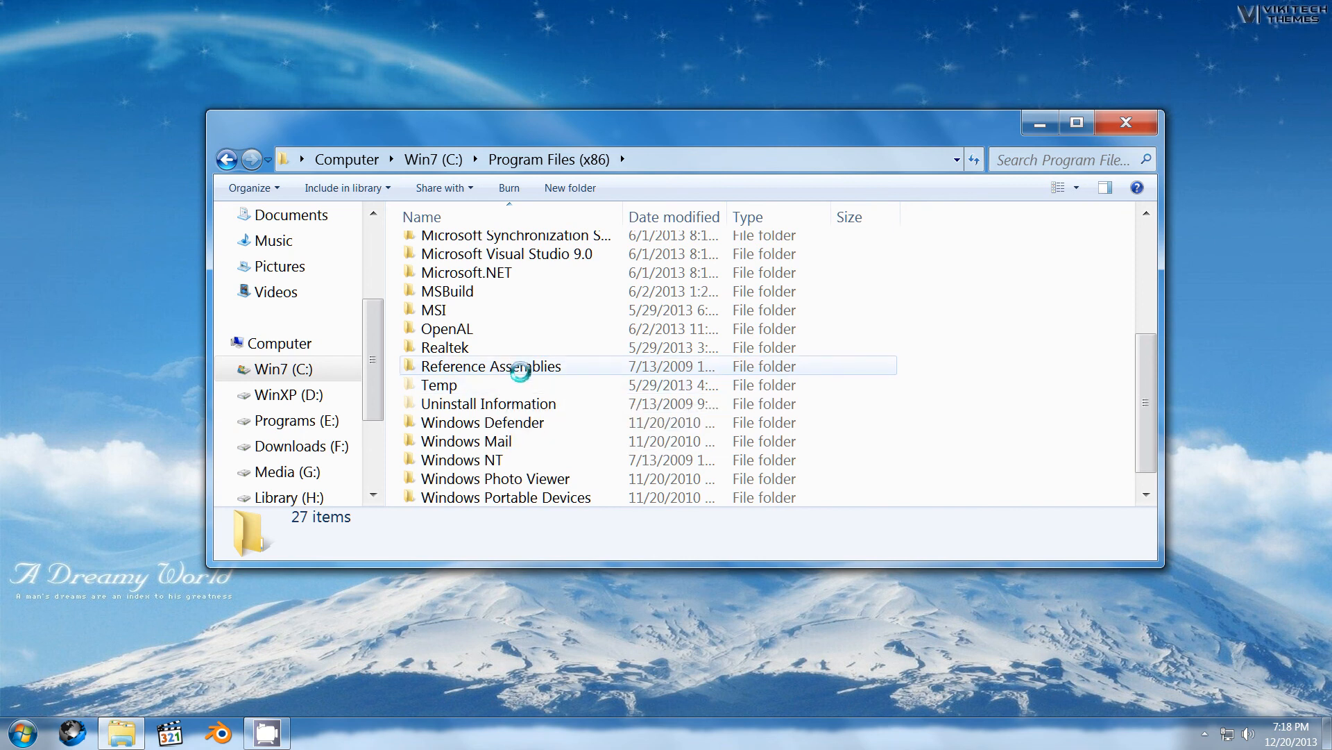
pyautogui.moveTo(522, 372)
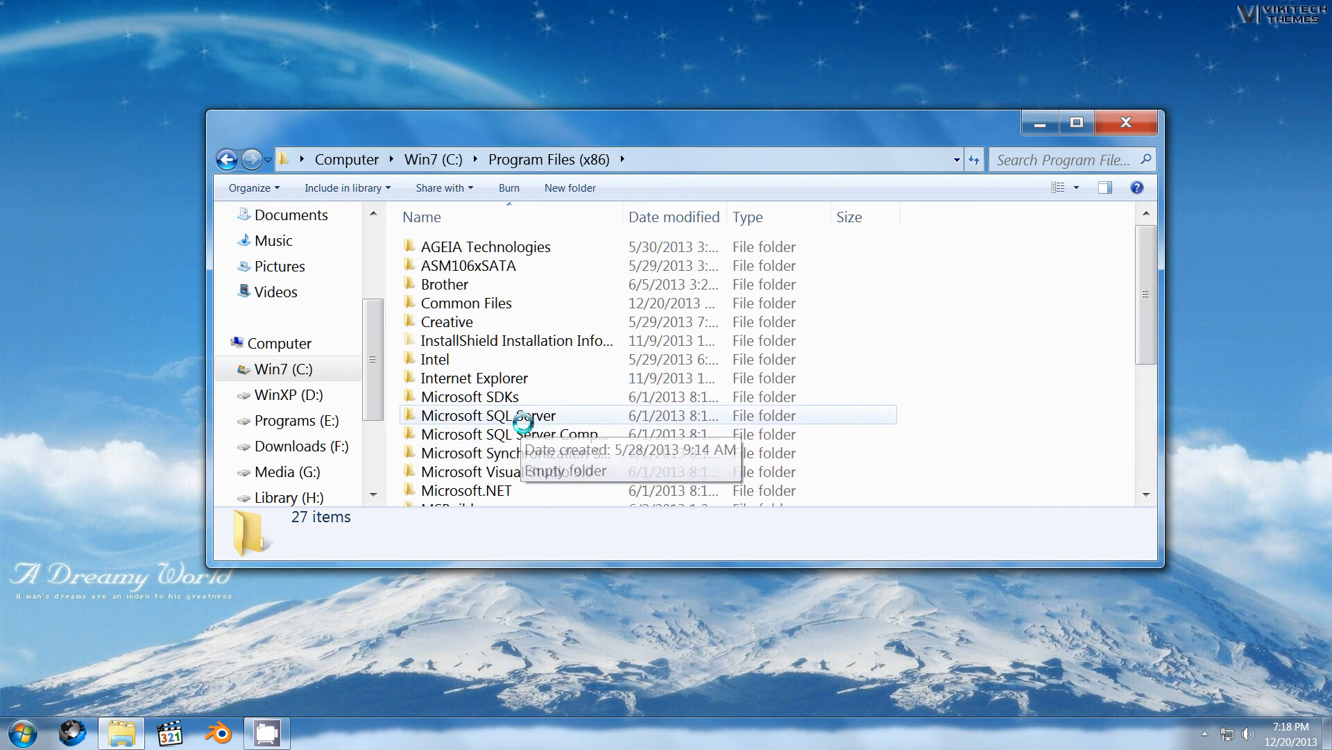
pyautogui.moveTo(744, 410)
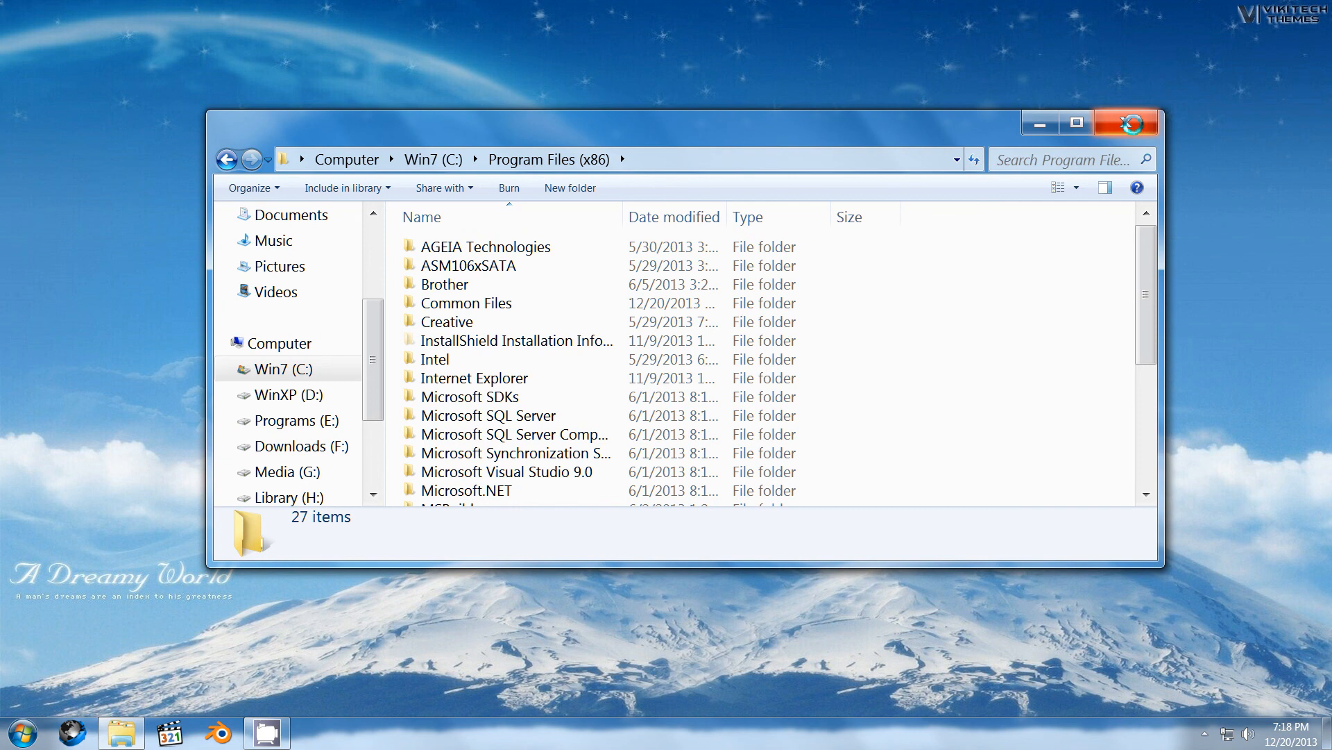
pyautogui.click(31, 726)
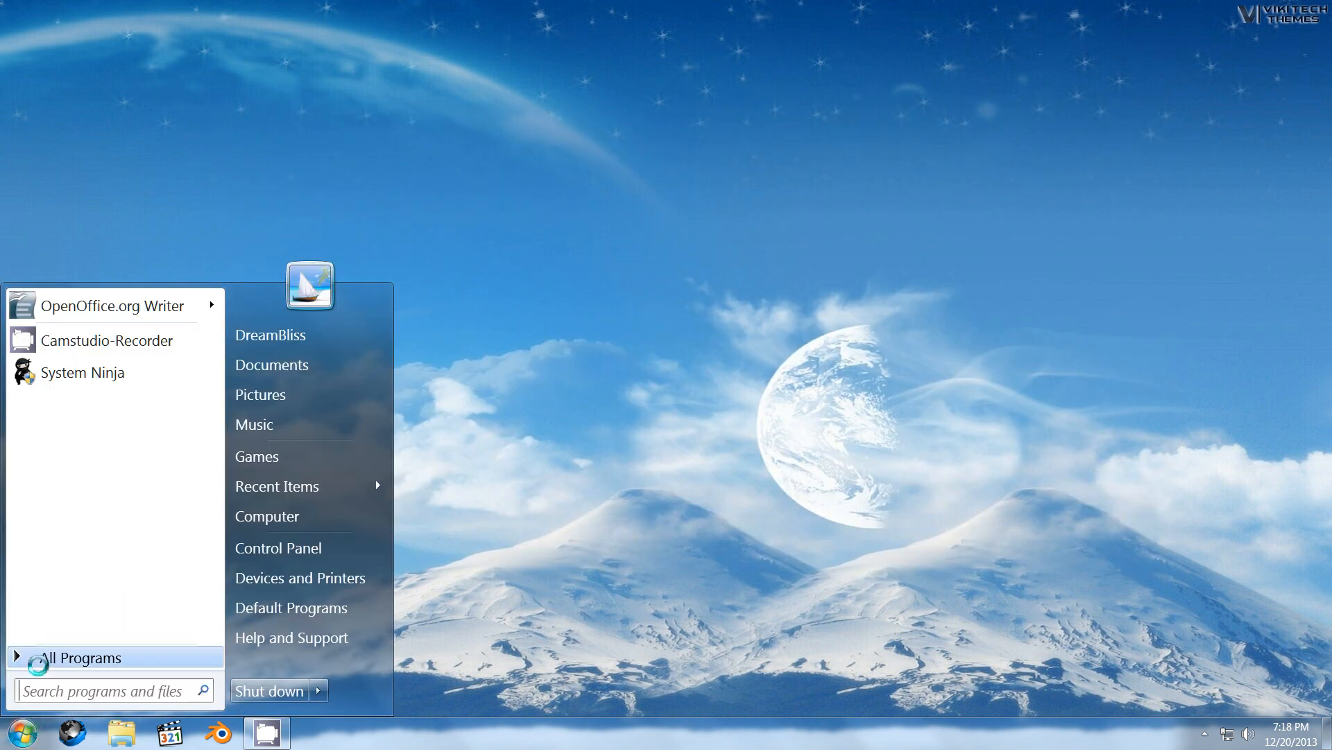
# Step: Search the Start menu for 'task' to find Task Scheduler
pyautogui.click(84, 658)
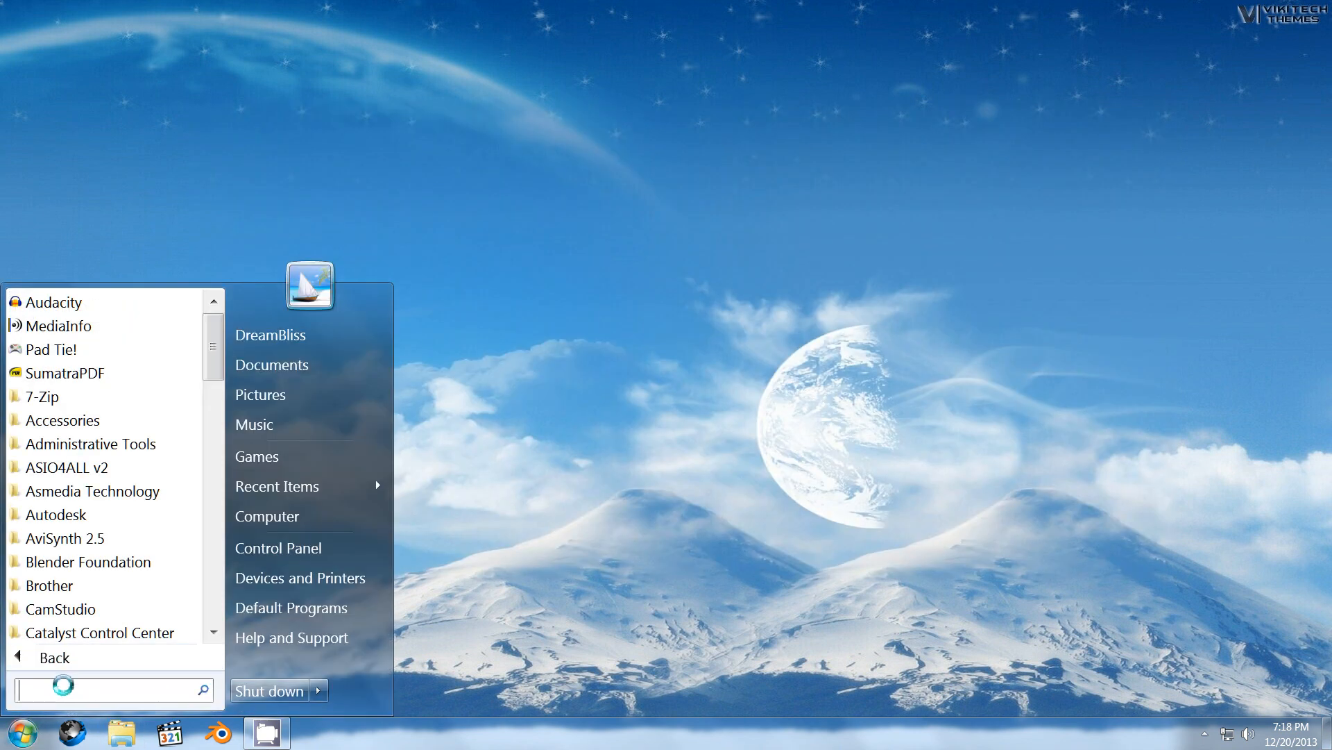
pyautogui.write('task')
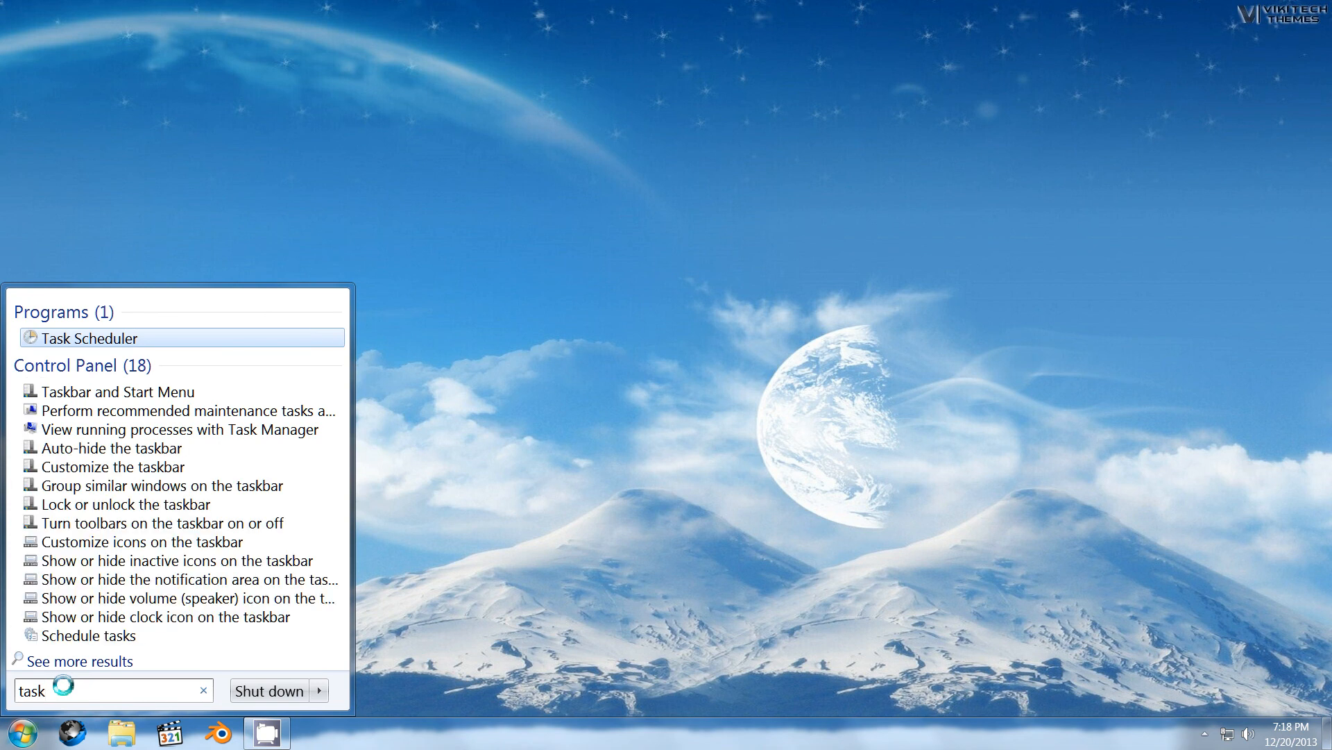
pyautogui.moveTo(80, 636)
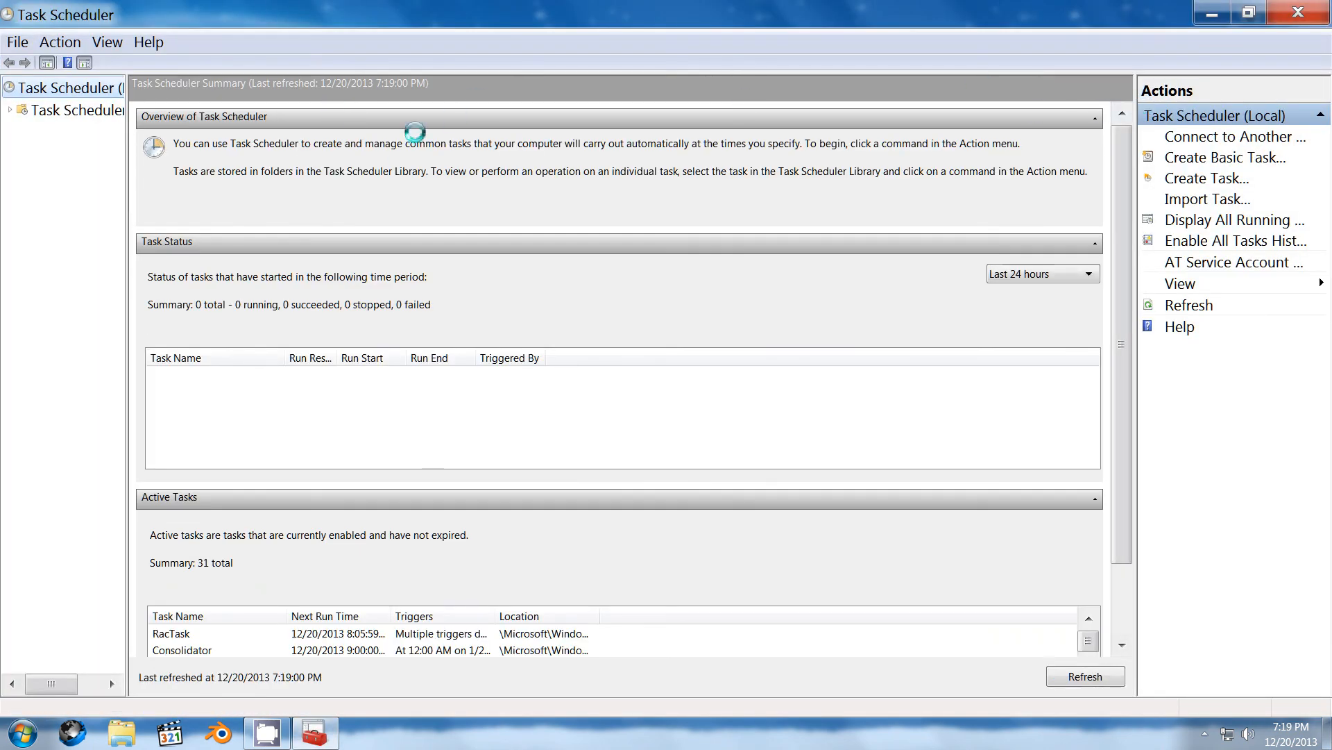
pyautogui.moveTo(123, 111)
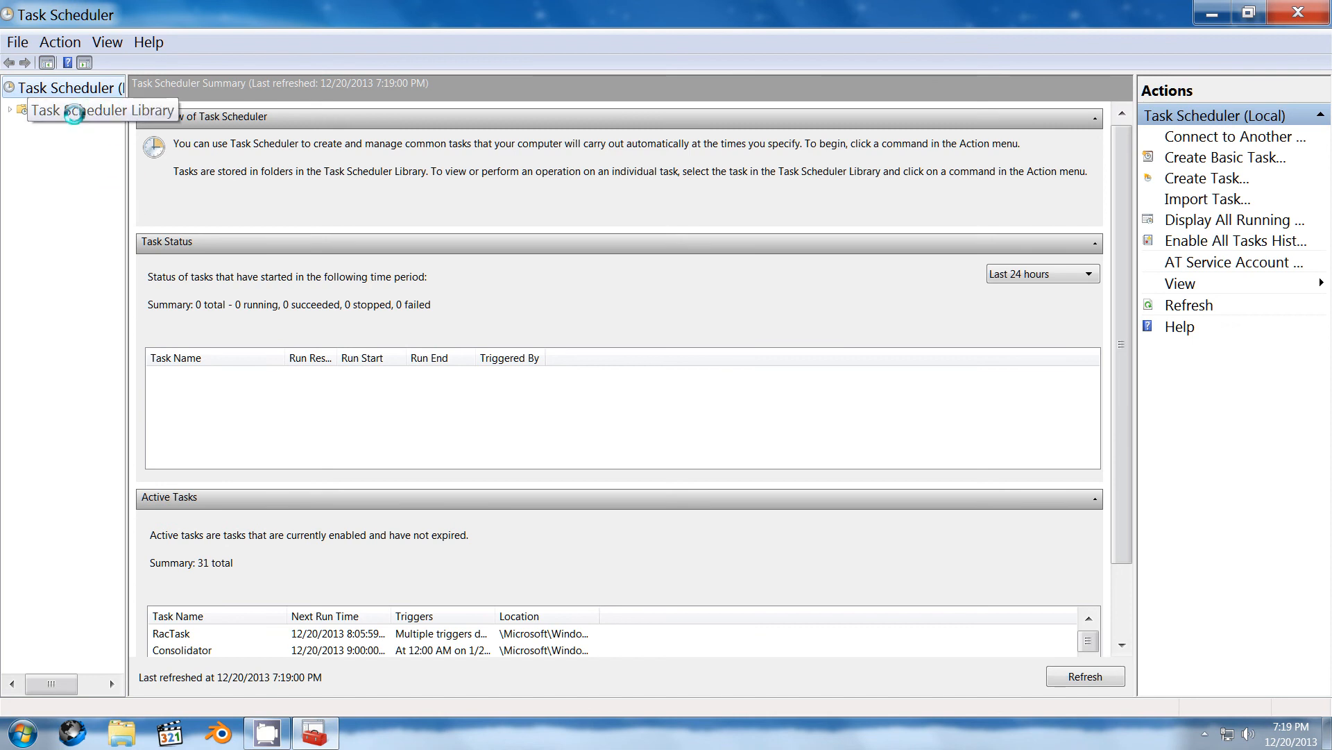
# Step: Select Task Scheduler Library to list its three disabled GUID-named tasks
pyautogui.click(75, 113)
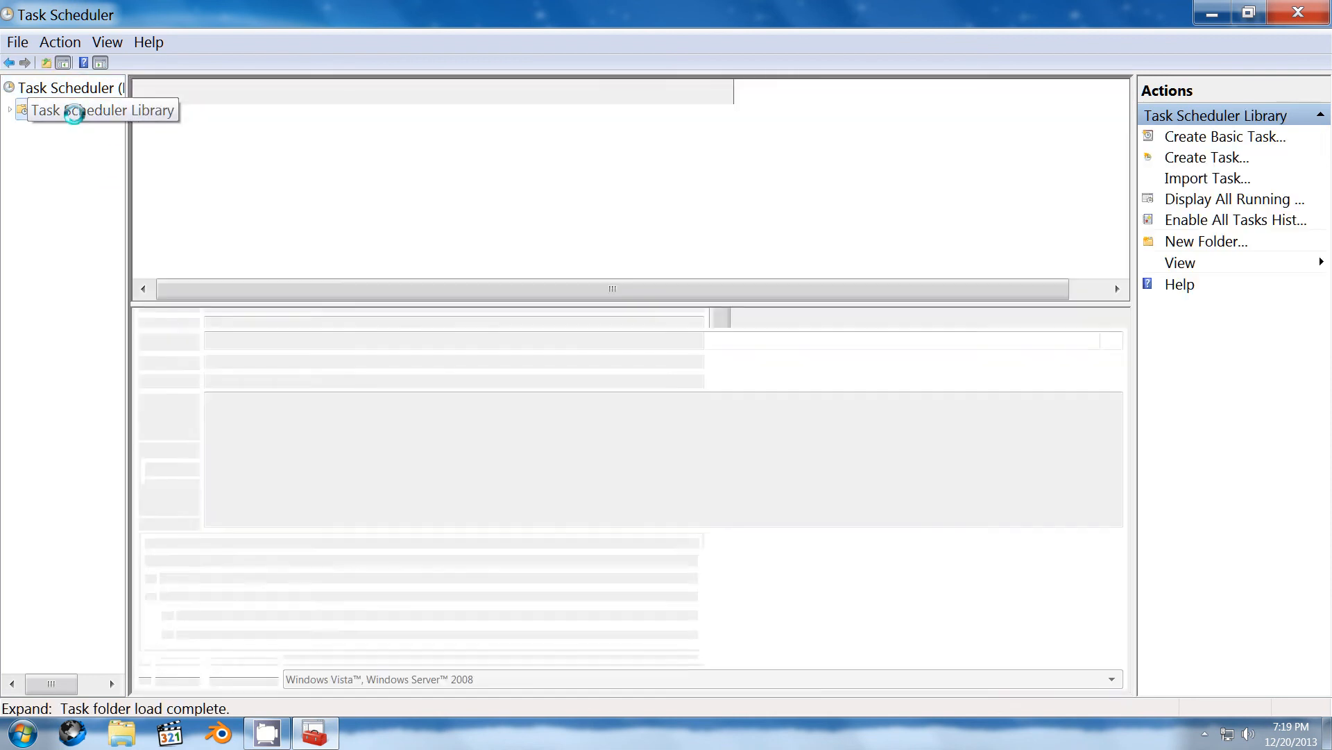
pyautogui.click(72, 111)
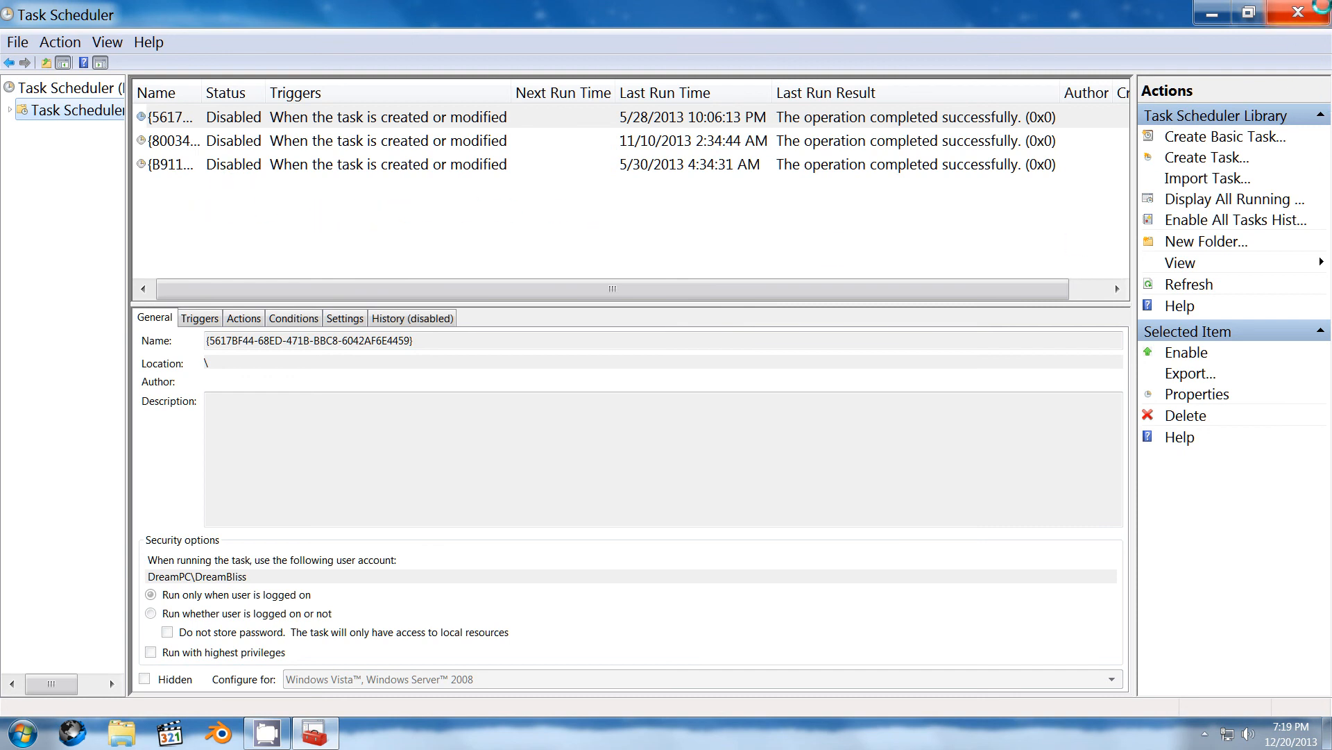
pyautogui.moveTo(1297, 10)
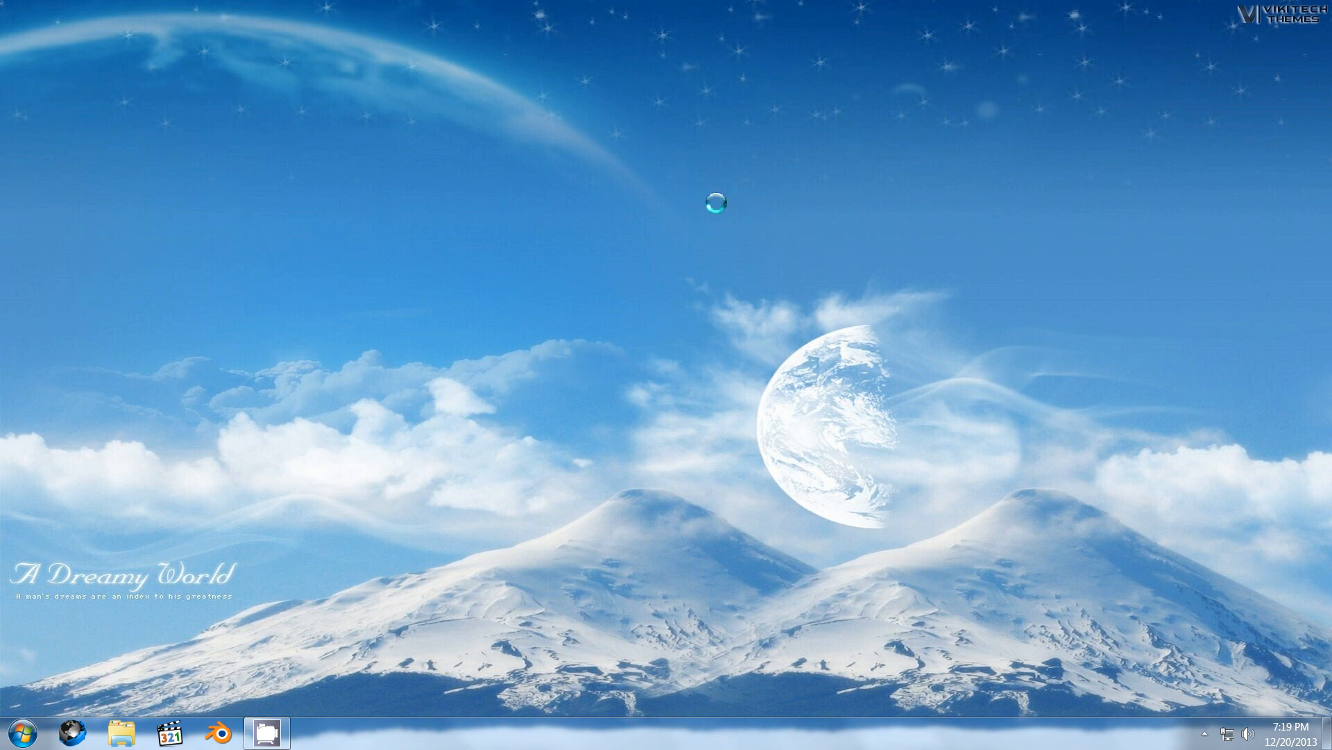
pyautogui.moveTo(465, 437)
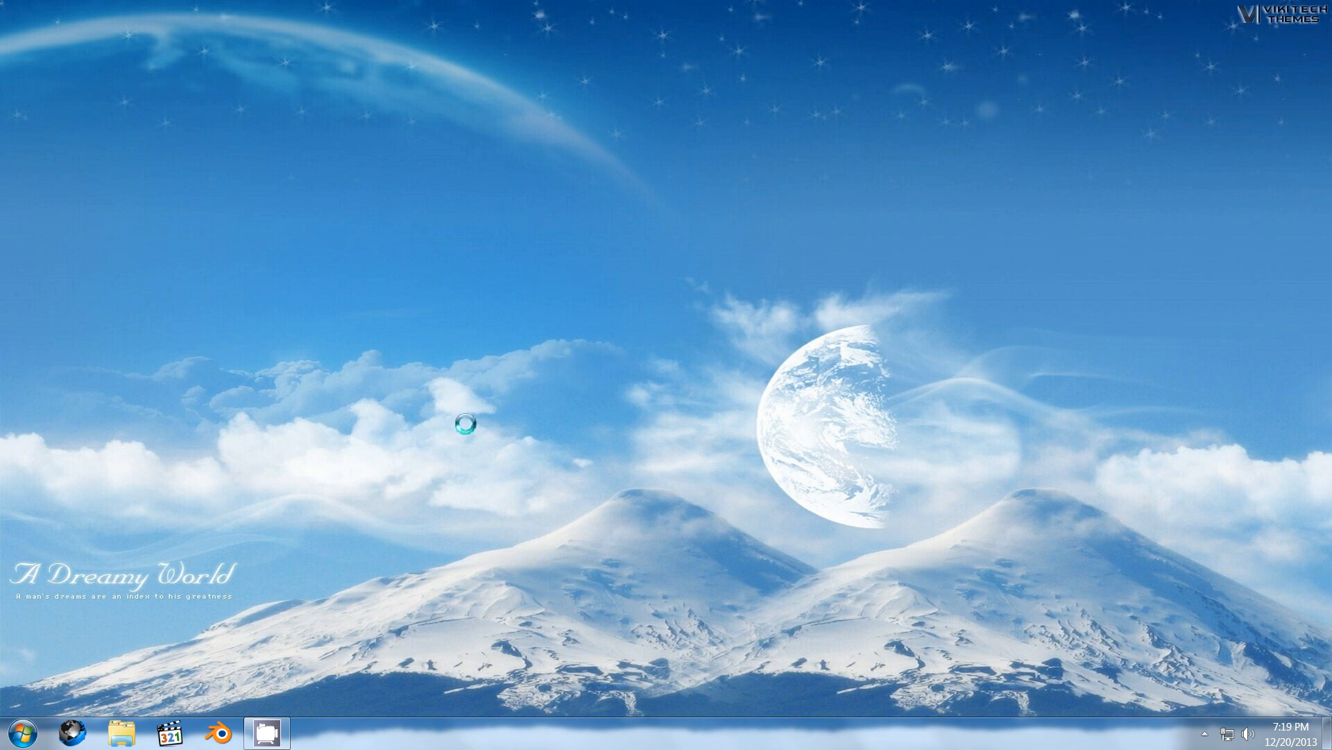